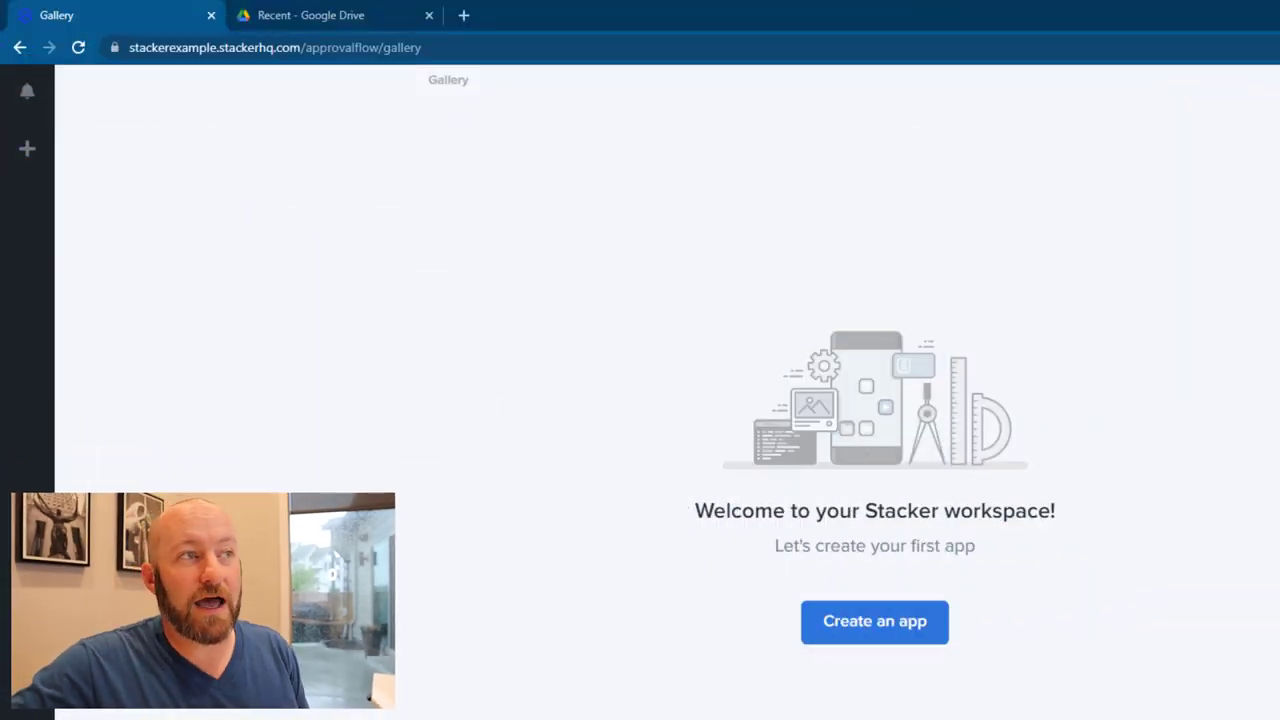
mouse_move(500, 532)
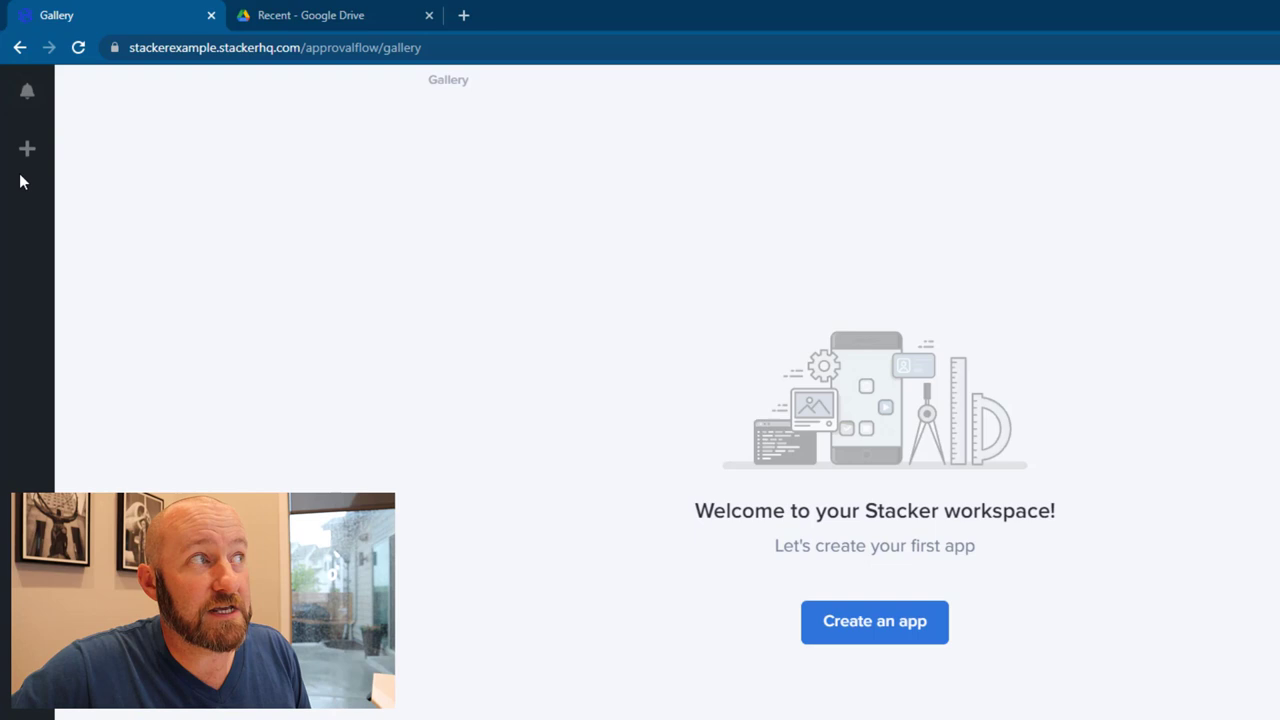
mouse_move(28, 148)
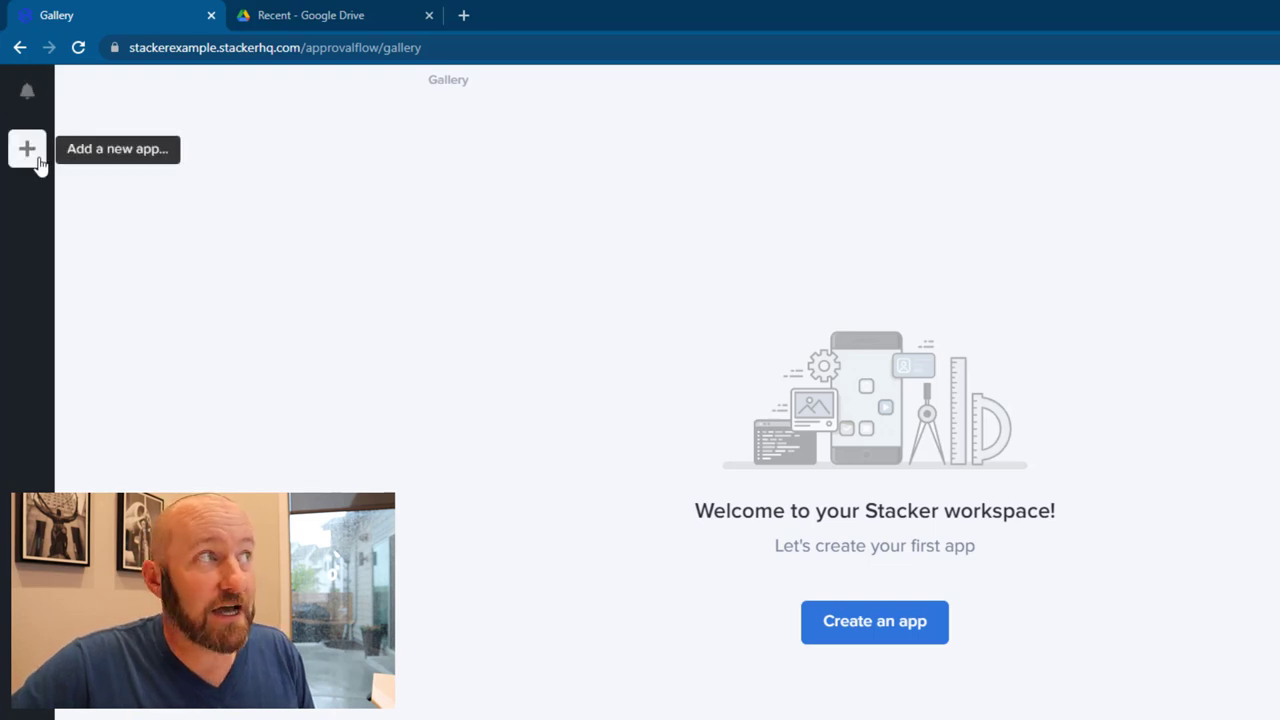
mouse_move(28, 156)
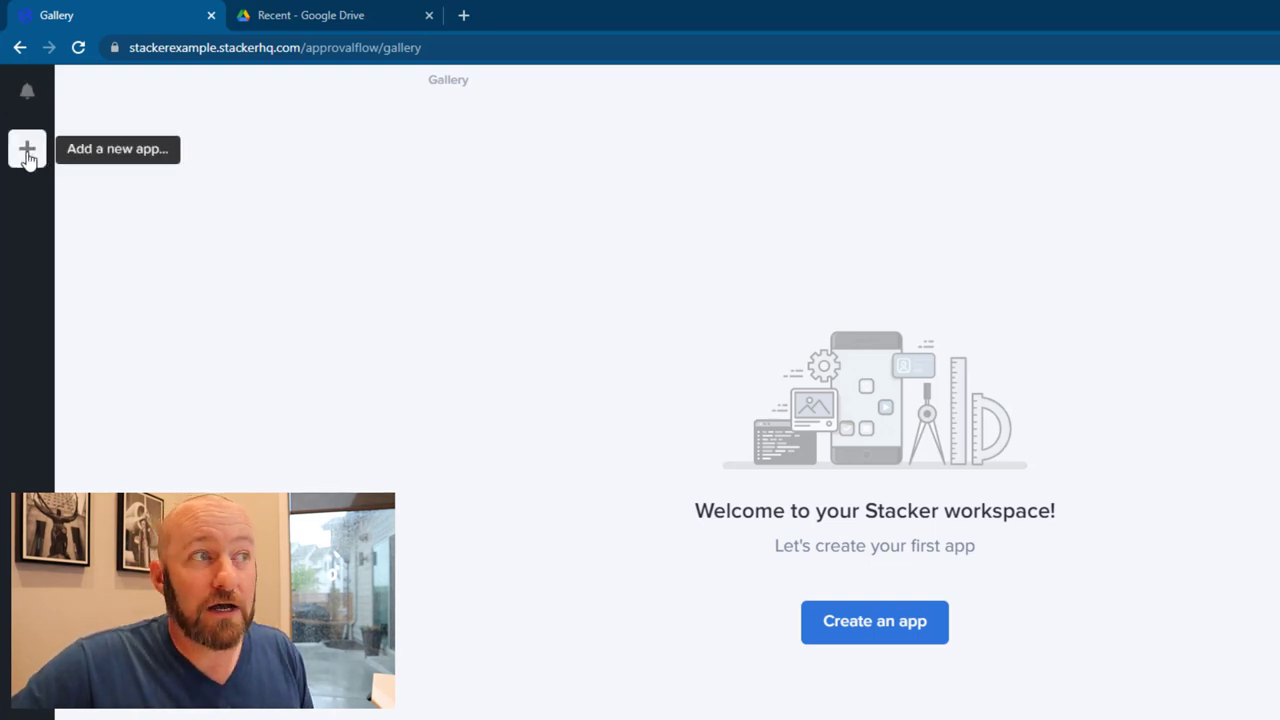
mouse_move(838, 544)
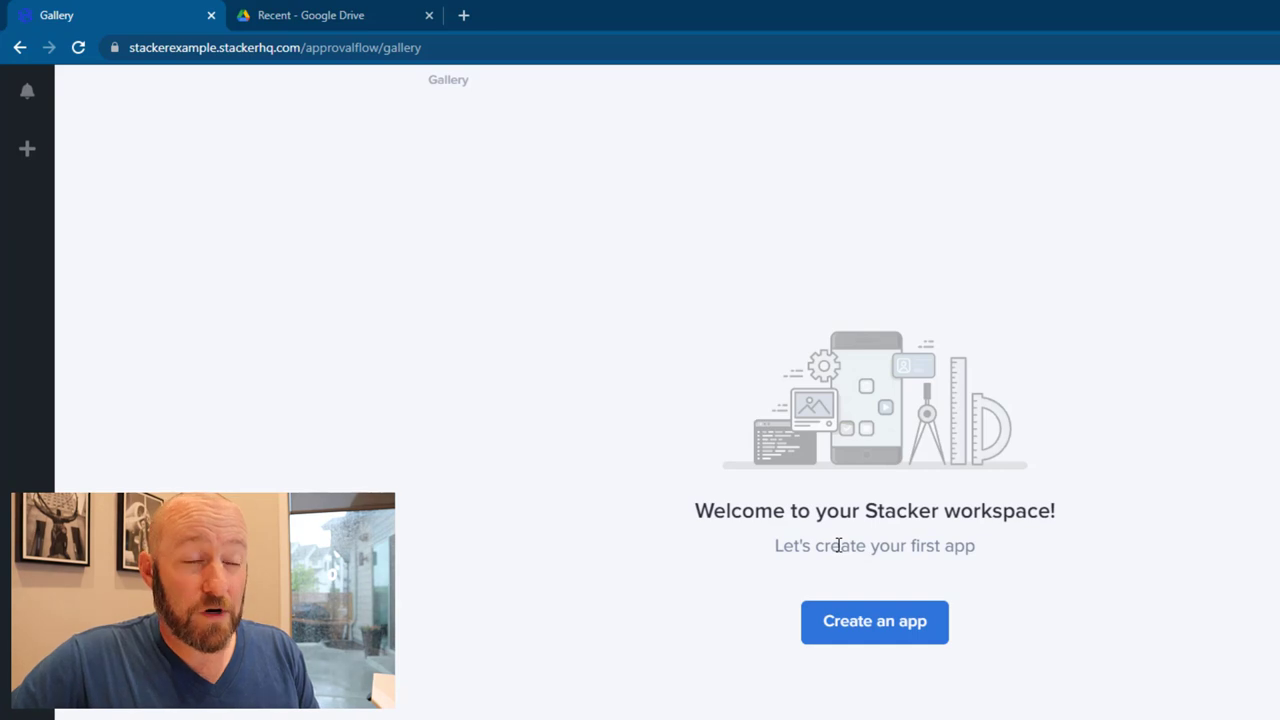
- Start creating a new app with Airtable as data source, then abandon that form
left_click(874, 620)
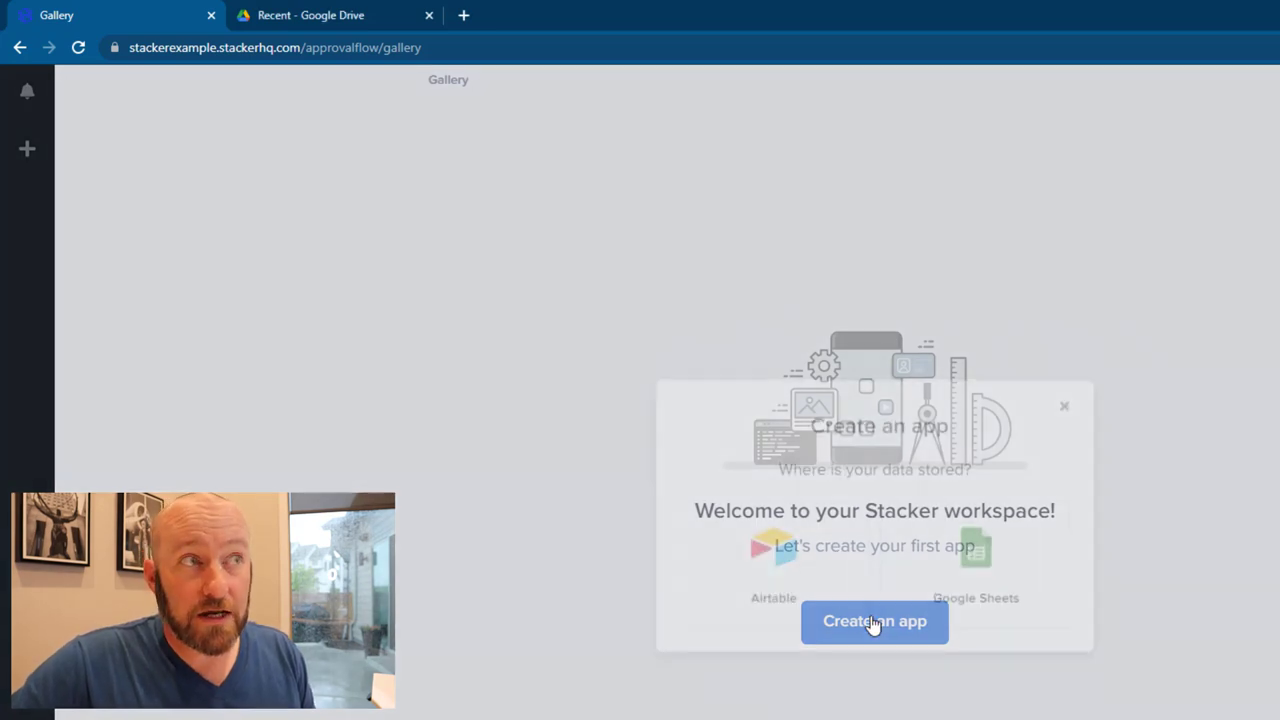
left_click(874, 620)
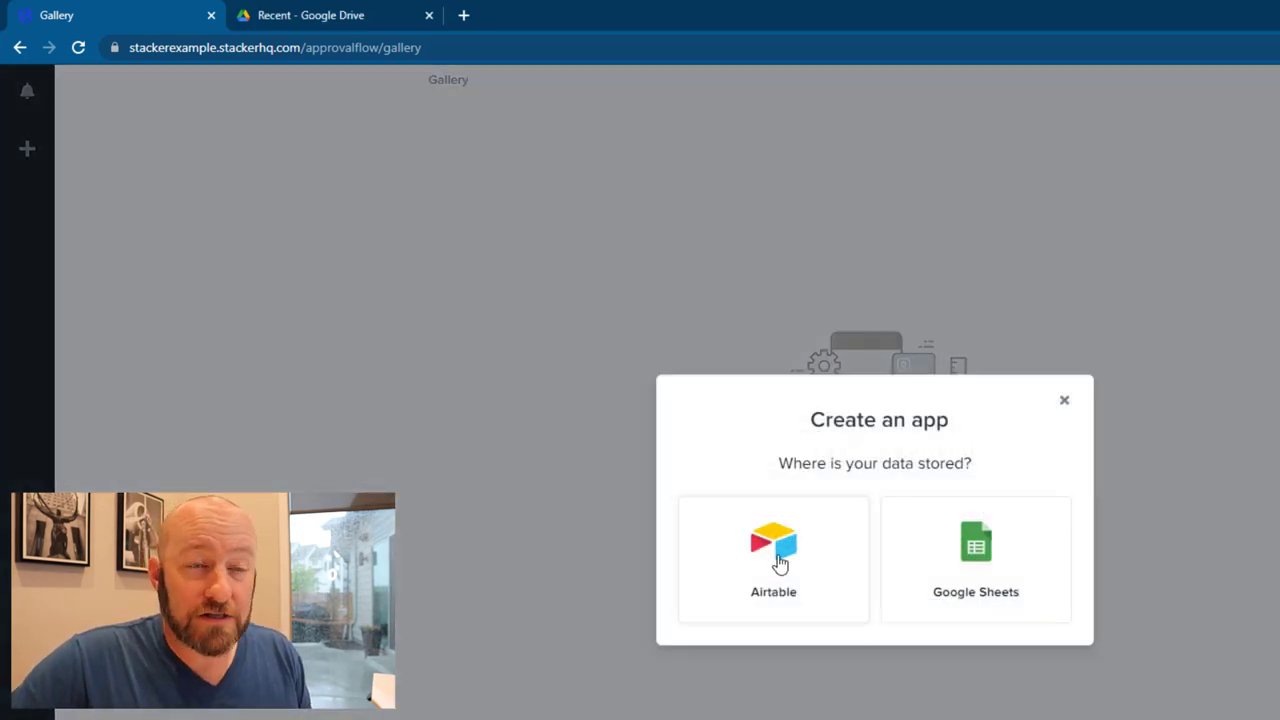
left_click(772, 558)
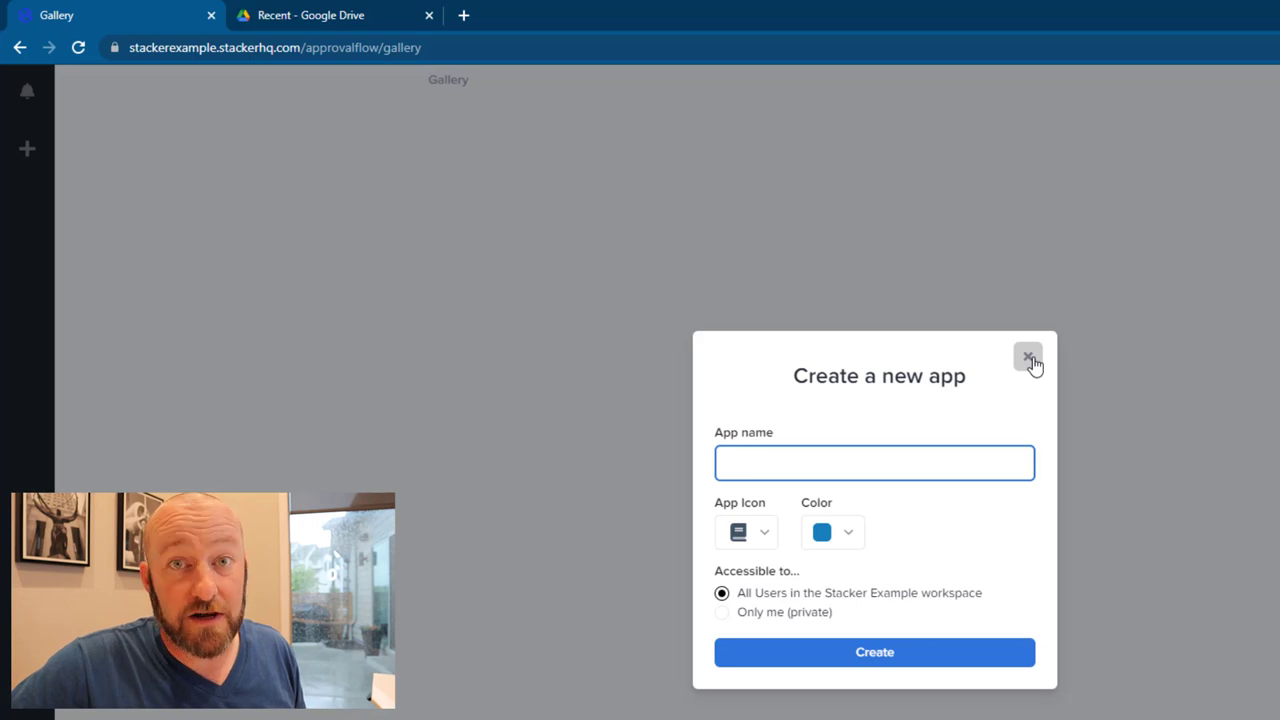
left_click(1028, 356)
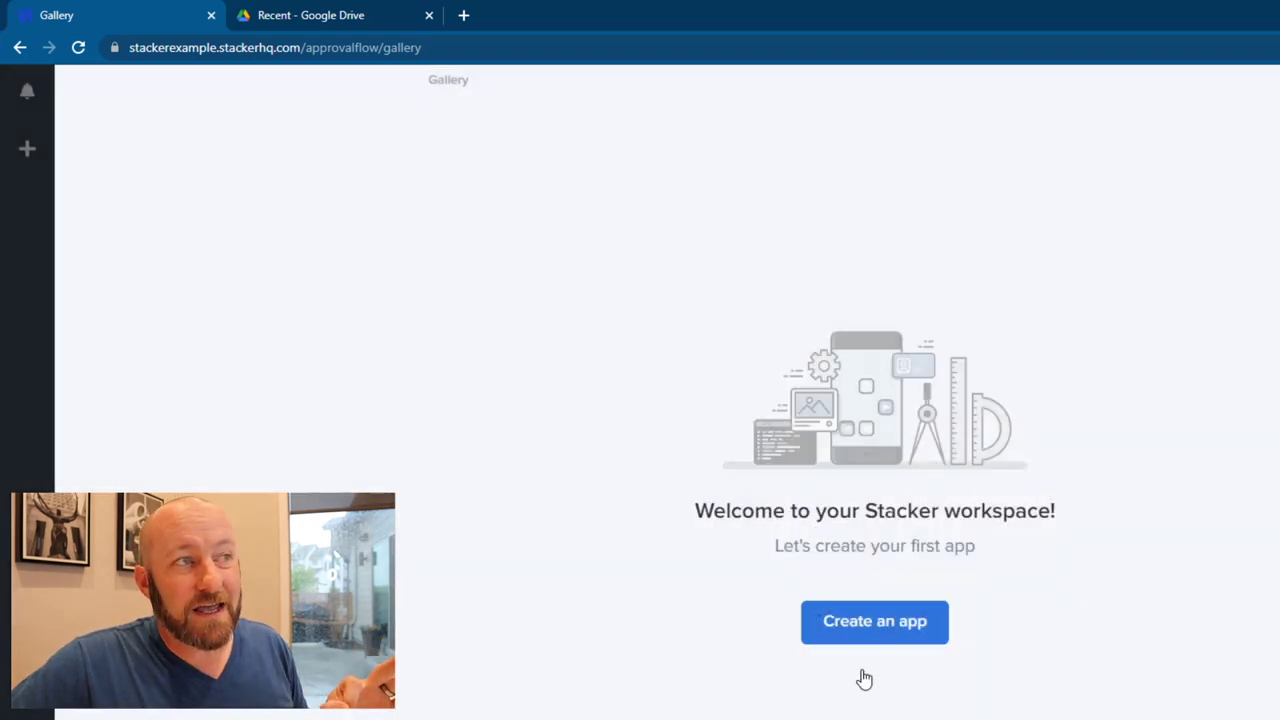
- Start a new app again using Google Sheets as the data source, beginning from a template
left_click(874, 620)
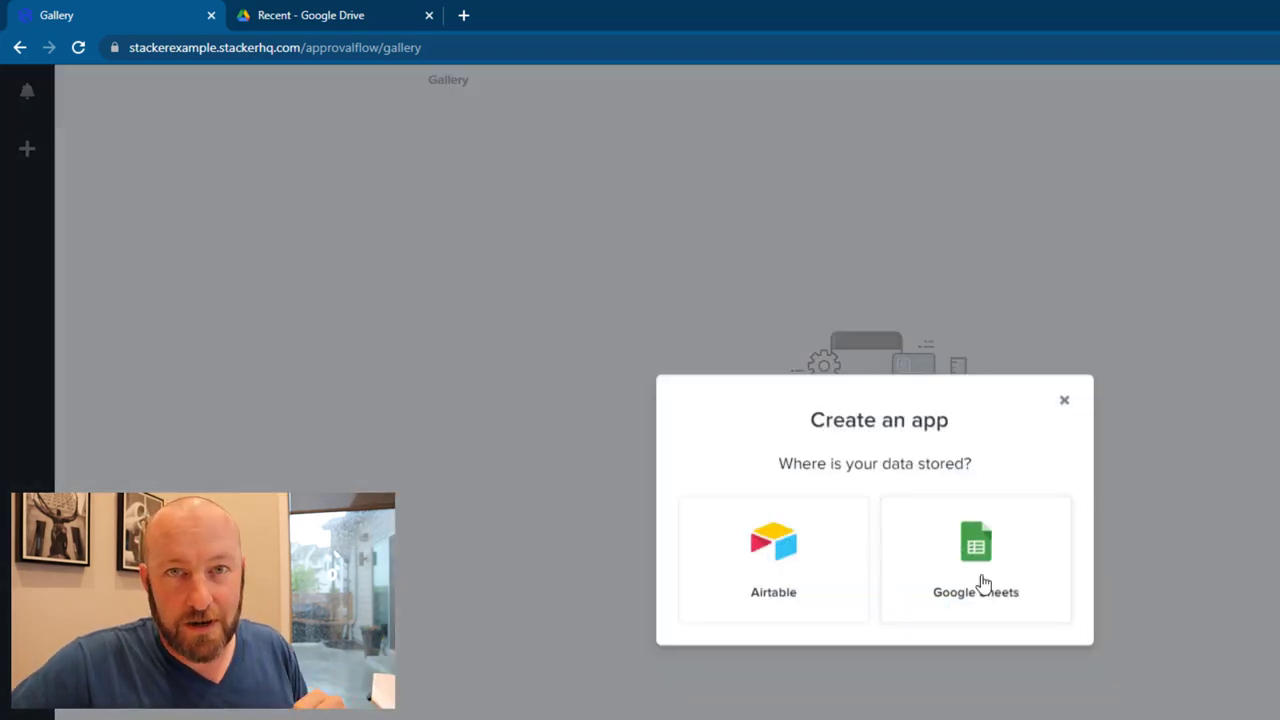
left_click(976, 558)
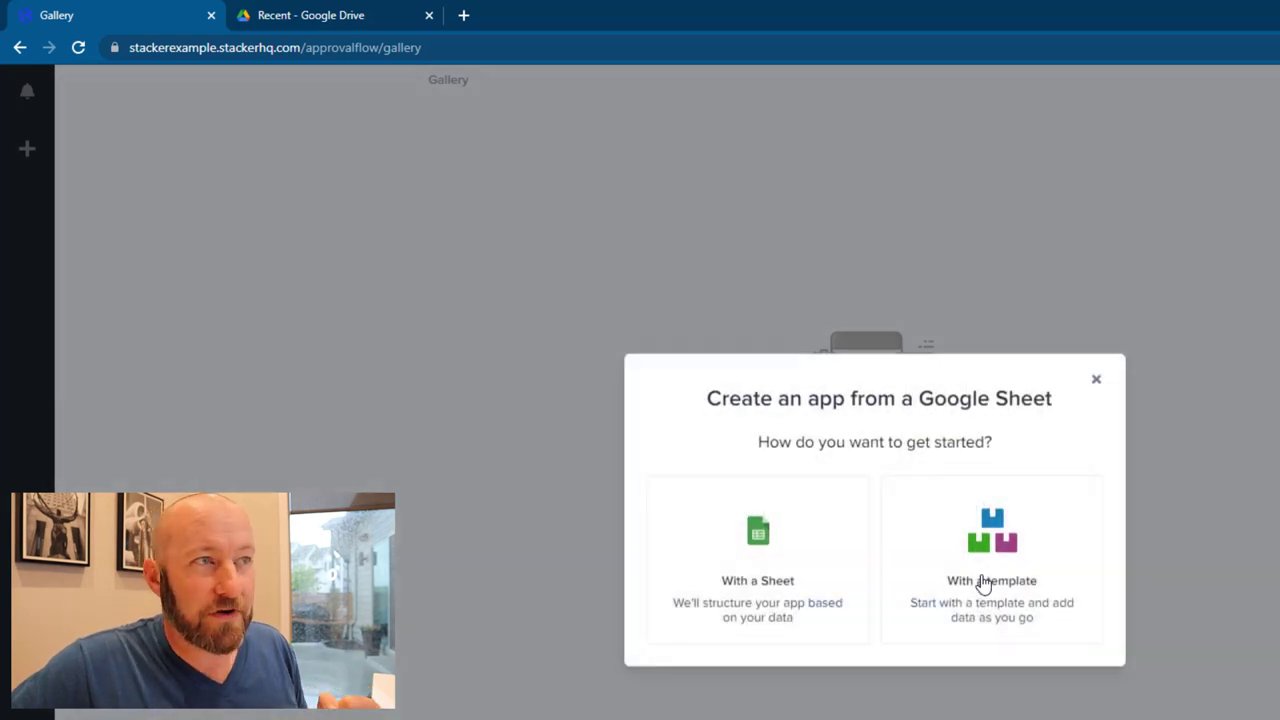
mouse_move(1018, 584)
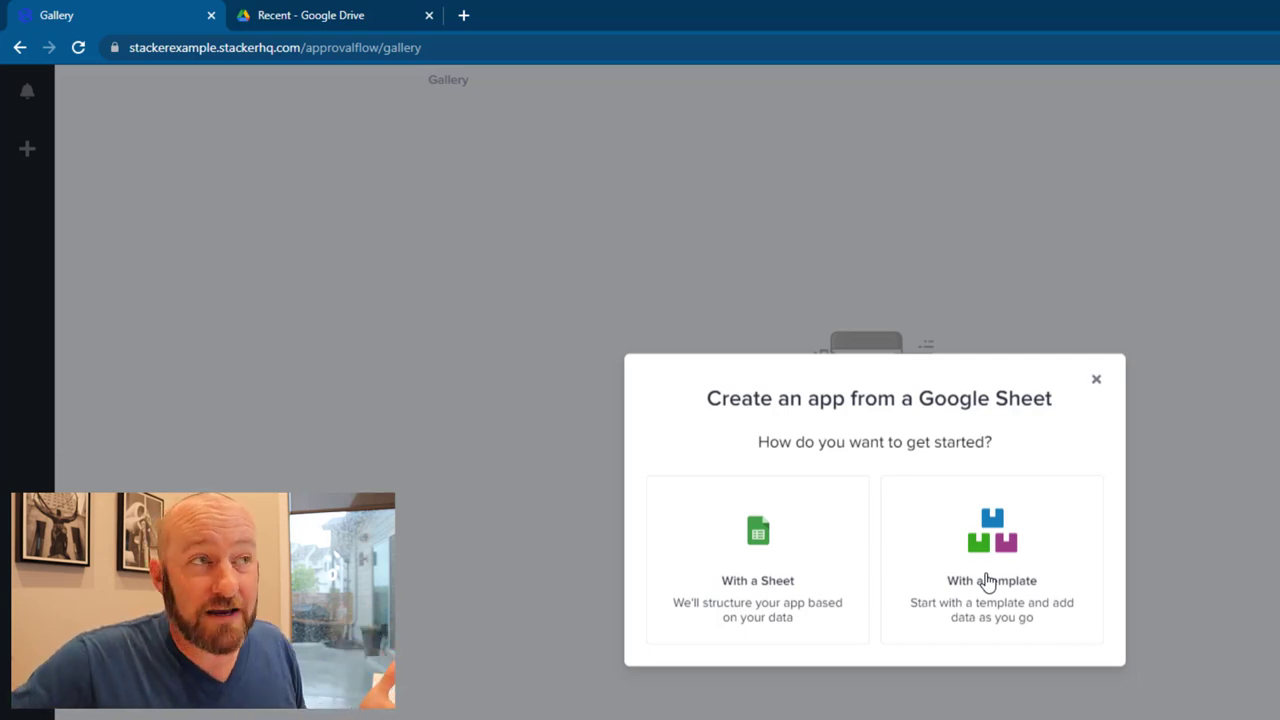
left_click(992, 560)
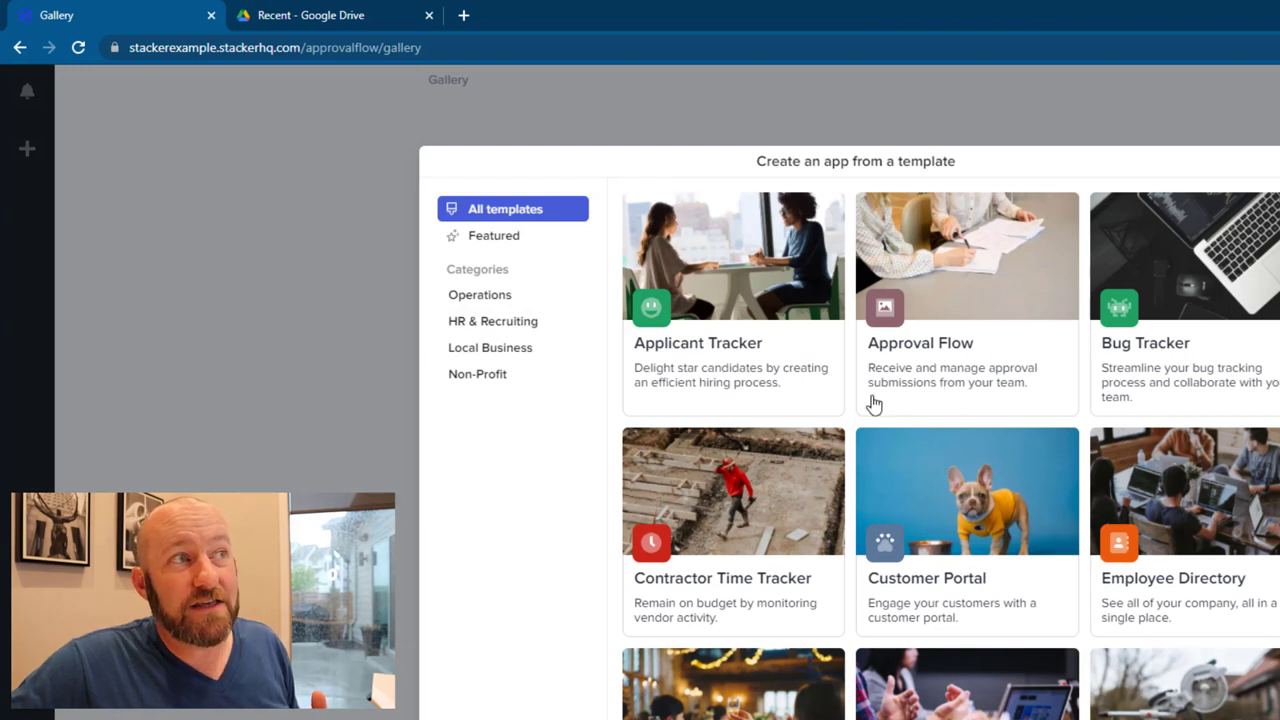
mouse_move(936, 356)
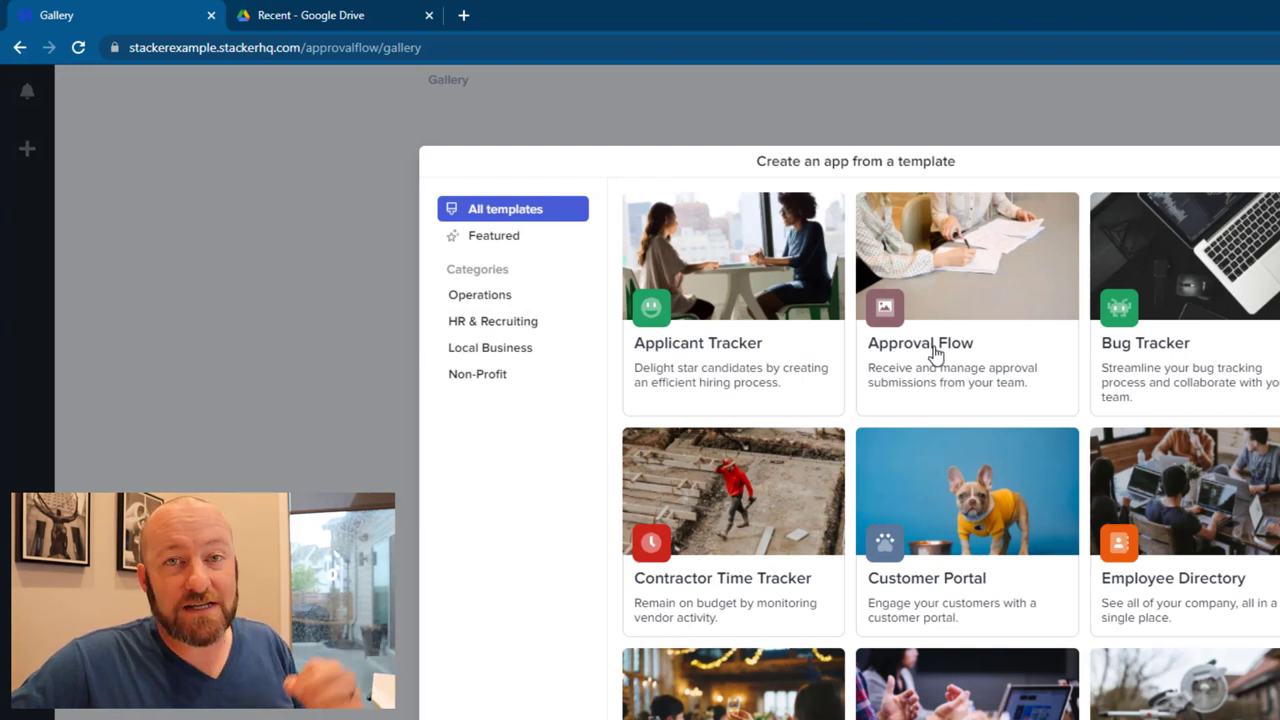
mouse_move(968, 352)
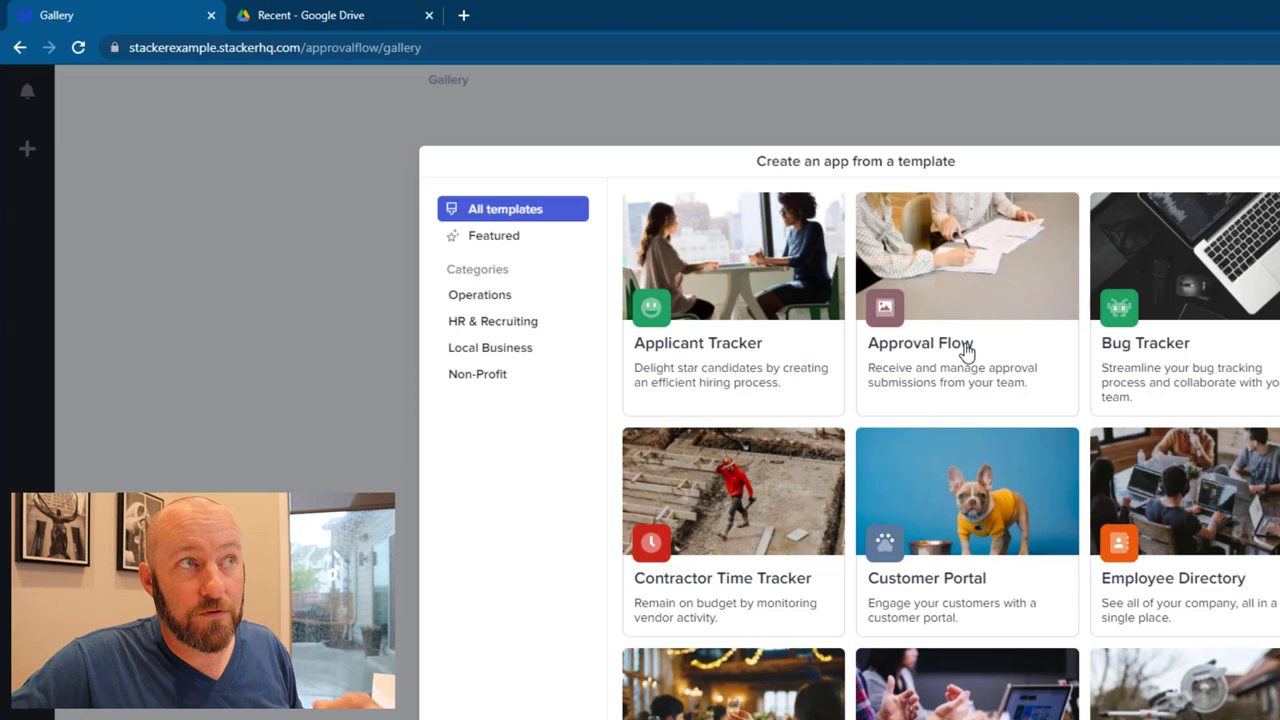
mouse_move(880, 388)
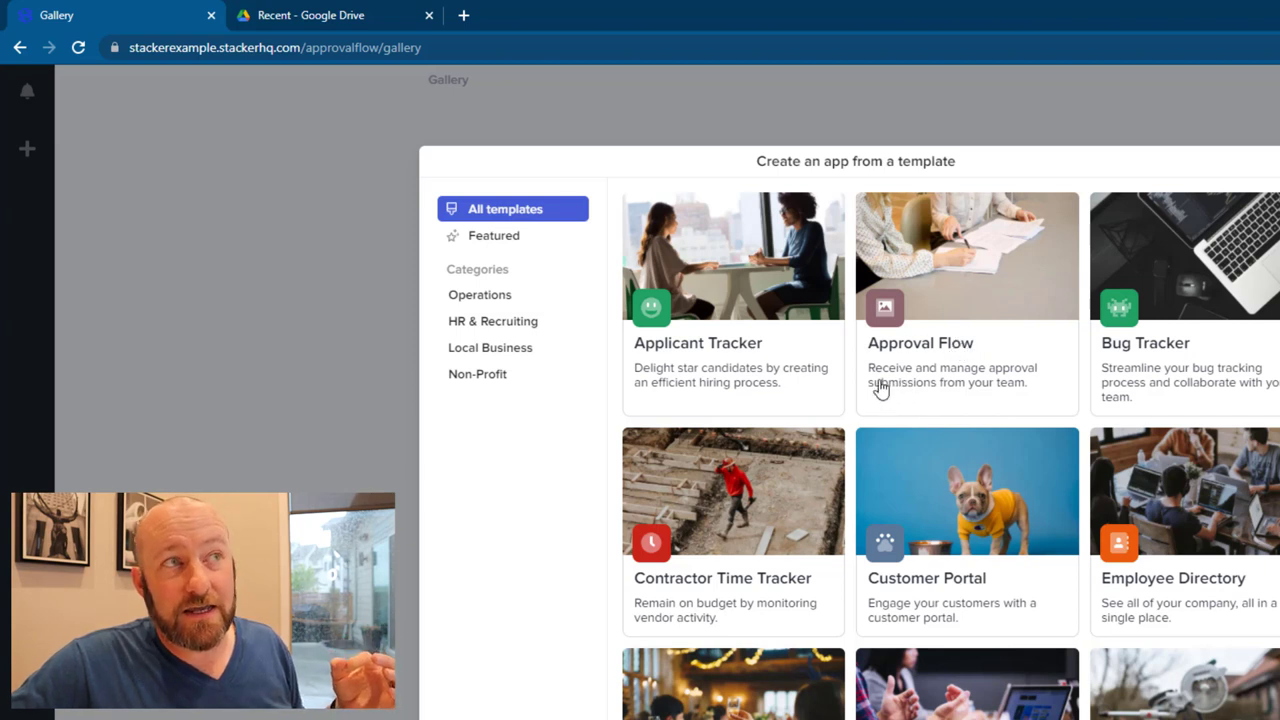
mouse_move(884, 392)
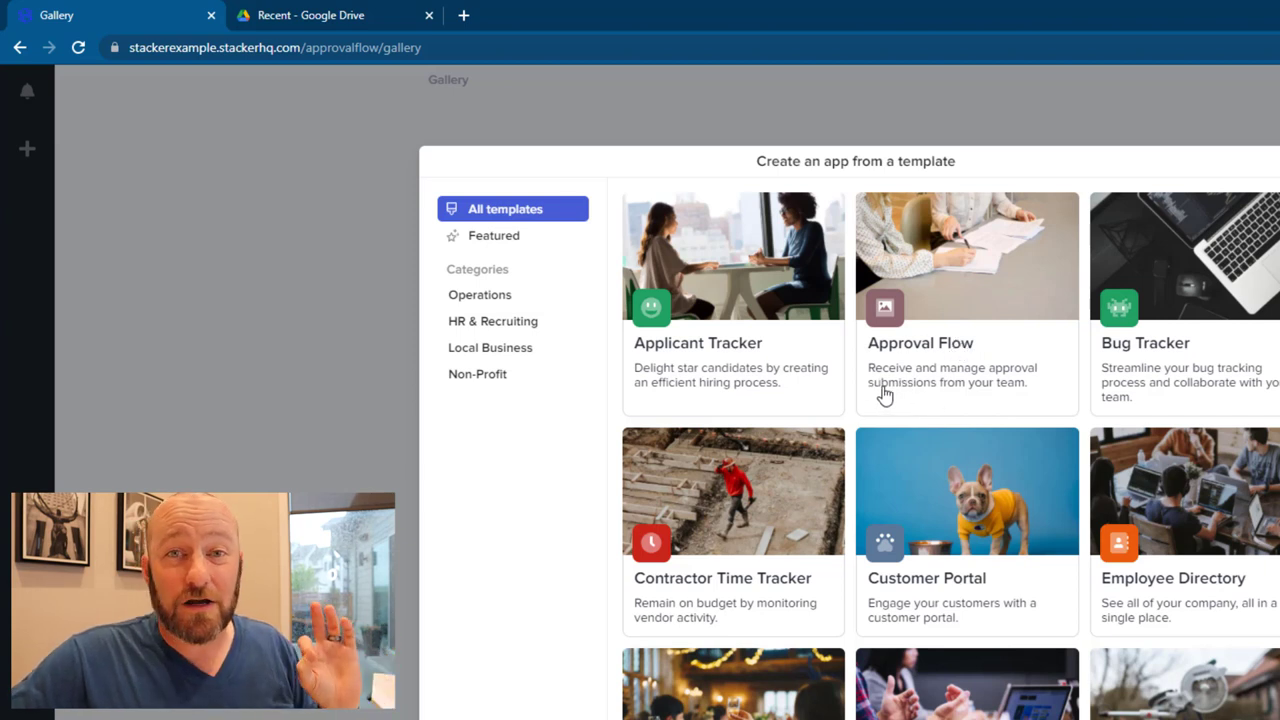
mouse_move(890, 392)
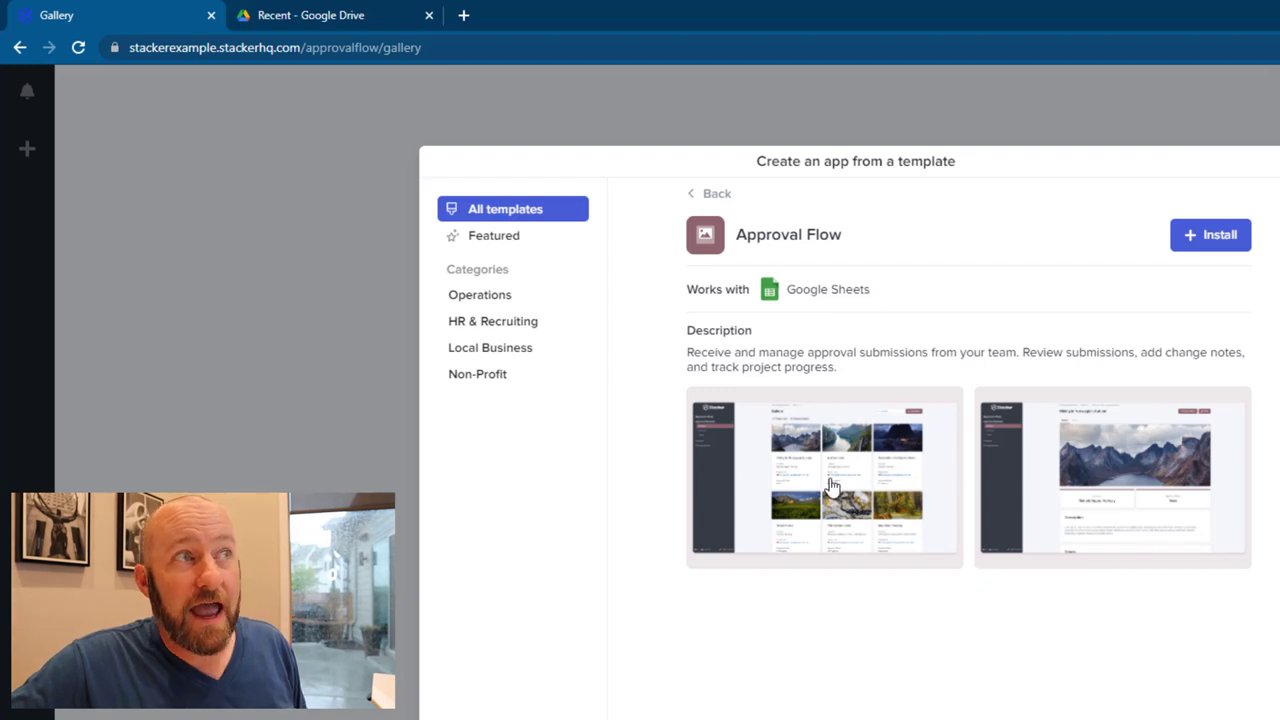
- Install the Approval Flow template, signing in with the Google account and allowing stacker.app access
left_click(1210, 234)
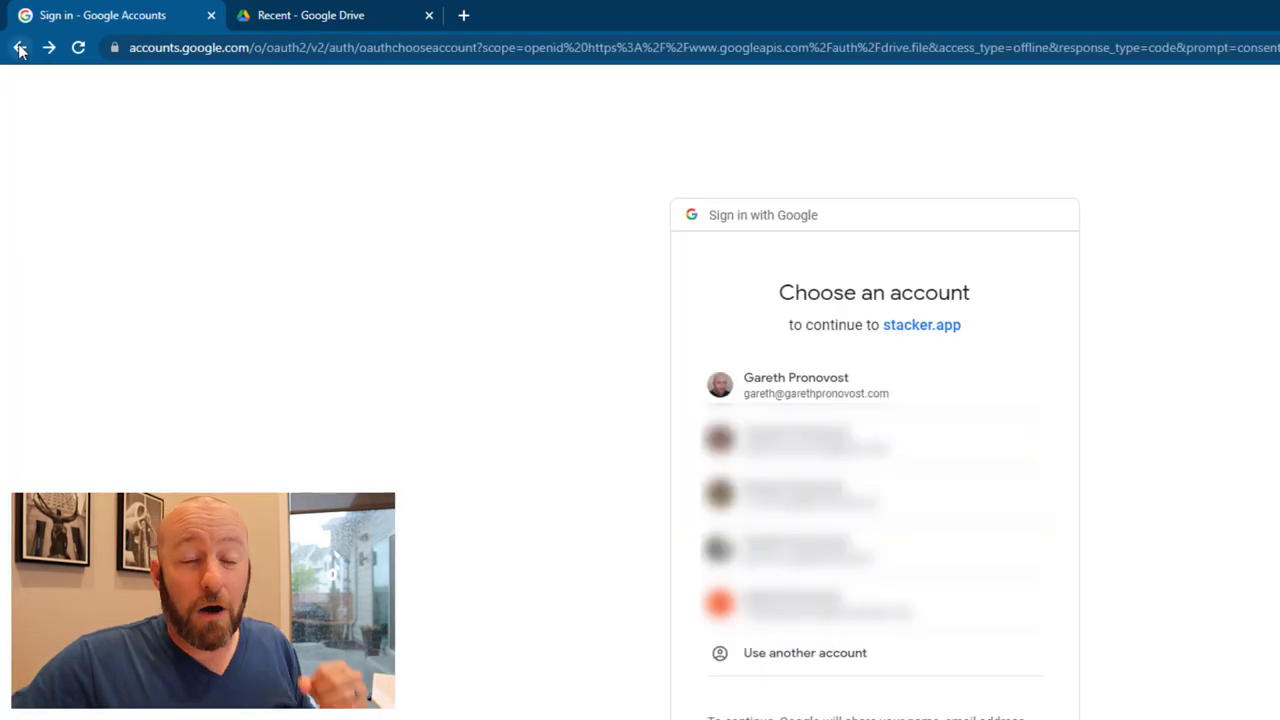
left_click(814, 384)
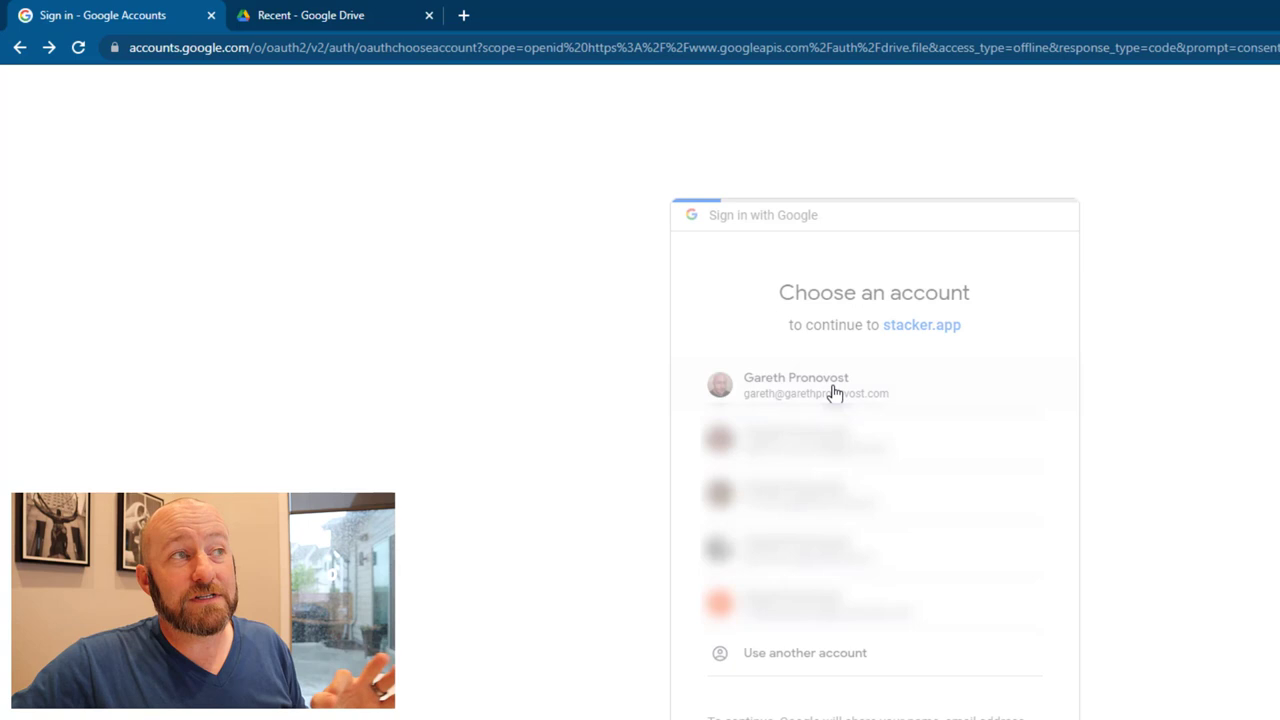
left_click(816, 384)
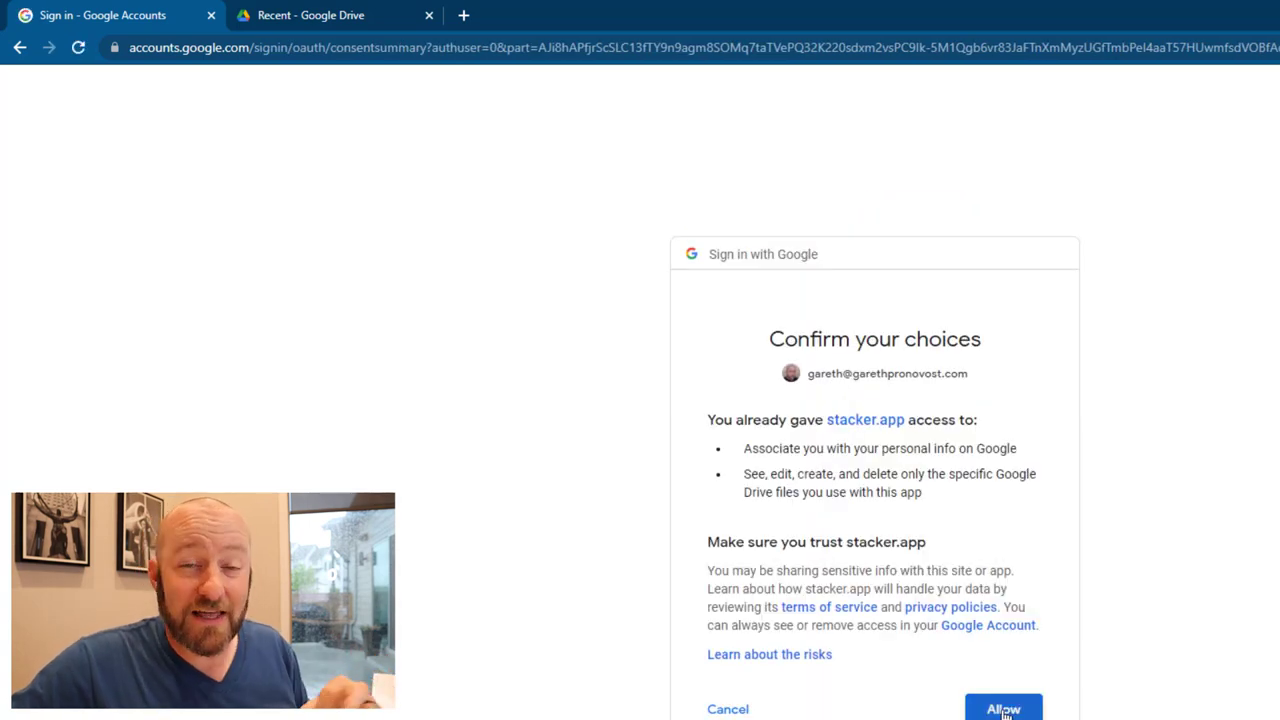
left_click(1004, 708)
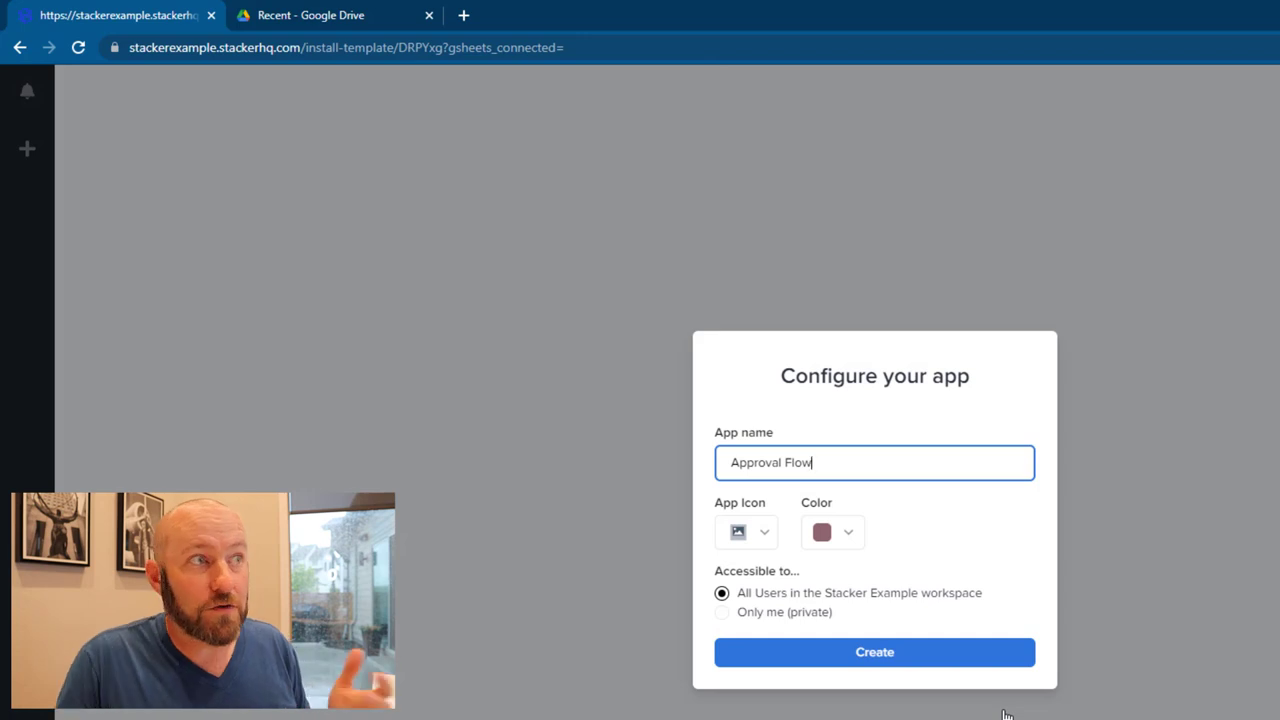
mouse_move(850, 532)
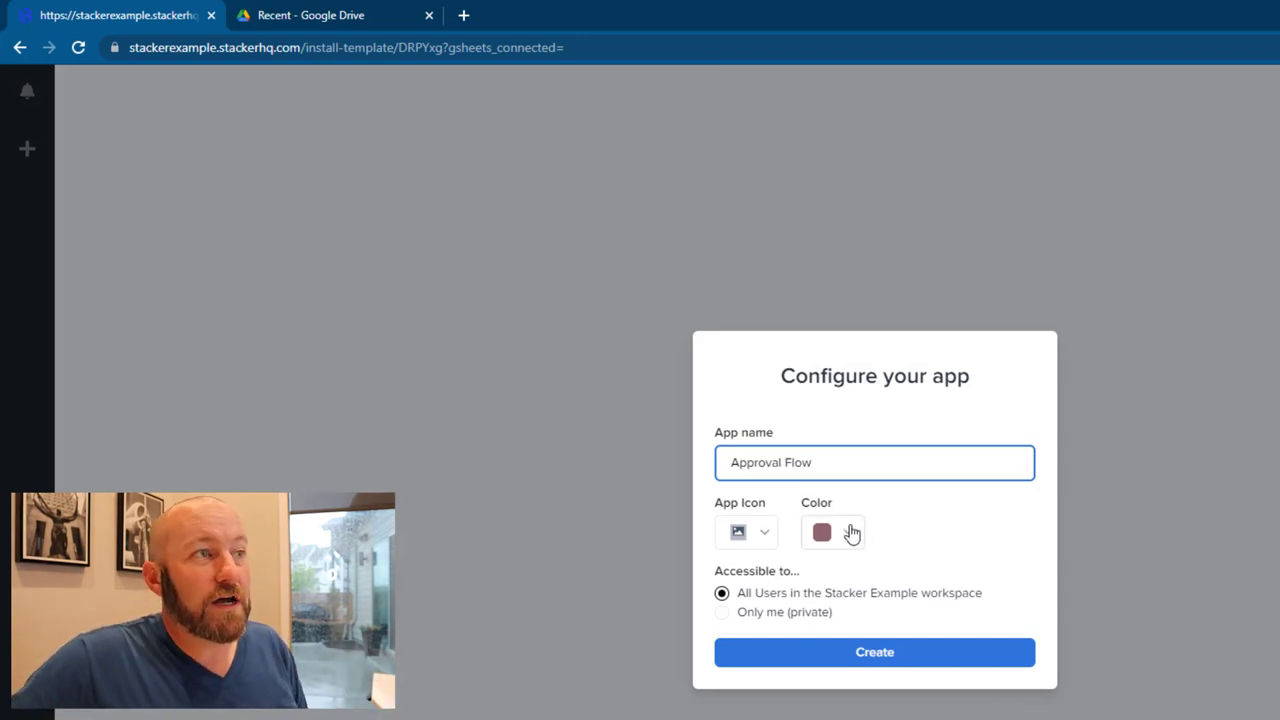
- Set the app colour to blue, create the Approval Flow app and check it out
left_click(820, 532)
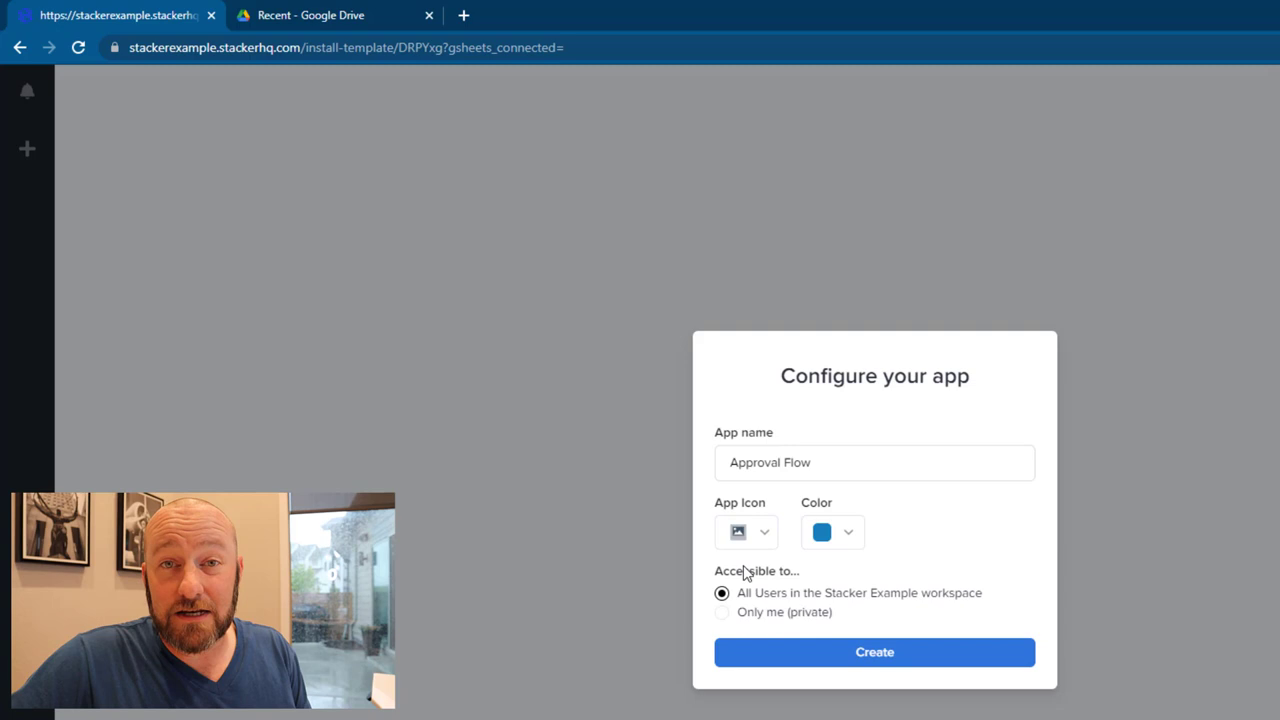
left_click(874, 652)
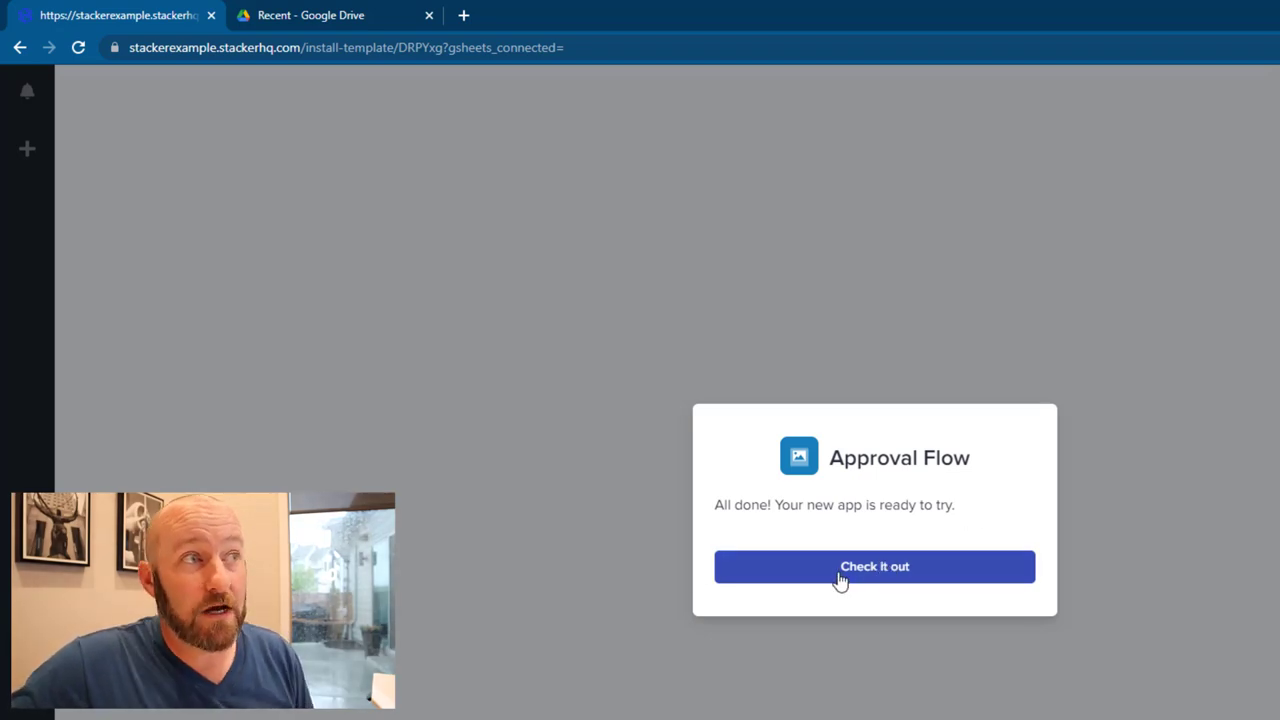
mouse_move(888, 544)
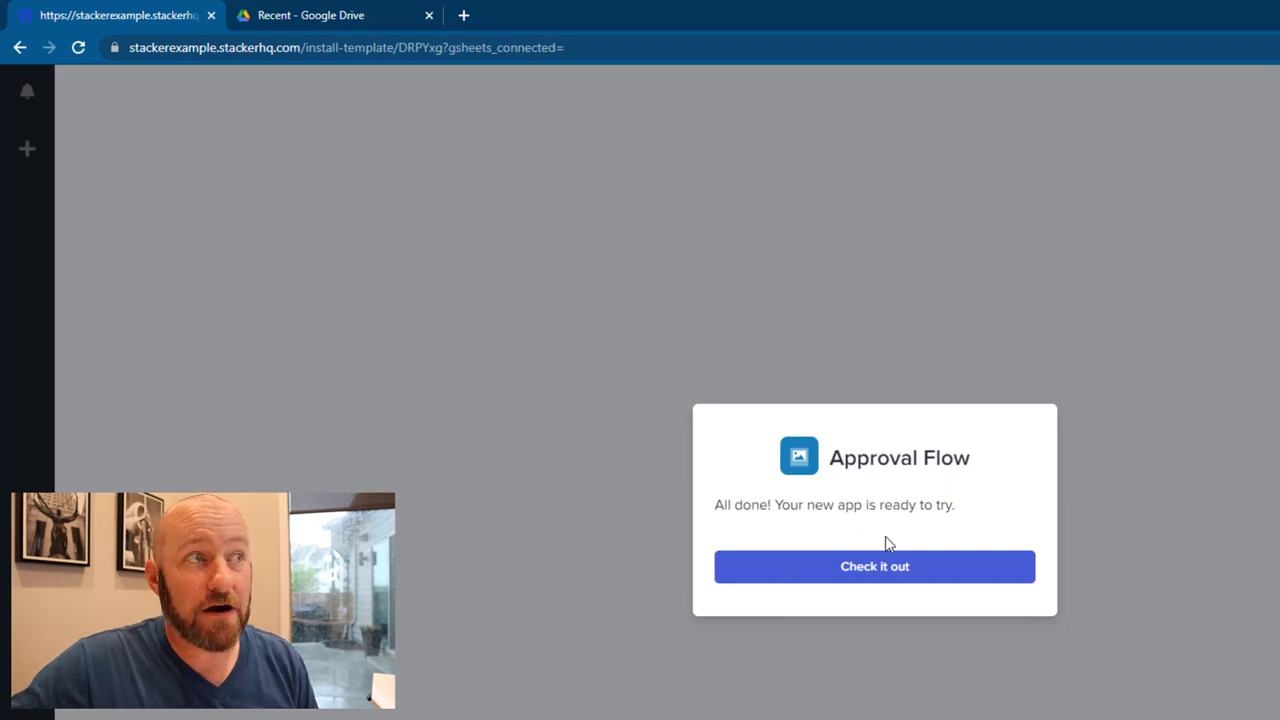
left_click(874, 566)
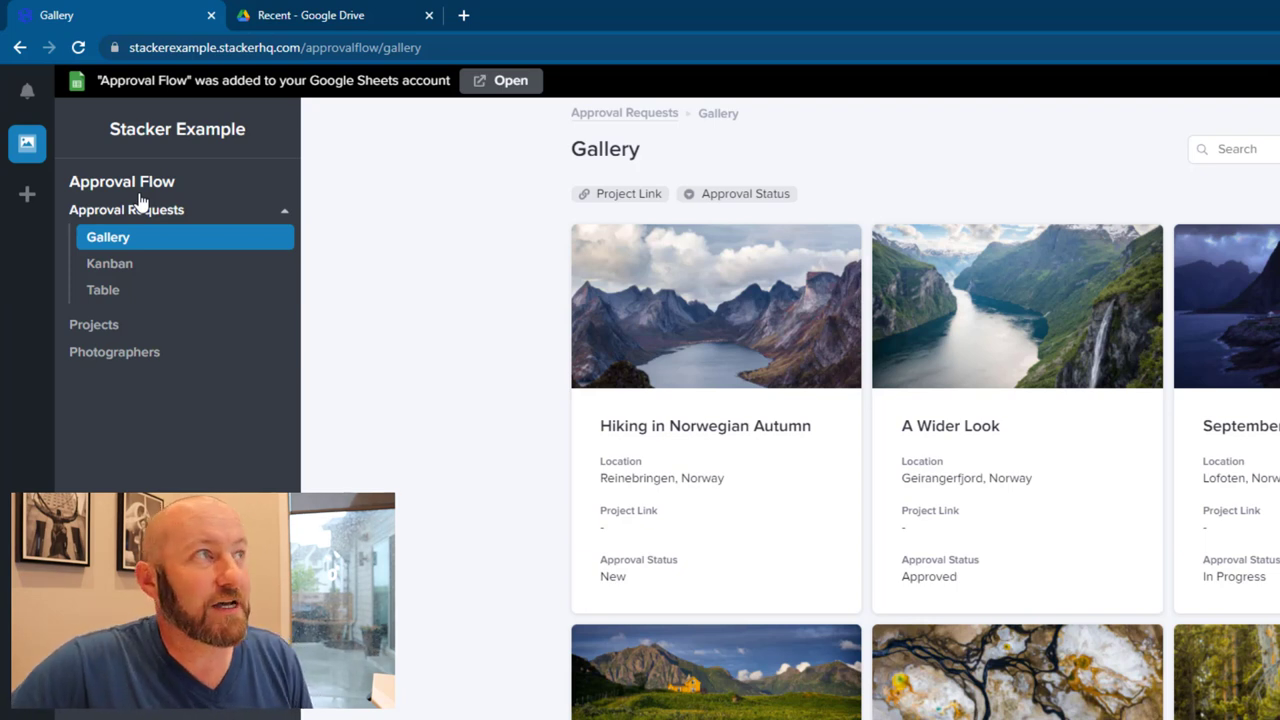
- Go to the app's underlying data in Google Drive
left_click(330, 16)
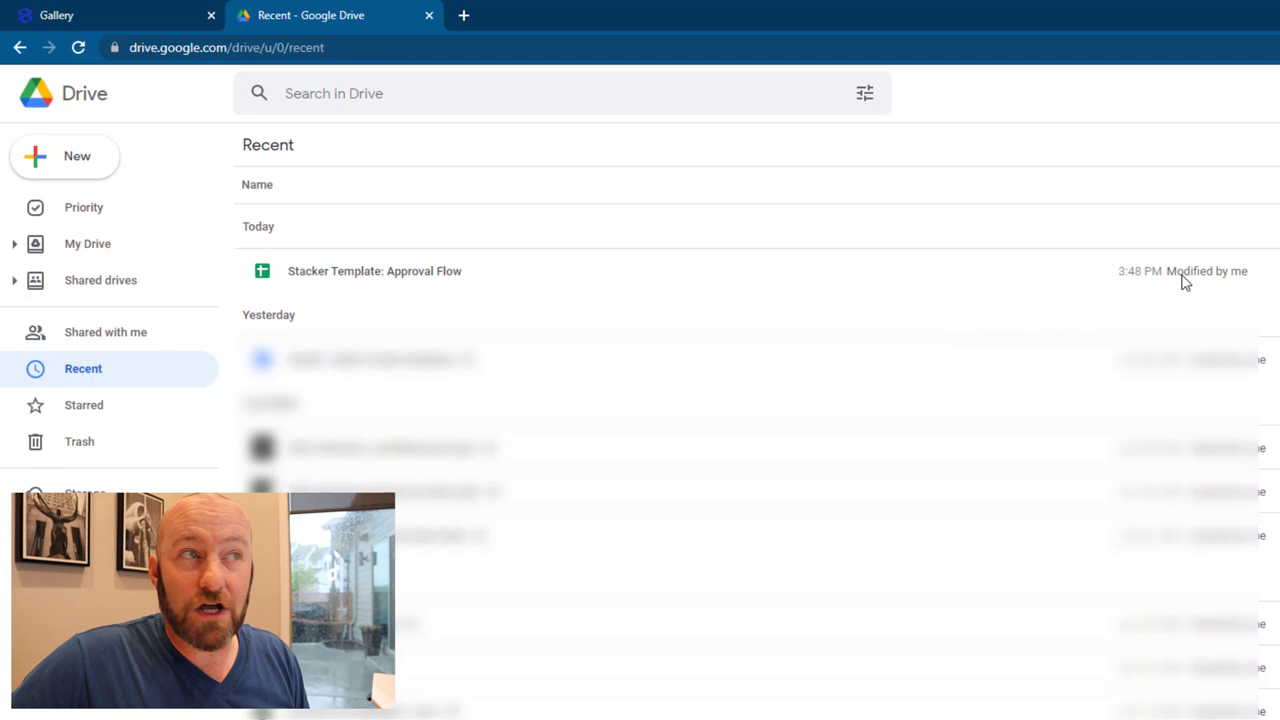
mouse_move(310, 284)
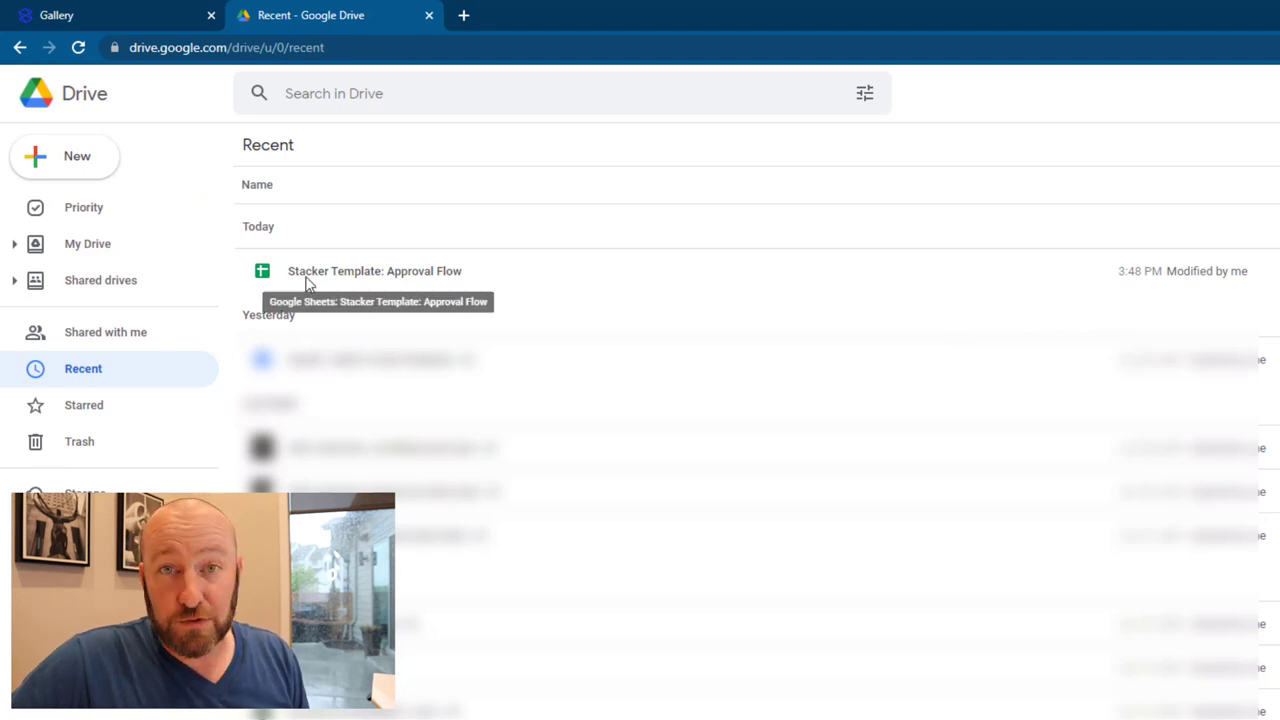
mouse_move(540, 296)
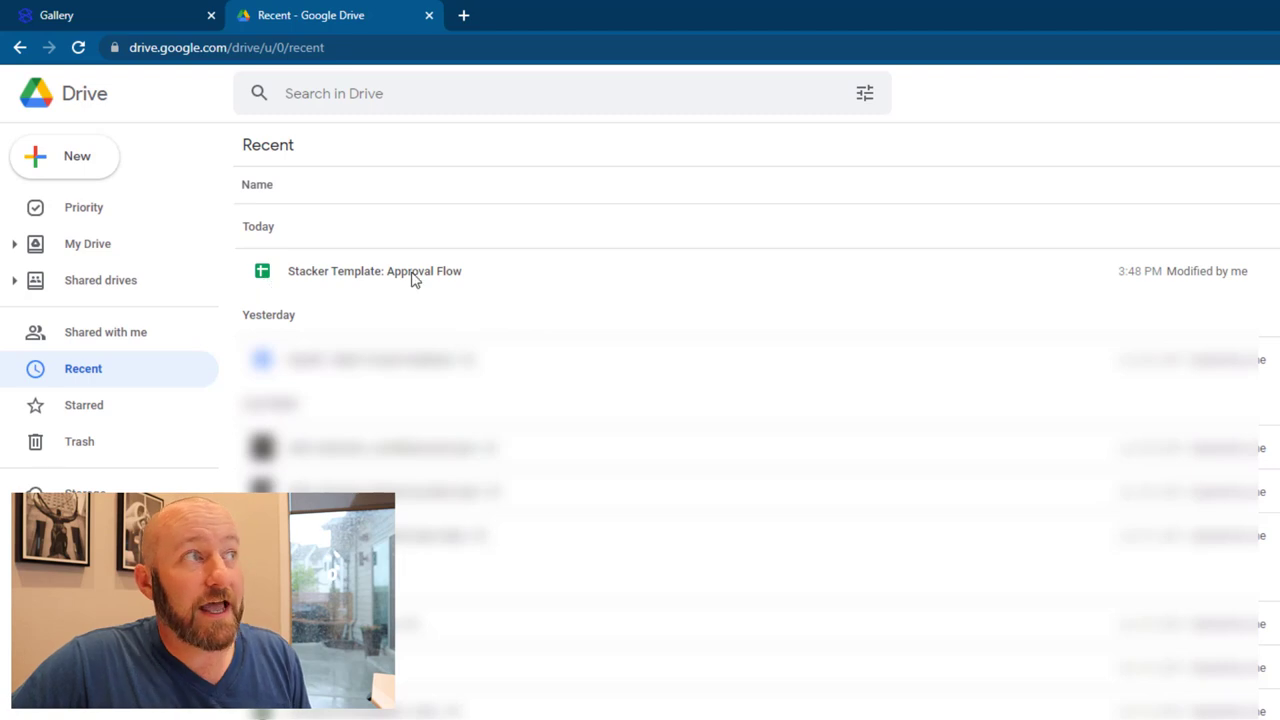
mouse_move(432, 284)
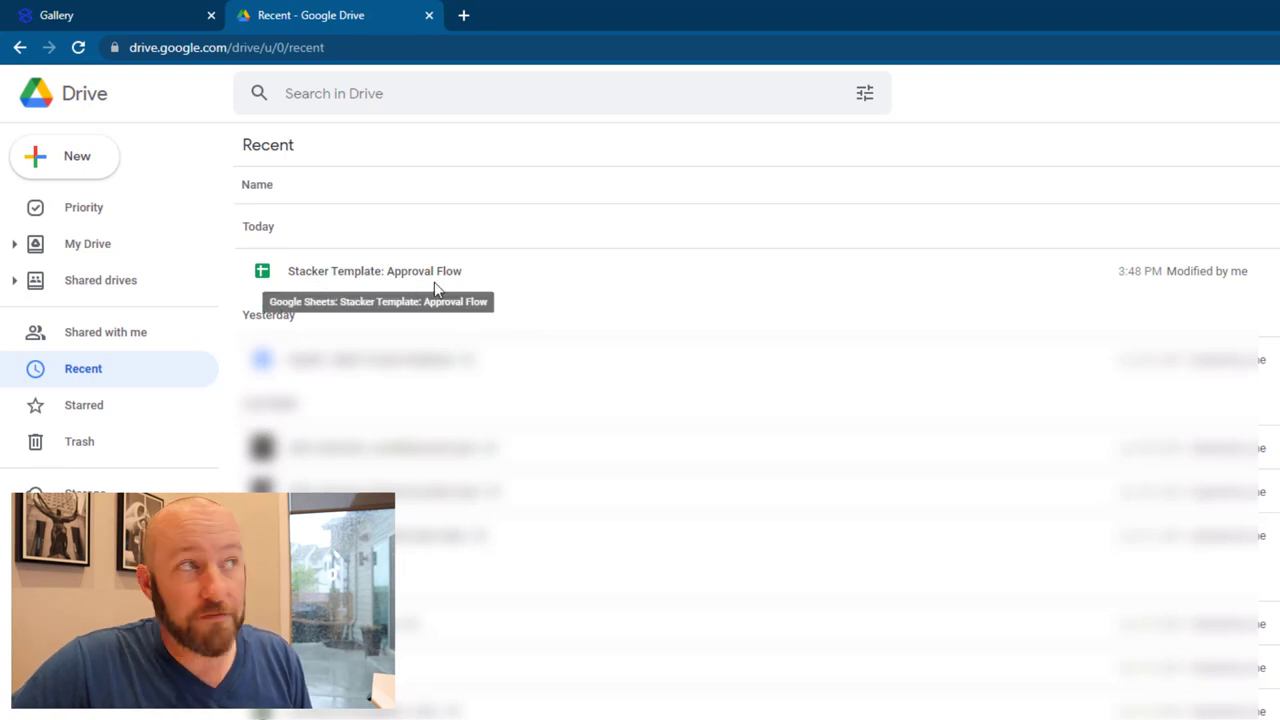
- Open the 'Stacker Template: Approval Flow' spreadsheet from Drive's Recent list
double_click(374, 272)
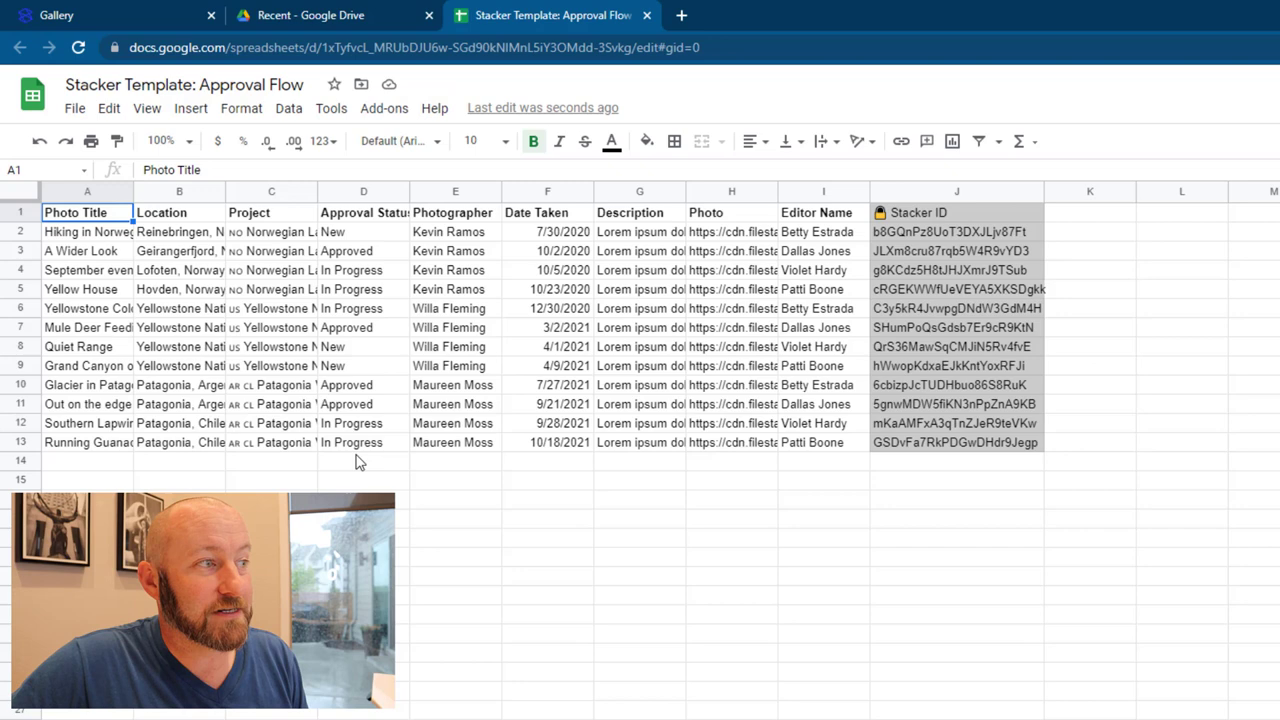
- Review the approval requests sheet and its Stacker ID column for every record
scroll("down", 3)
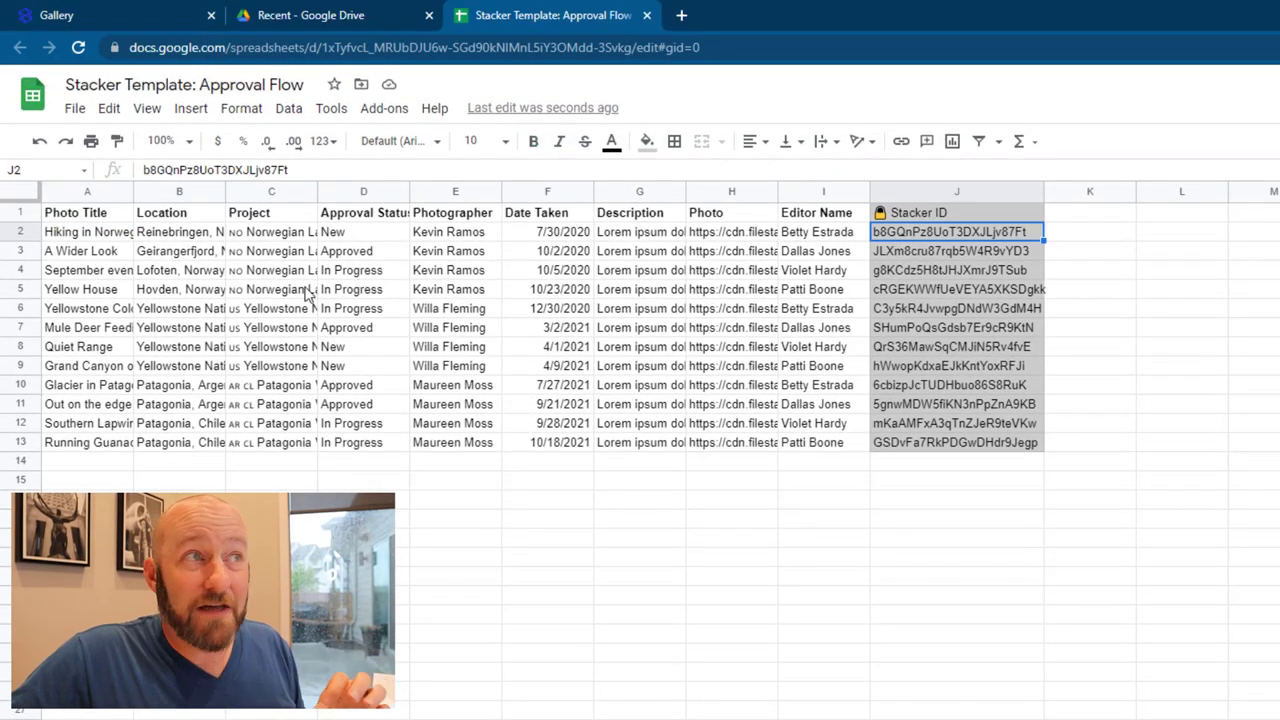
mouse_move(900, 256)
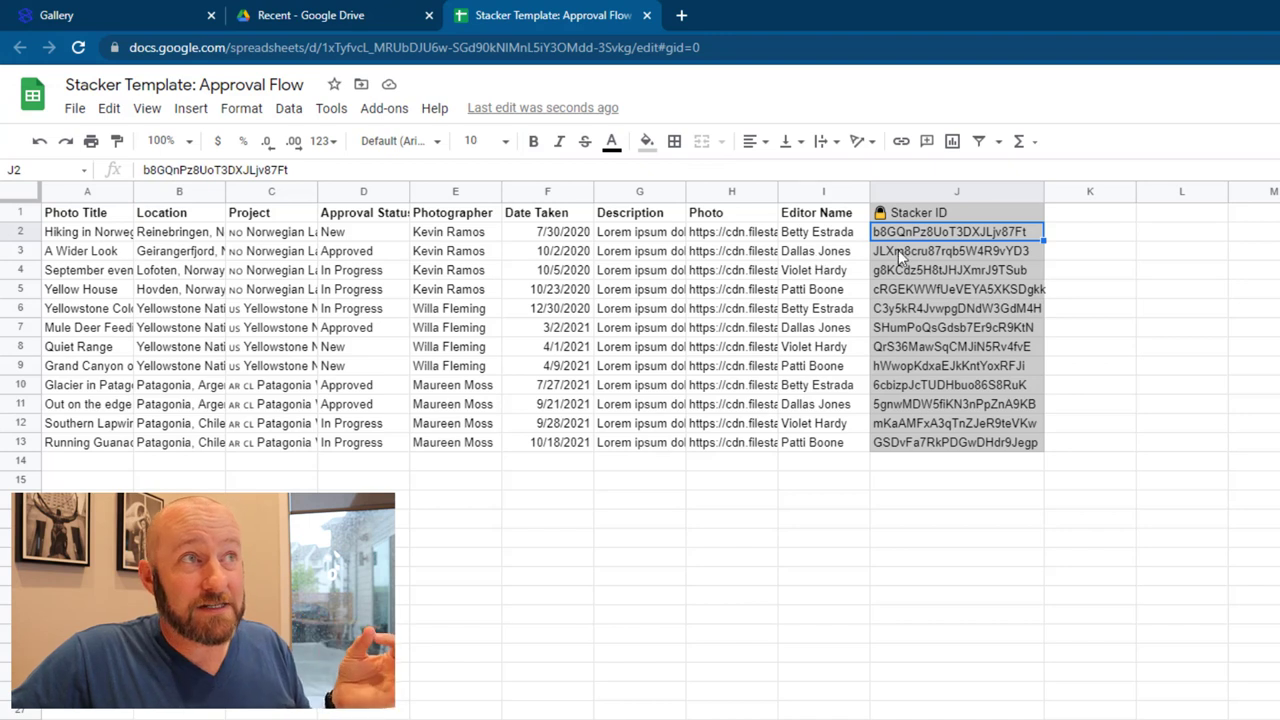
mouse_move(968, 236)
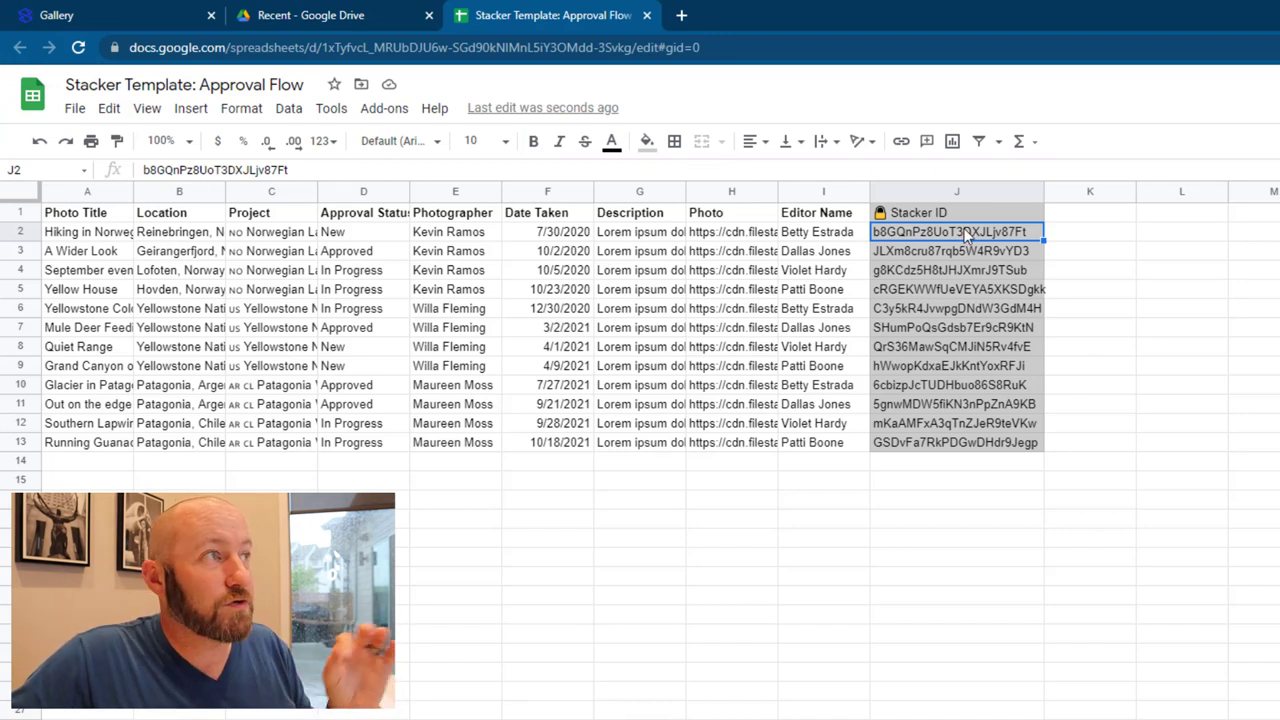
mouse_move(118, 248)
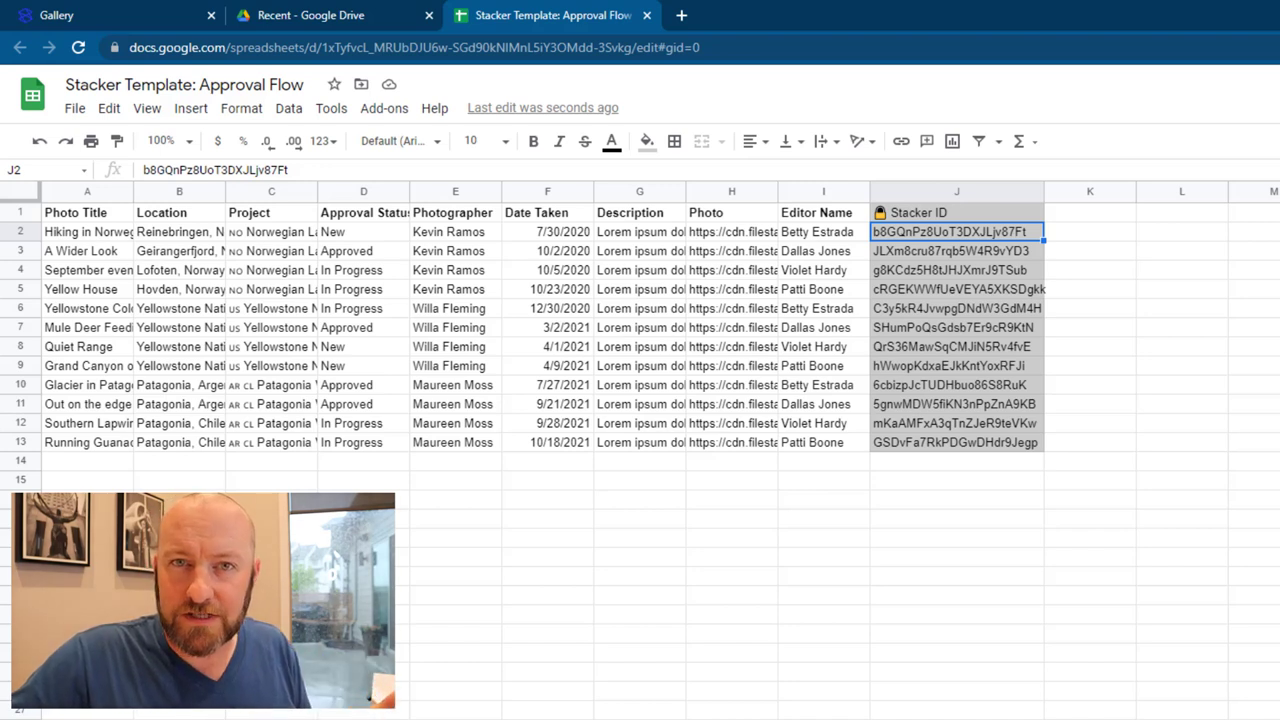
mouse_move(692, 580)
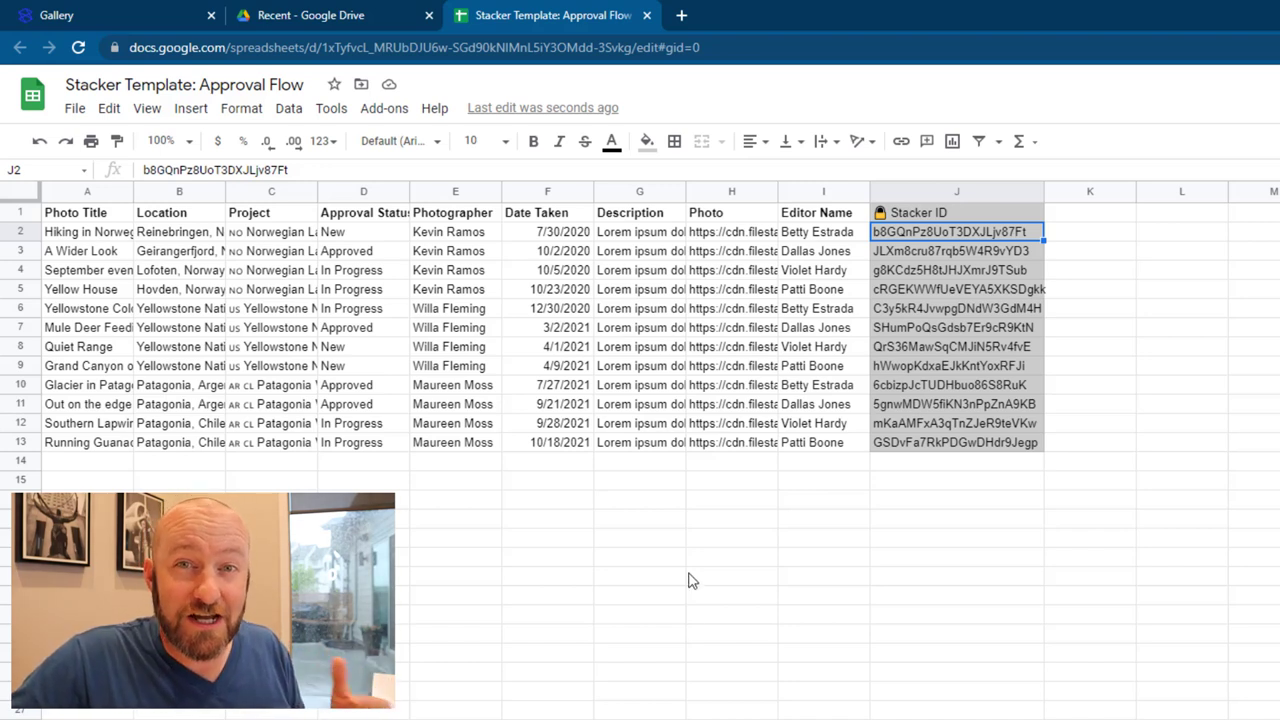
mouse_move(1138, 356)
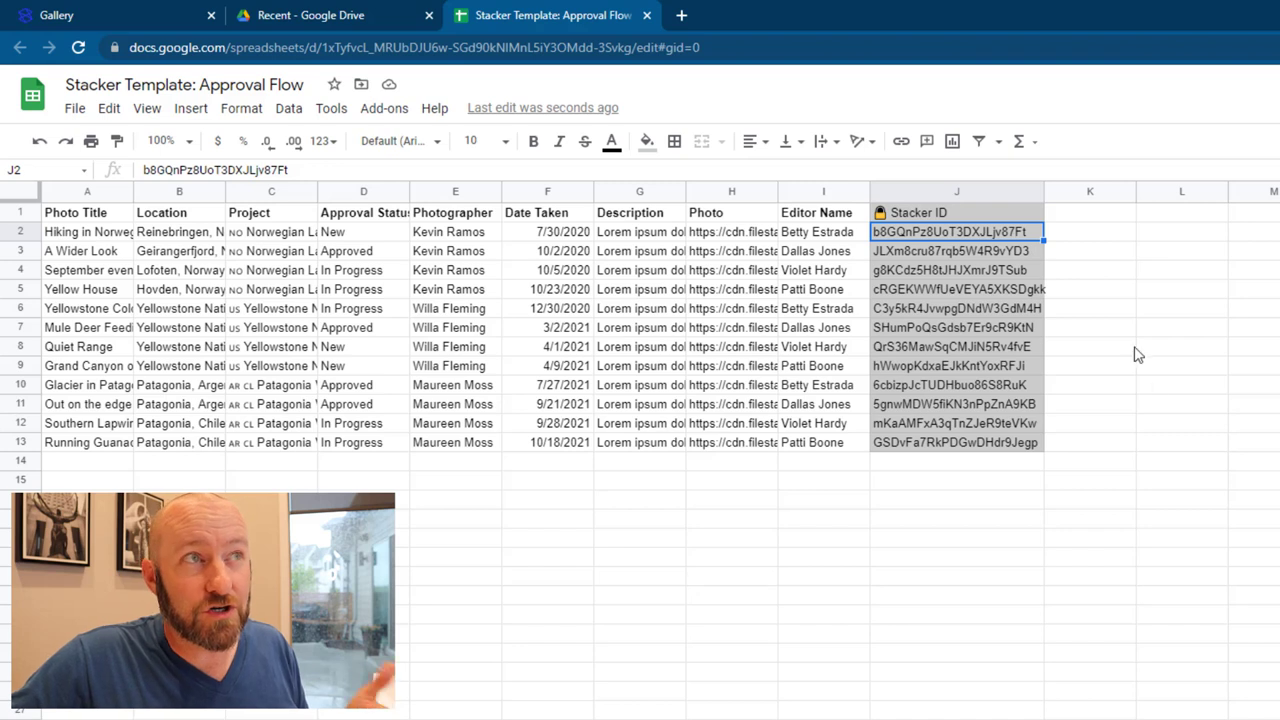
left_click(1090, 212)
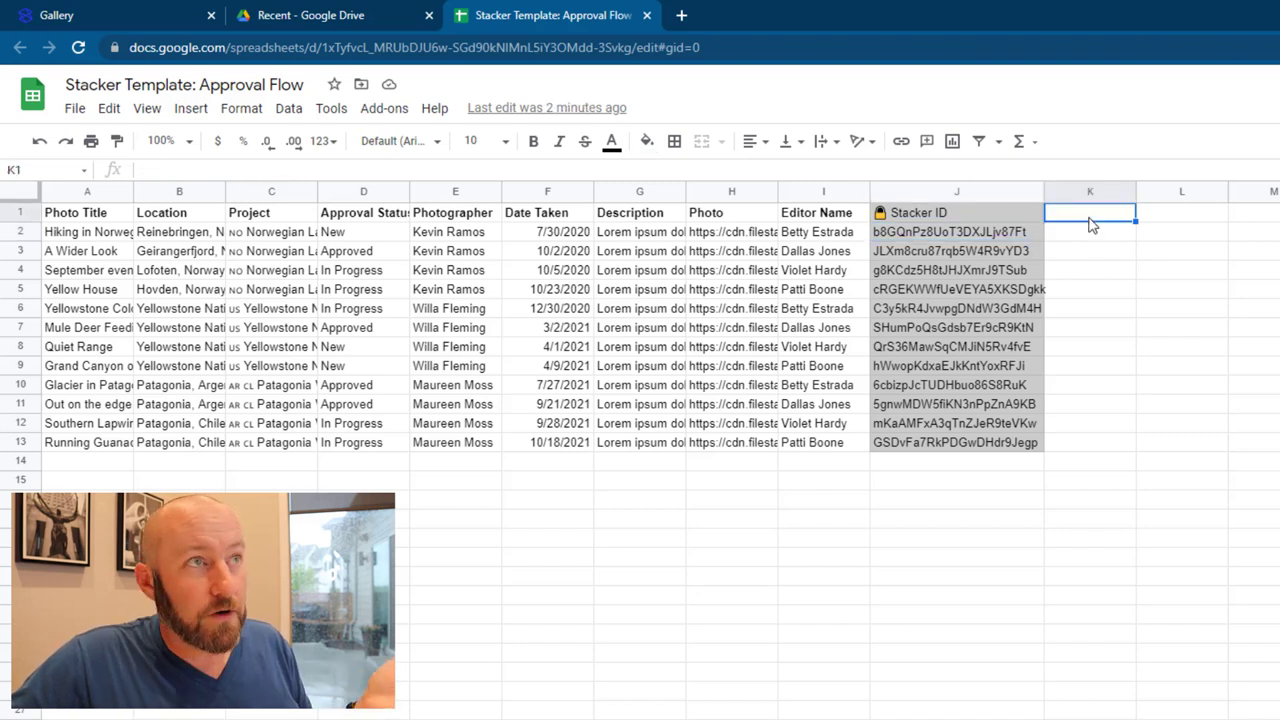
mouse_move(964, 254)
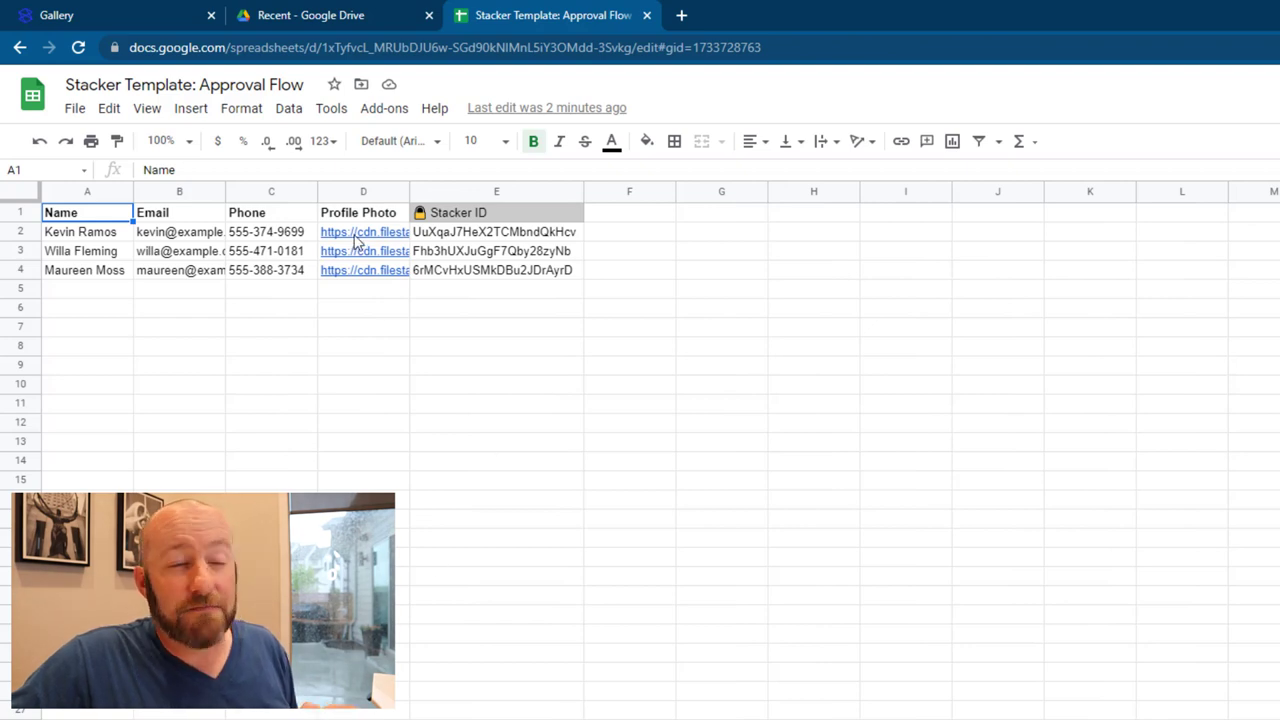
- Inspect the first Profile Photo link, then return to the Stacker approval app
left_click(364, 232)
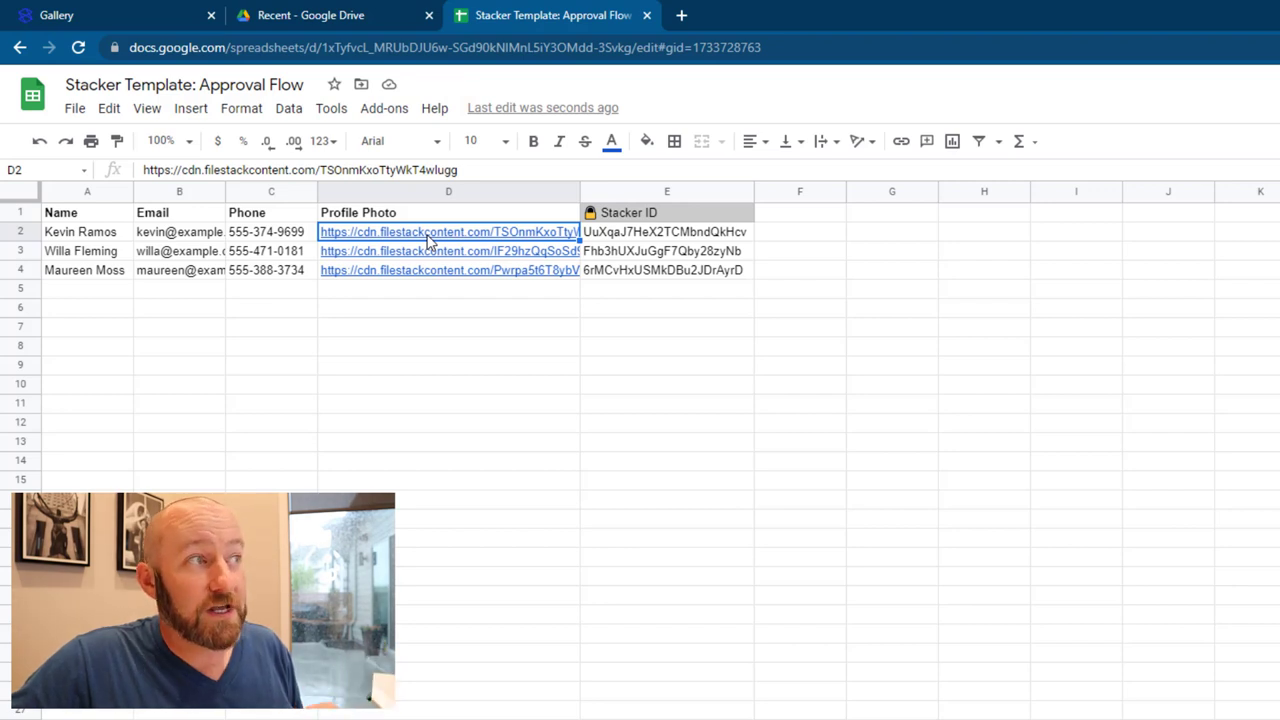
mouse_move(430, 272)
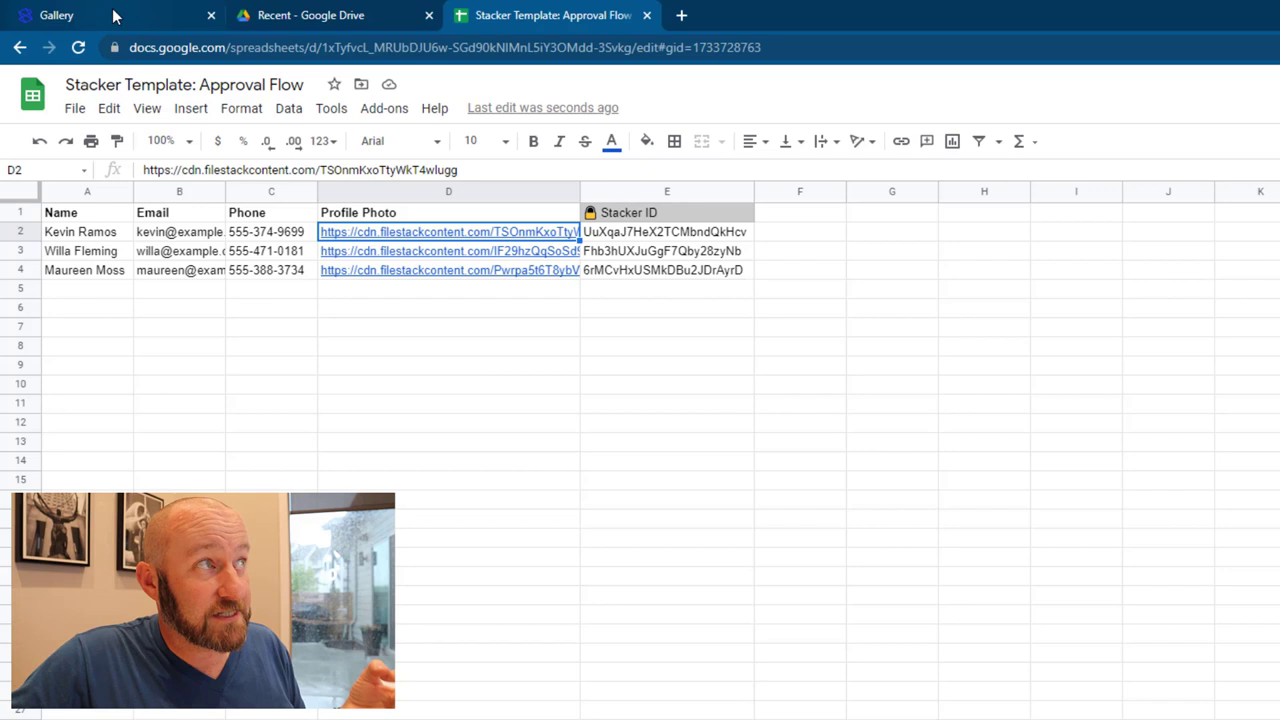
left_click(56, 16)
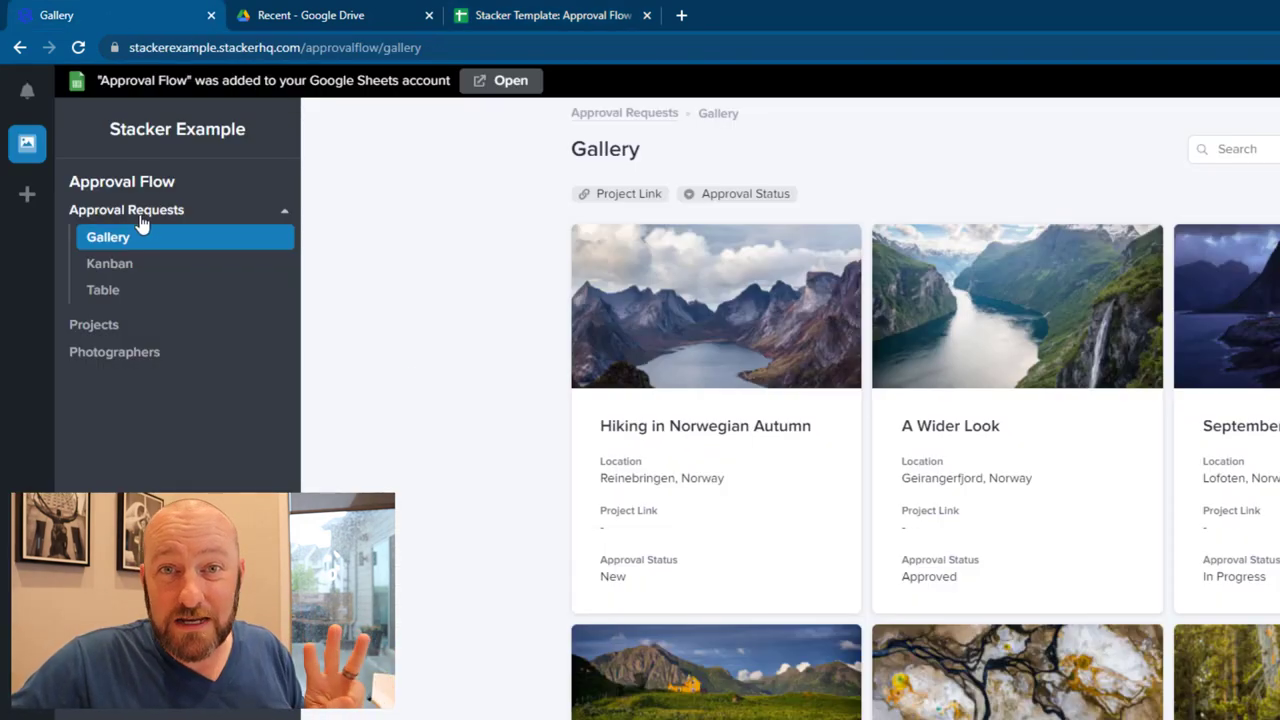
mouse_move(116, 216)
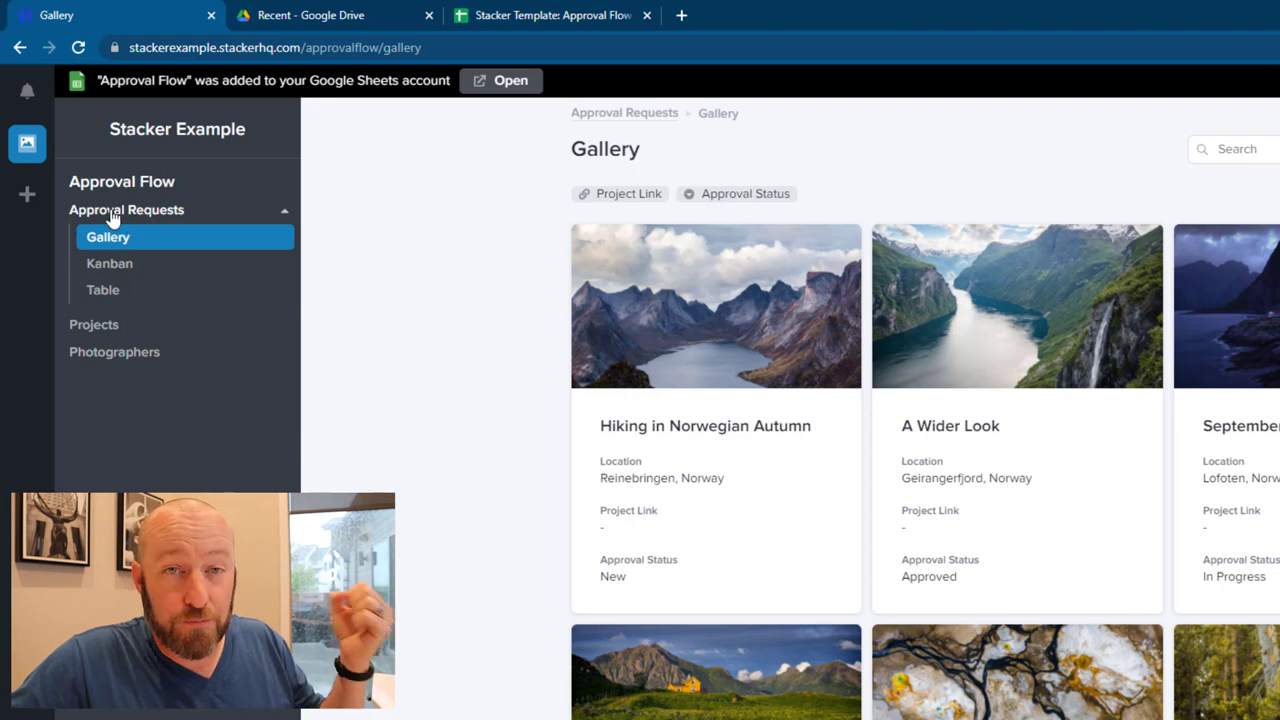
mouse_move(128, 262)
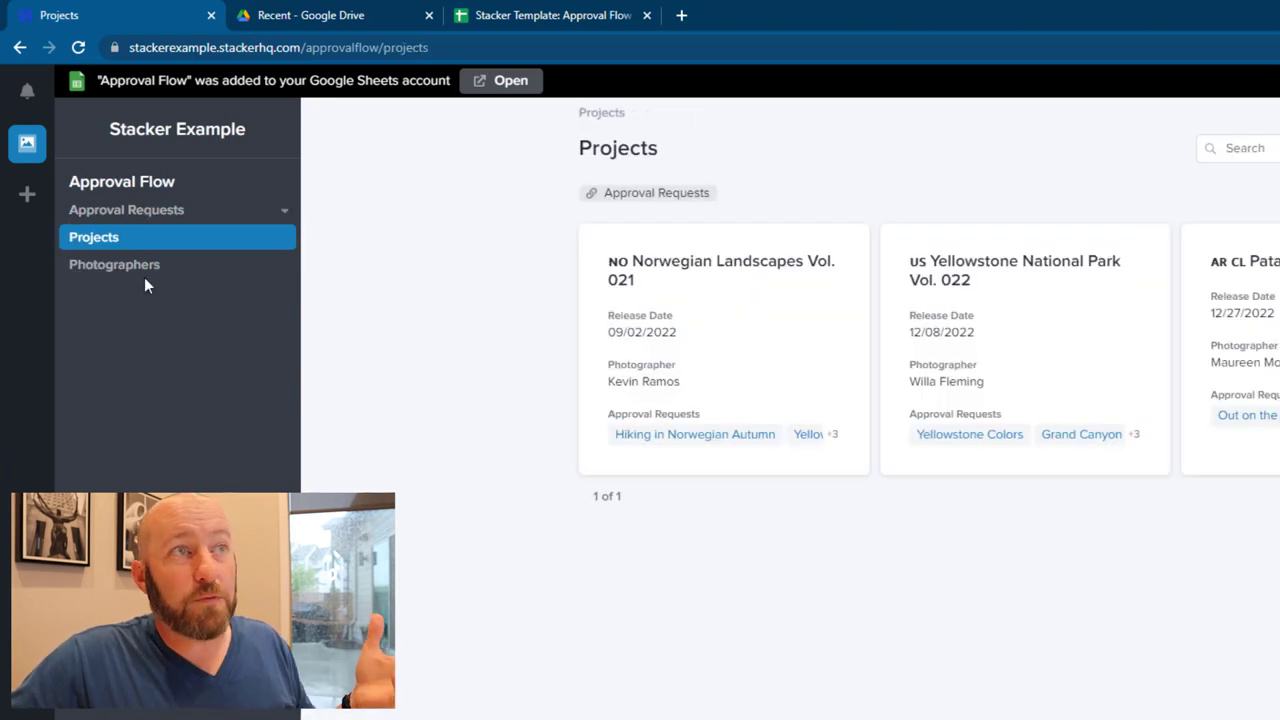
left_click(114, 264)
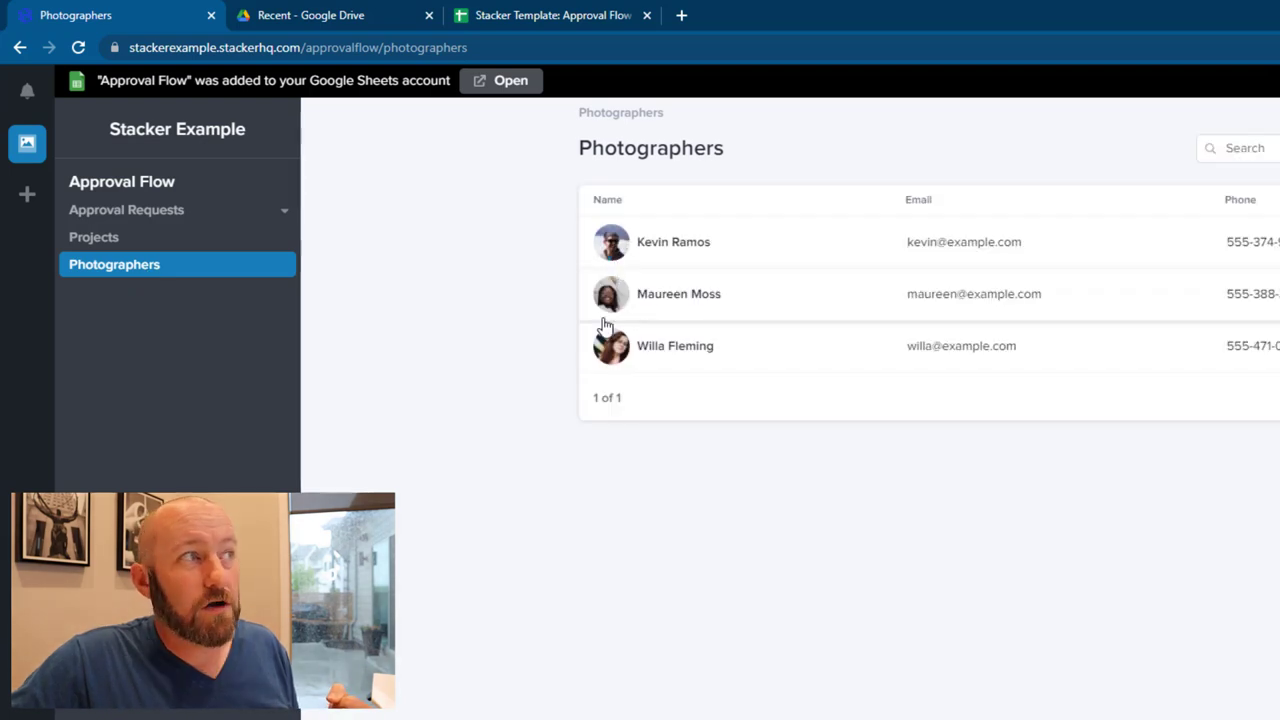
left_click(94, 236)
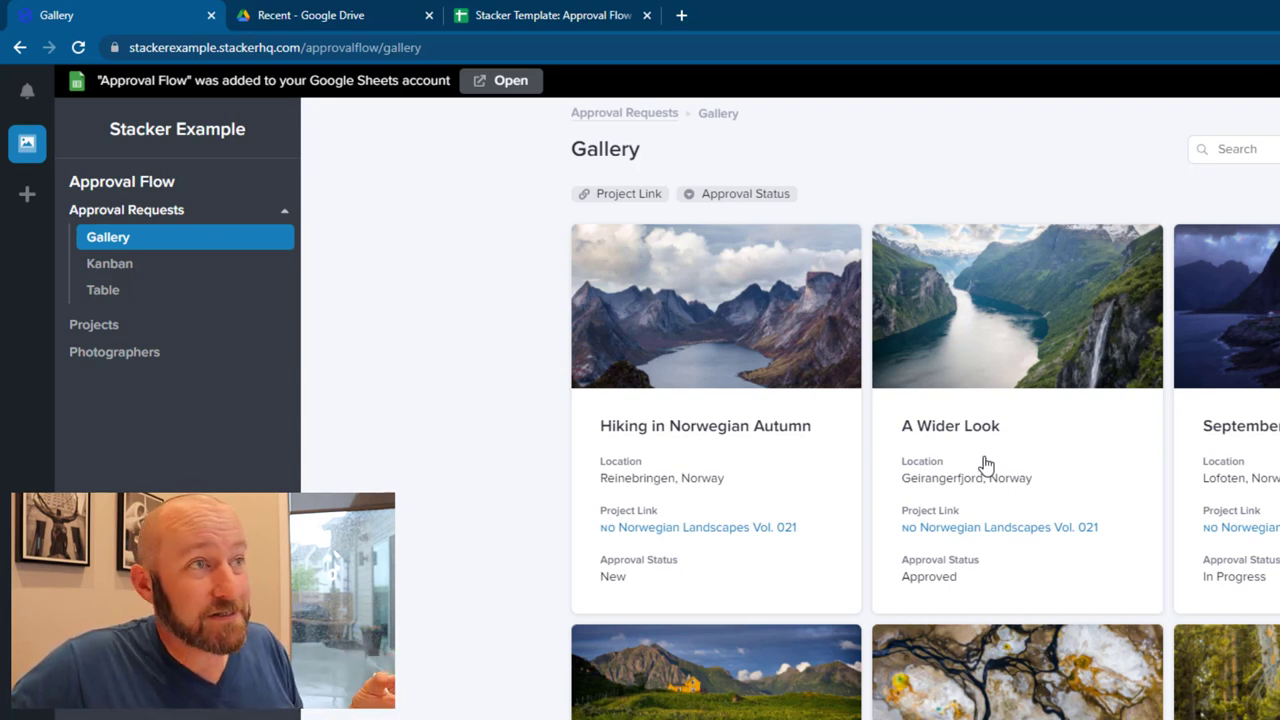
mouse_move(948, 518)
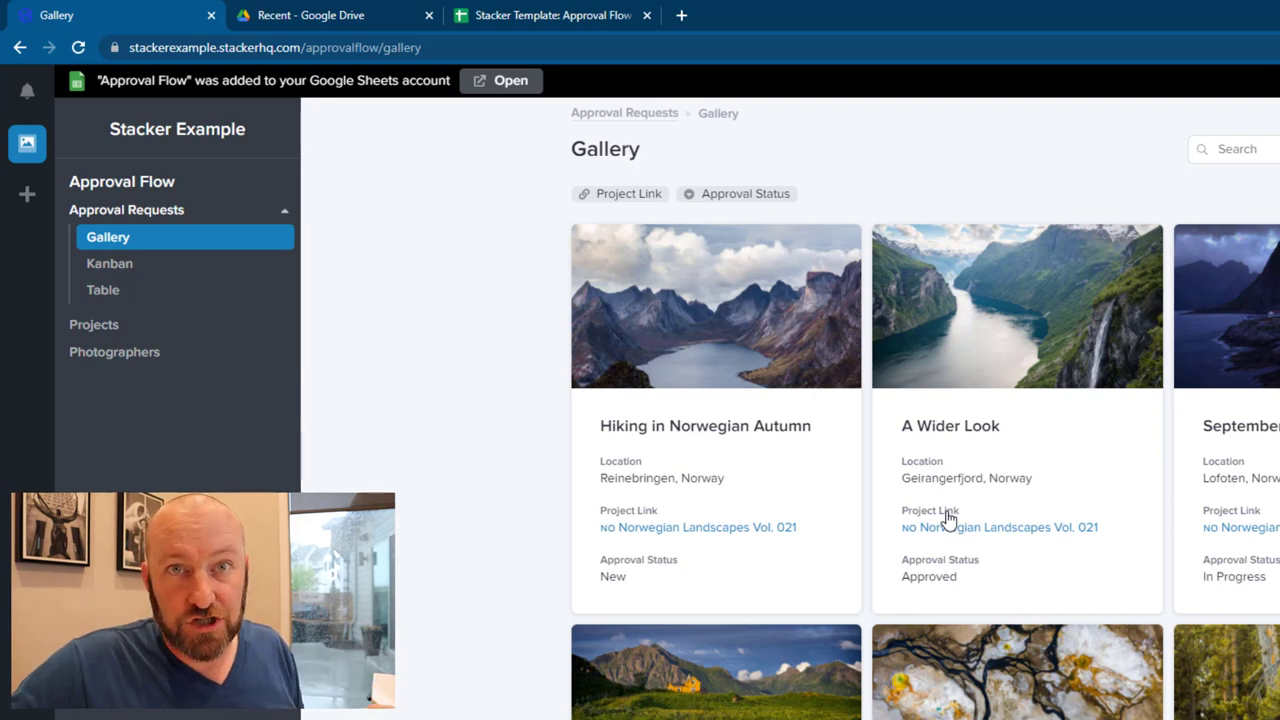
mouse_move(608, 440)
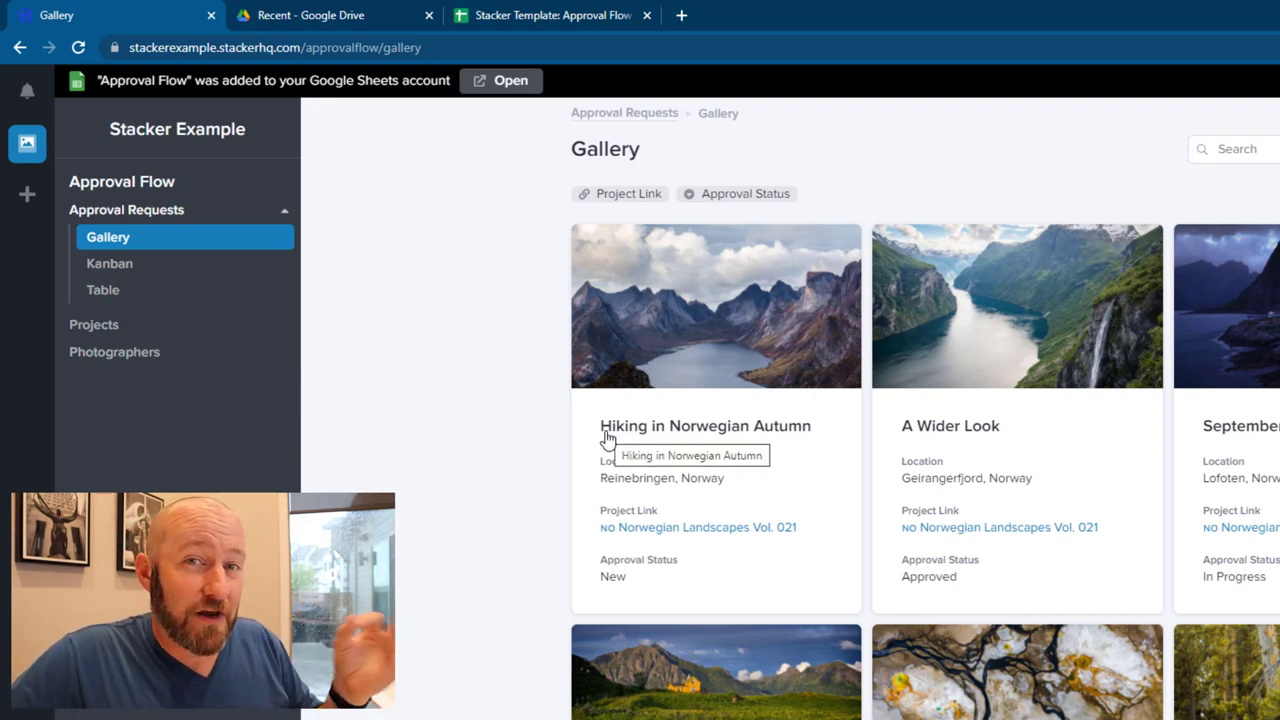
mouse_move(492, 126)
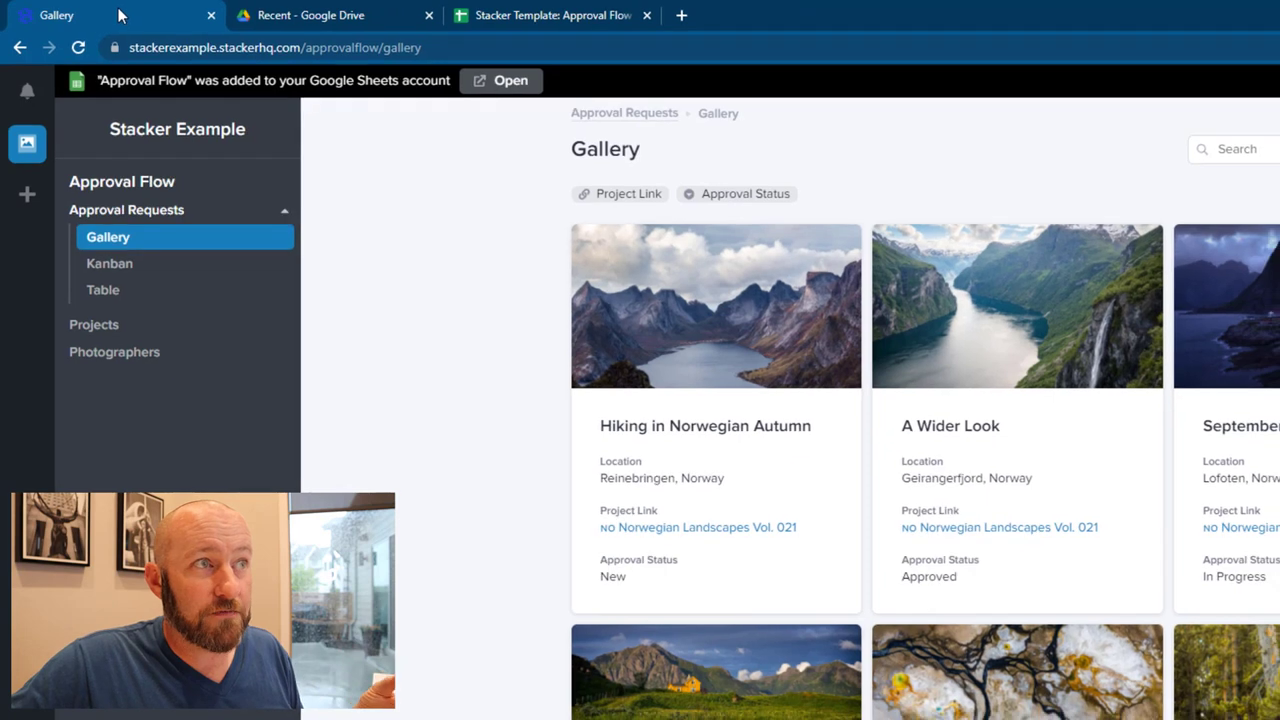
mouse_move(608, 448)
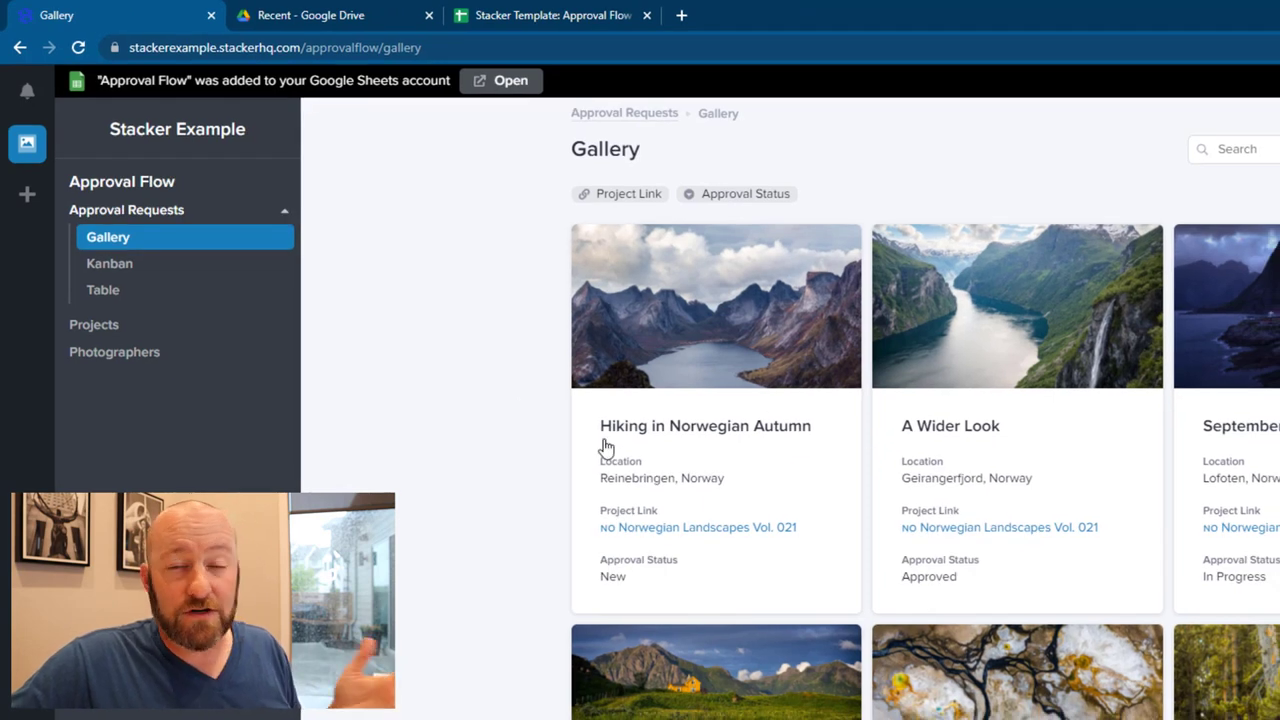
mouse_move(670, 452)
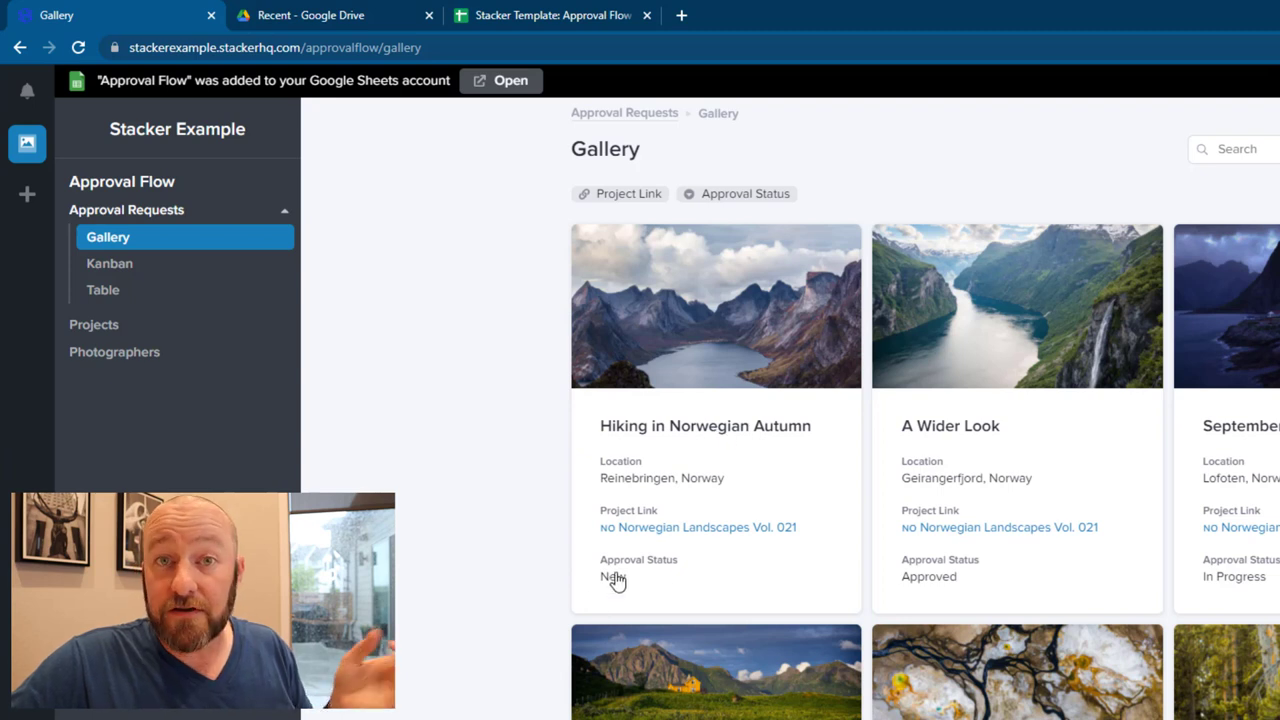
mouse_move(120, 284)
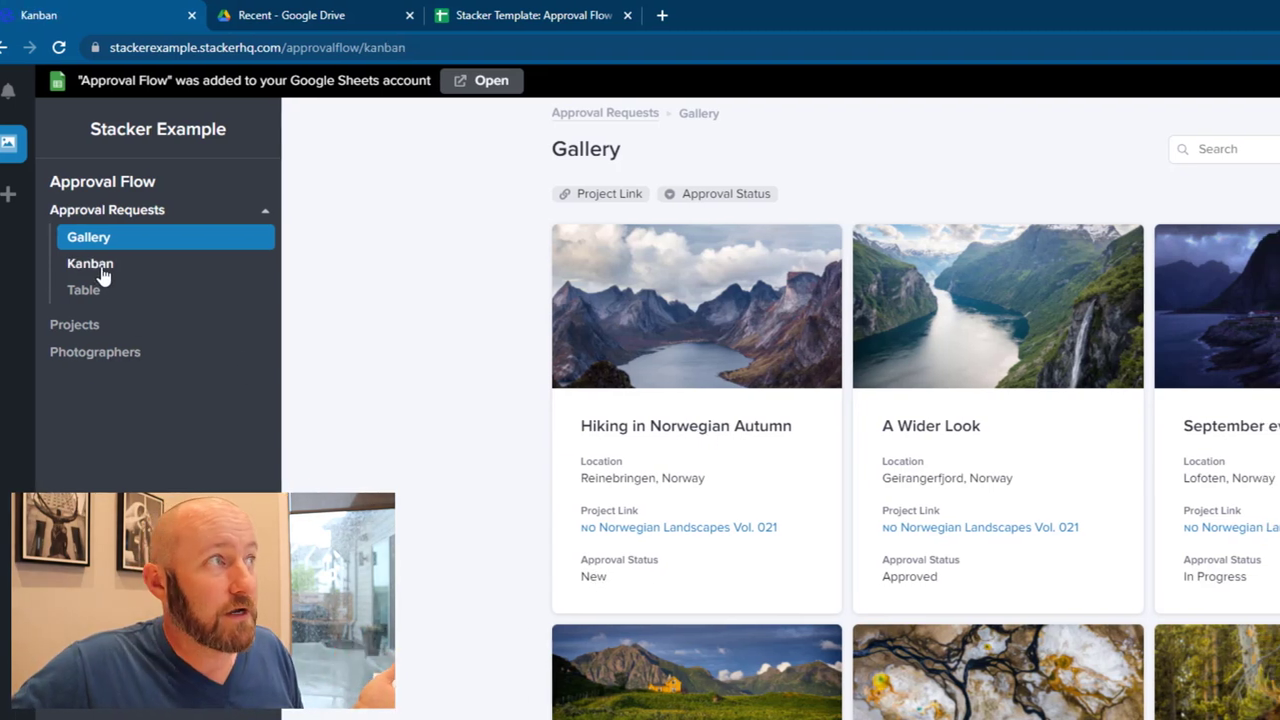
- Switch the approval requests to the Kanban board view
left_click(90, 264)
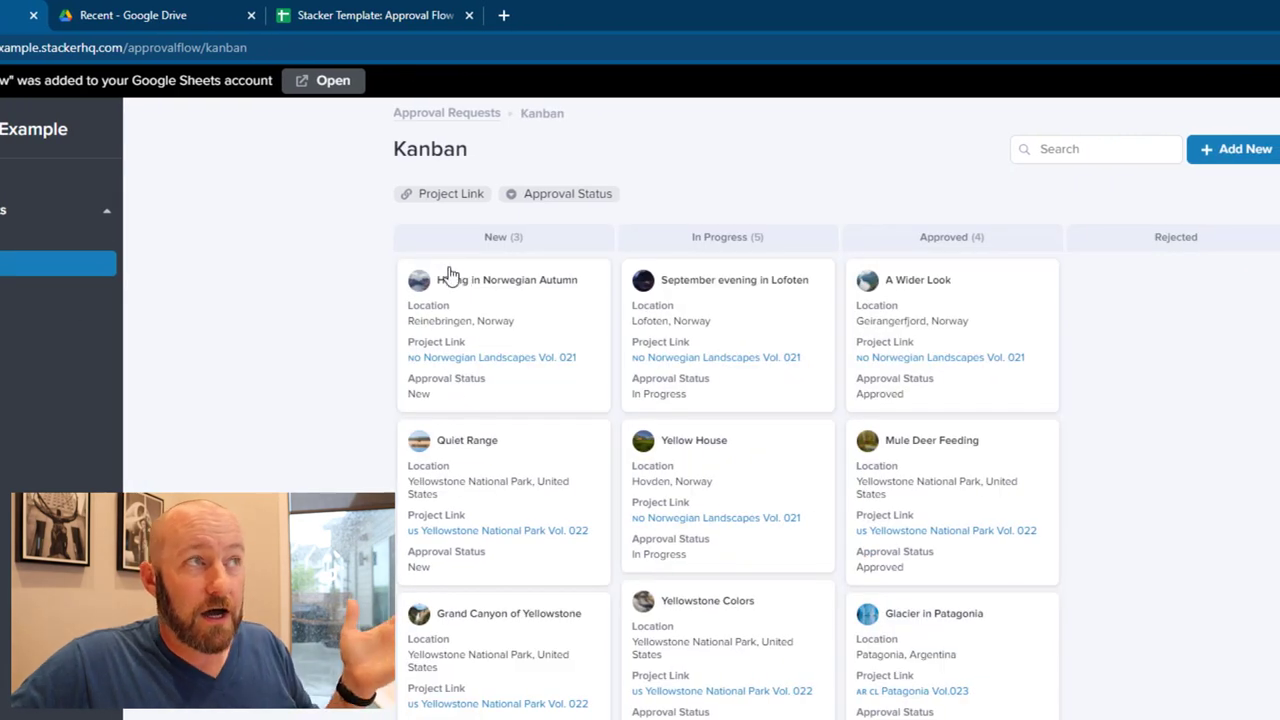
mouse_move(684, 480)
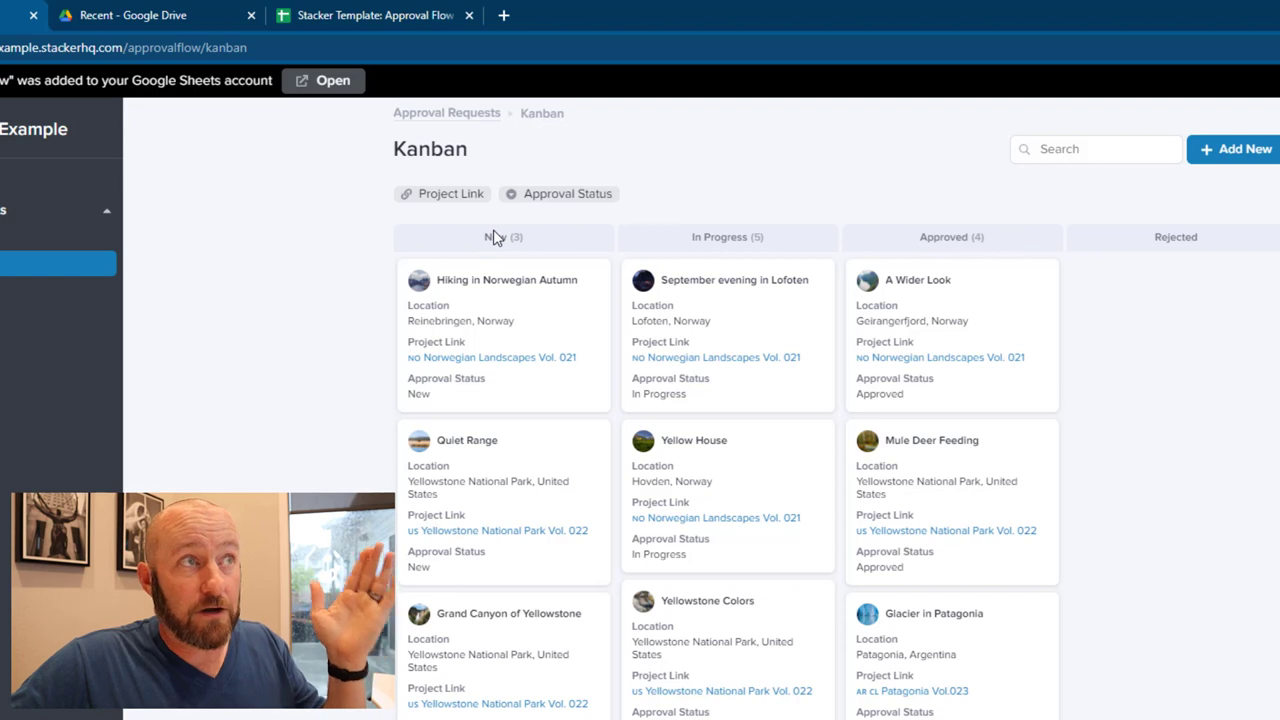
mouse_move(730, 358)
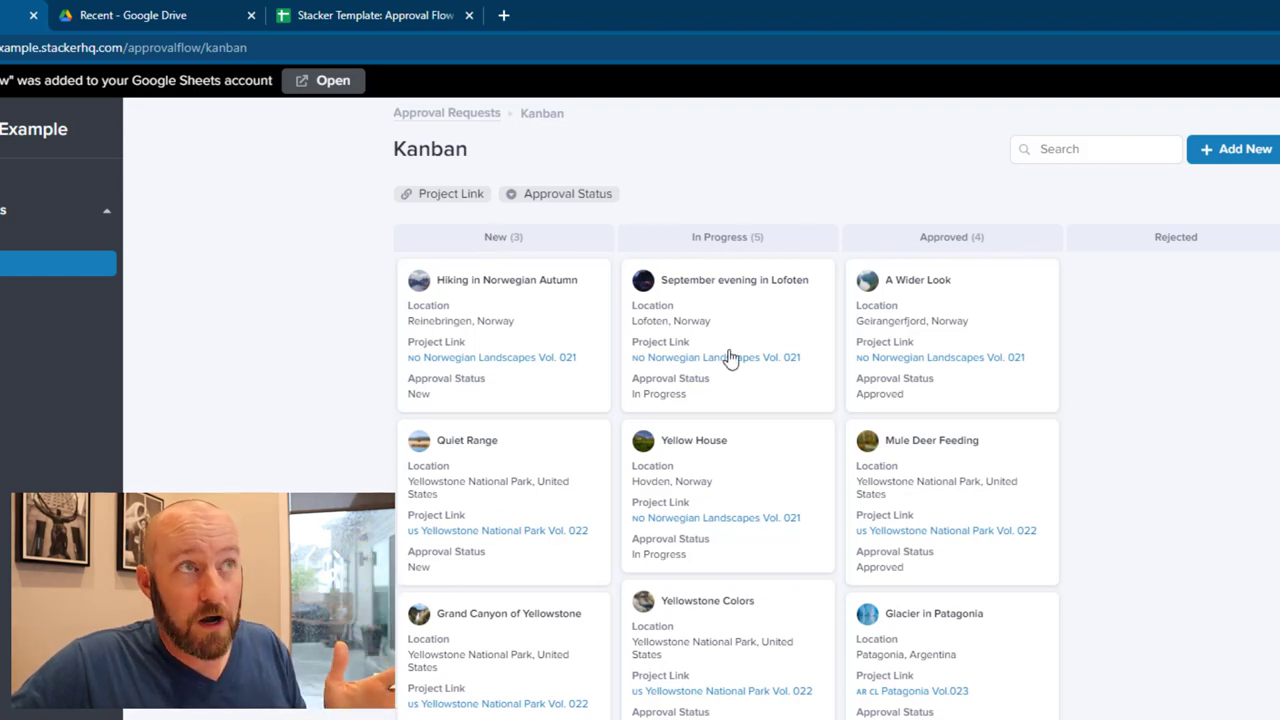
mouse_move(1148, 380)
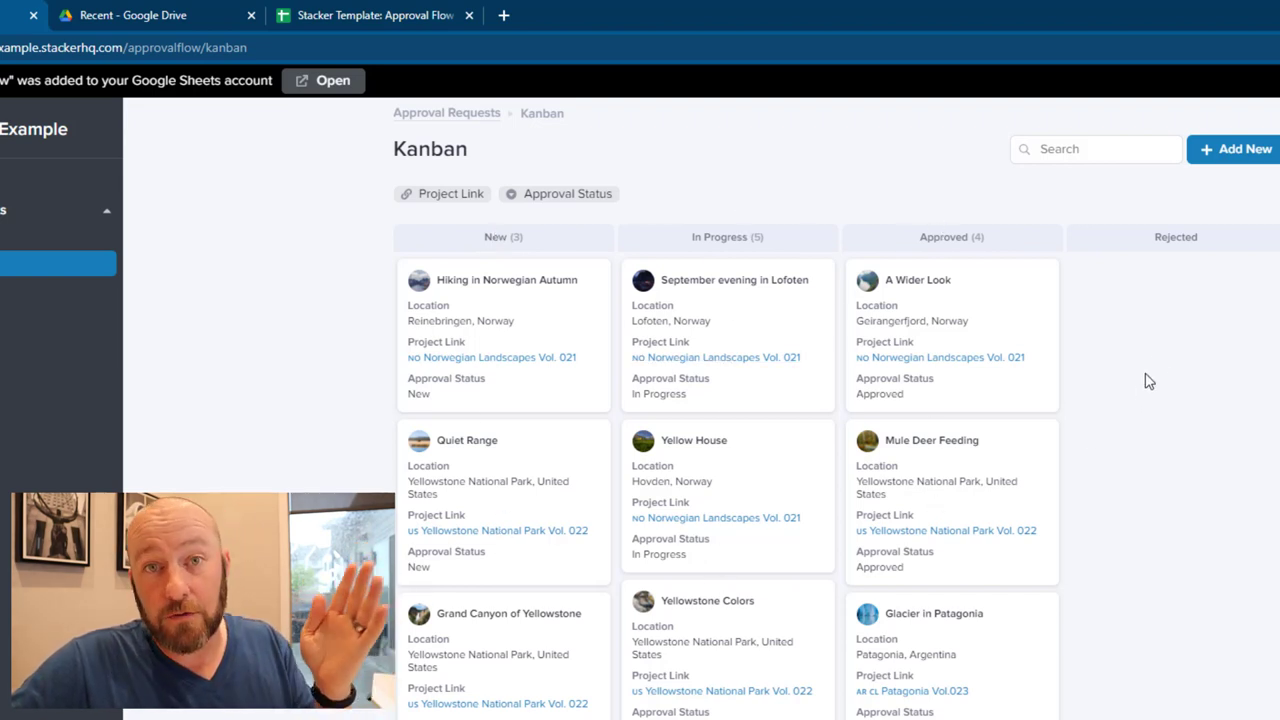
mouse_move(572, 340)
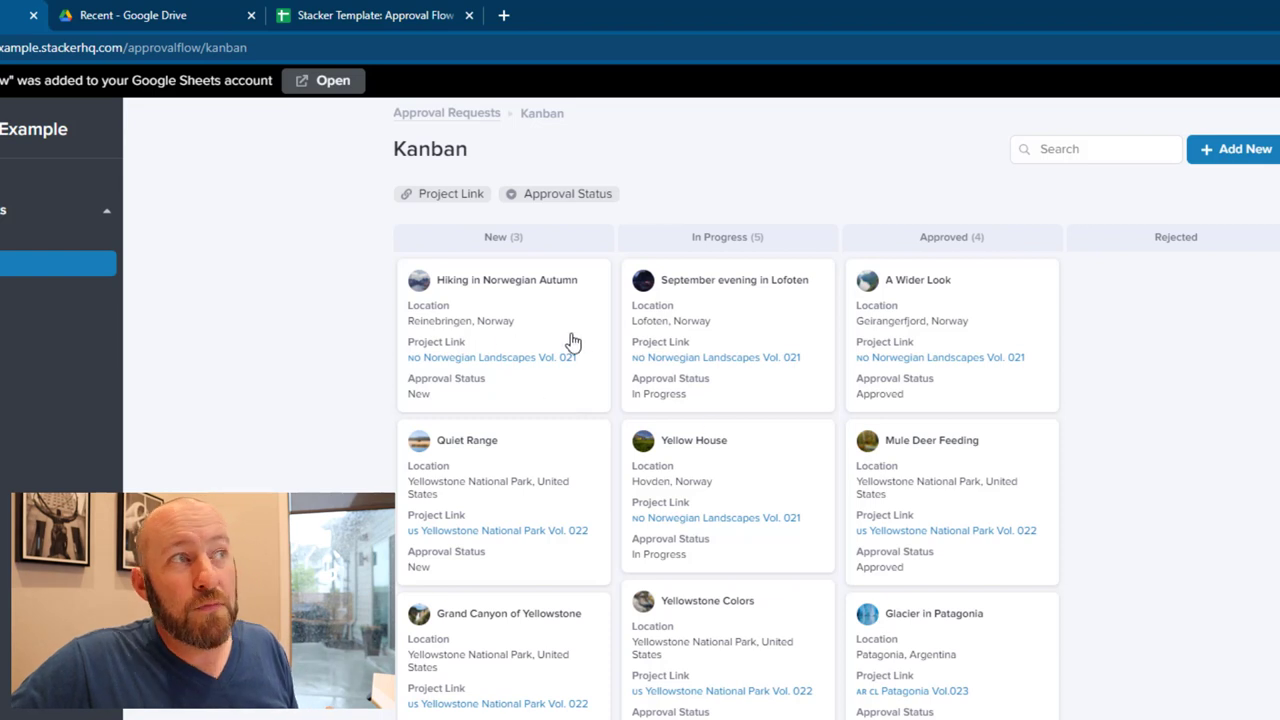
mouse_move(632, 360)
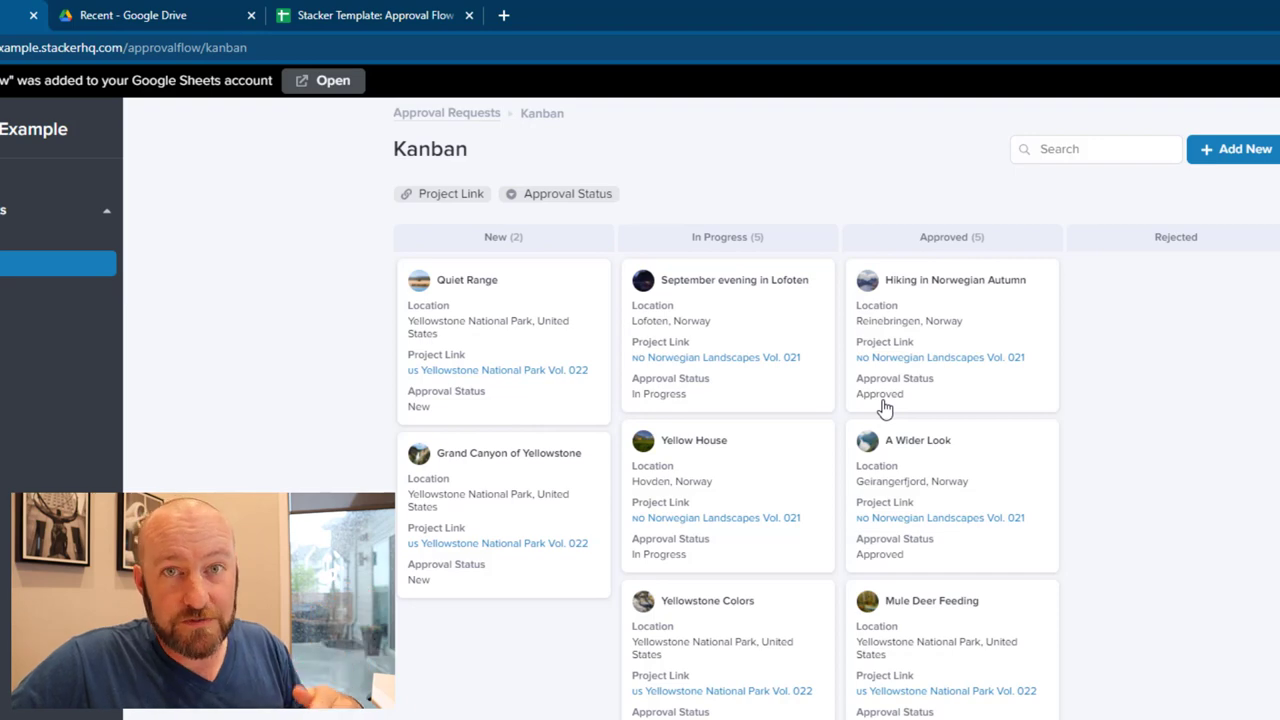
mouse_move(790, 356)
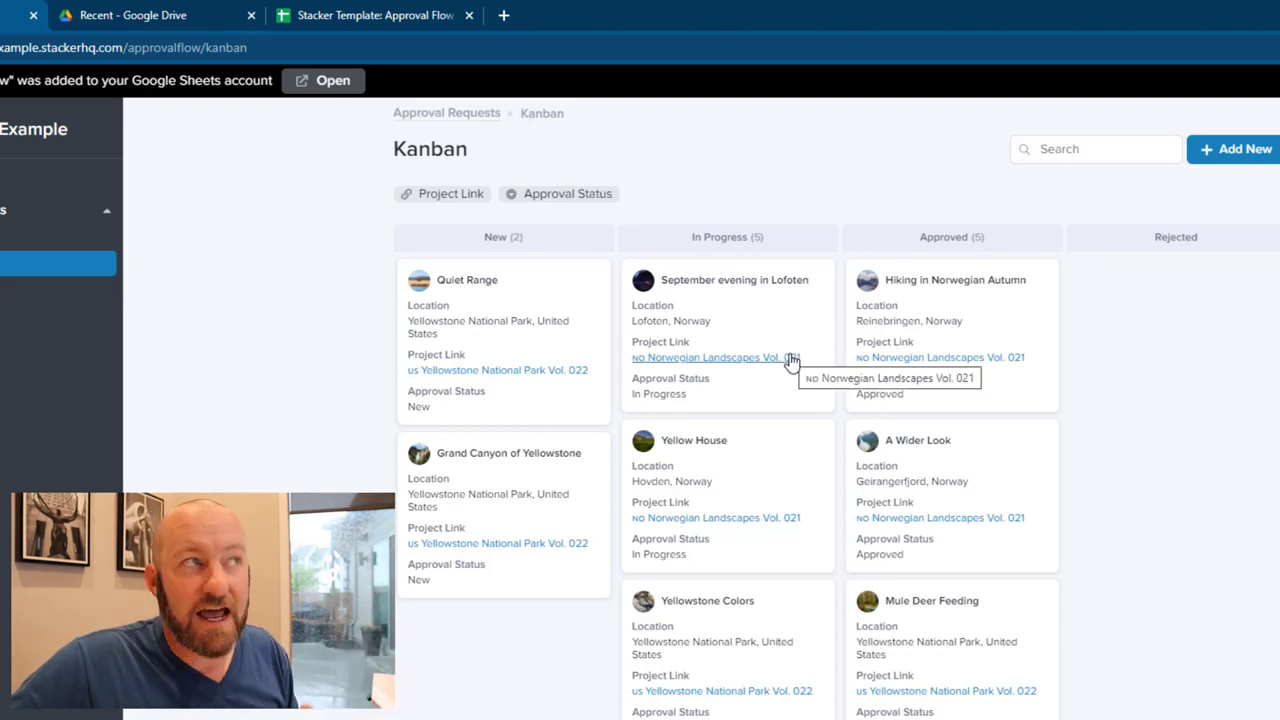
mouse_move(362, 8)
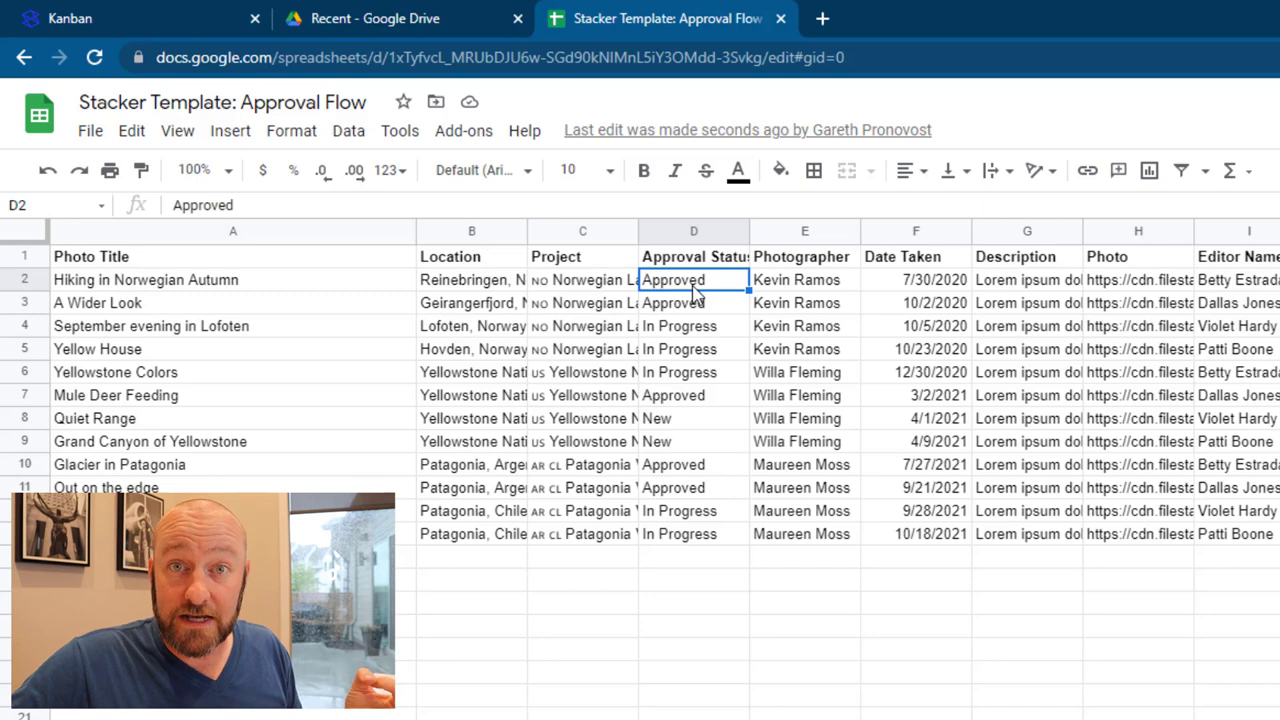
mouse_move(680, 262)
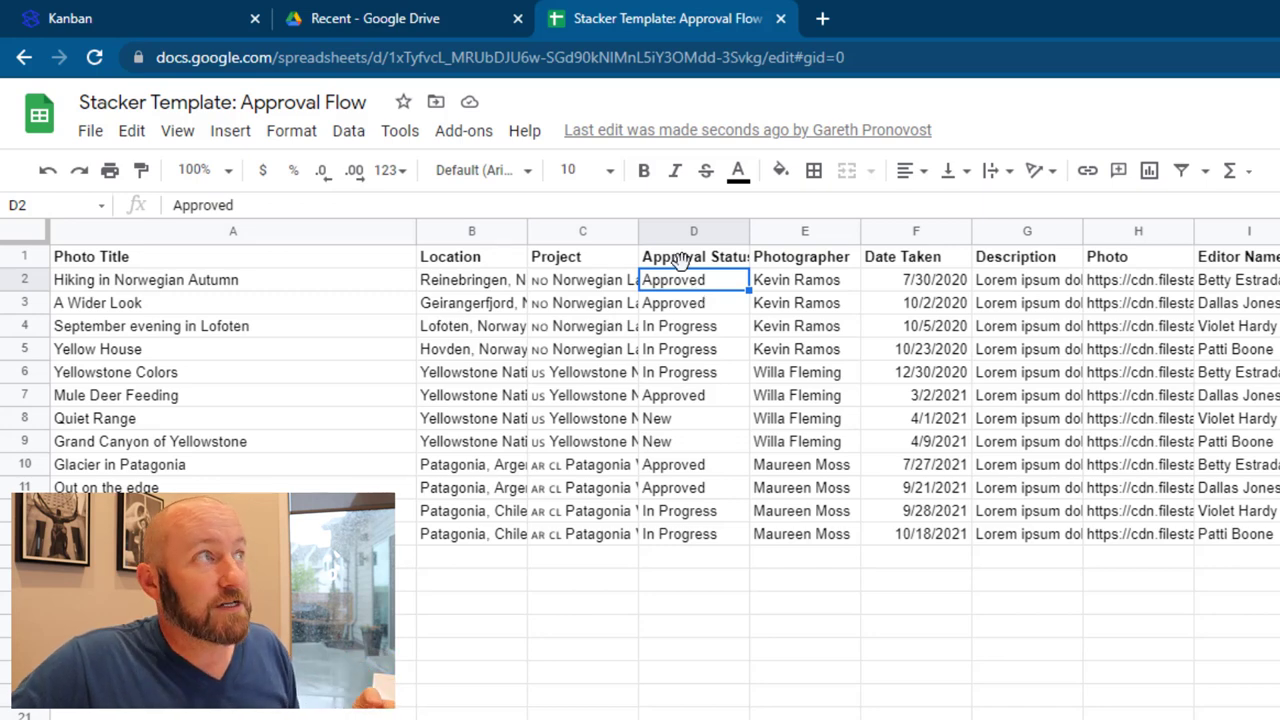
- Return from the Google Sheet to the Stacker Kanban board
left_click(56, 18)
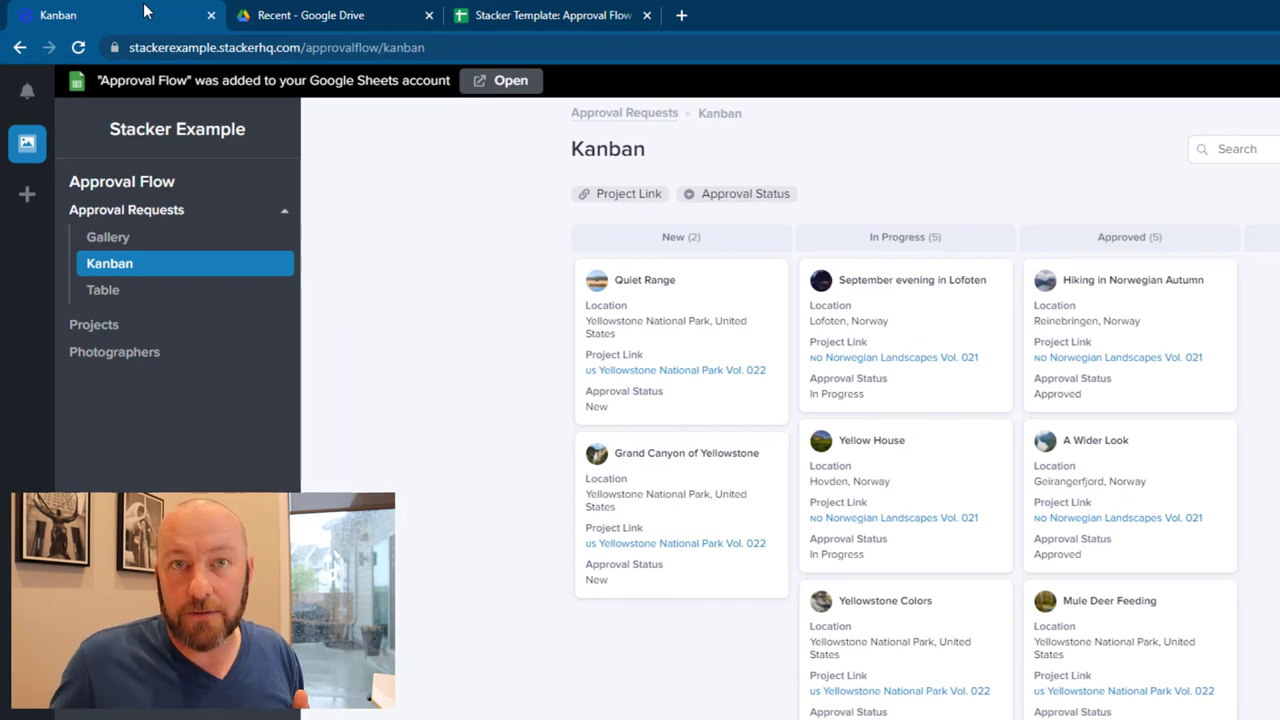
mouse_move(150, 236)
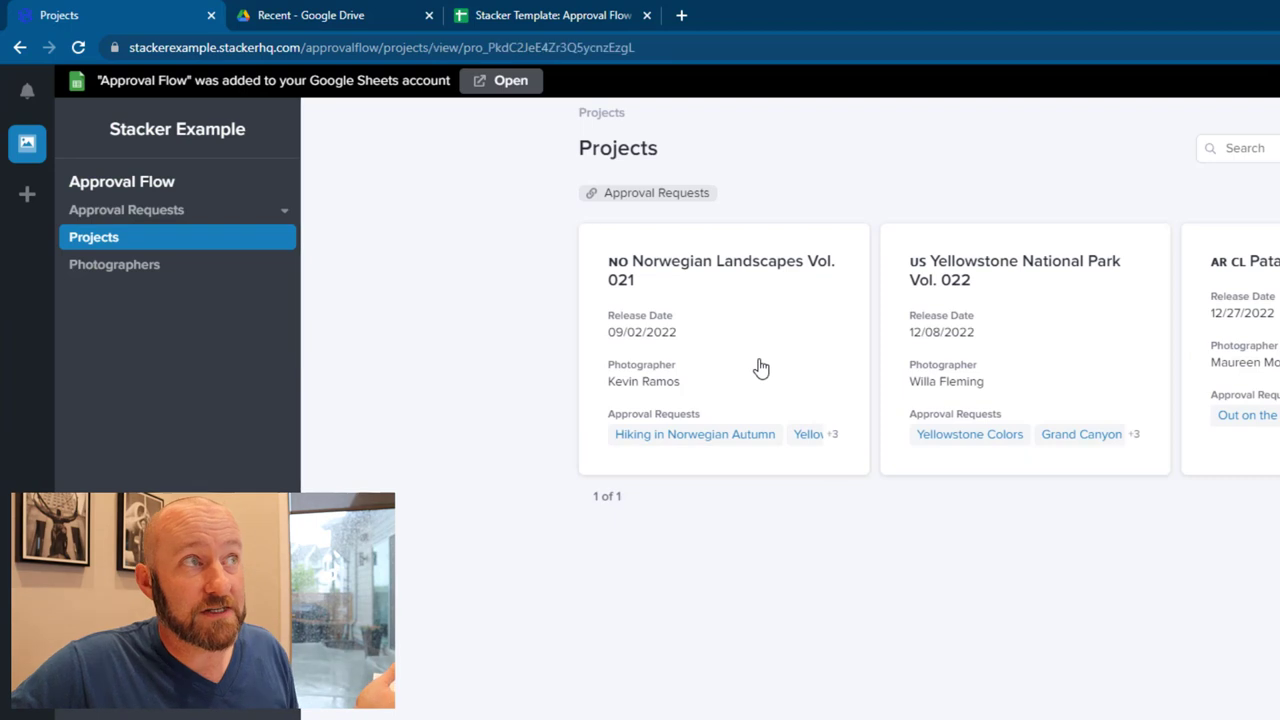
- Review the Norwegian Landscapes Vol. 021 project's requests and photographer, then return to Approval Requests
left_click(720, 270)
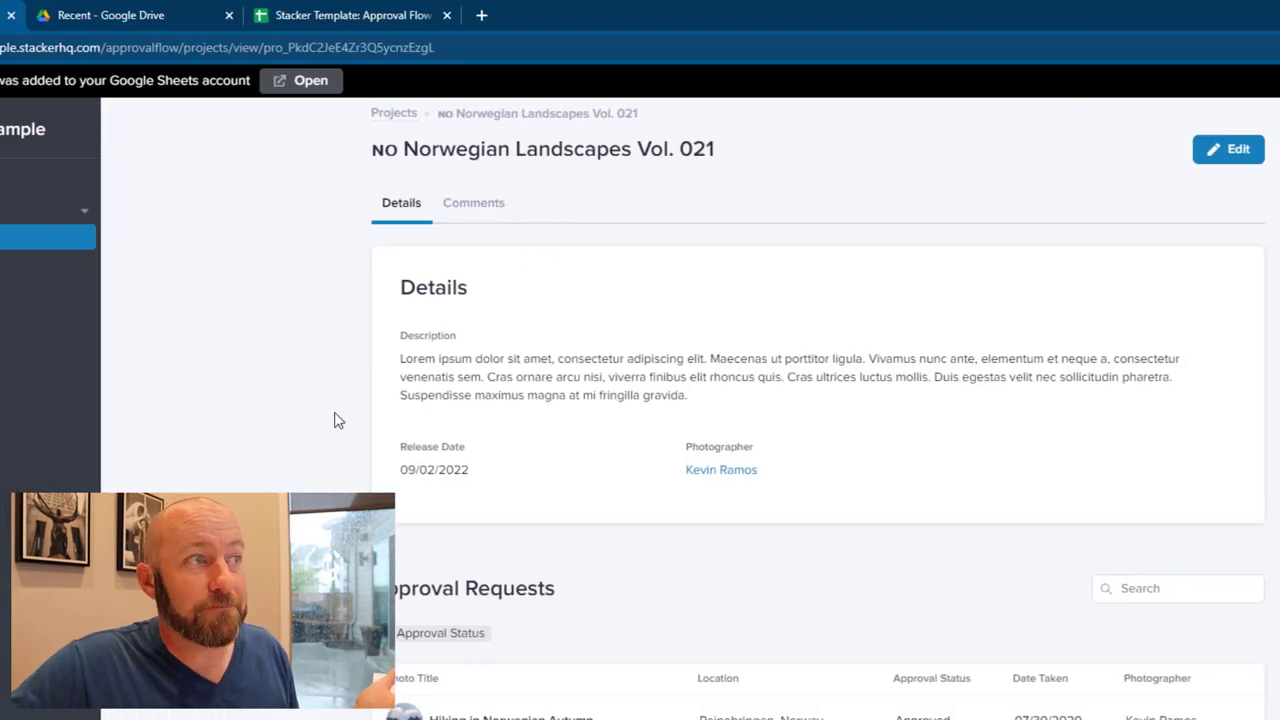
scroll("down", 3)
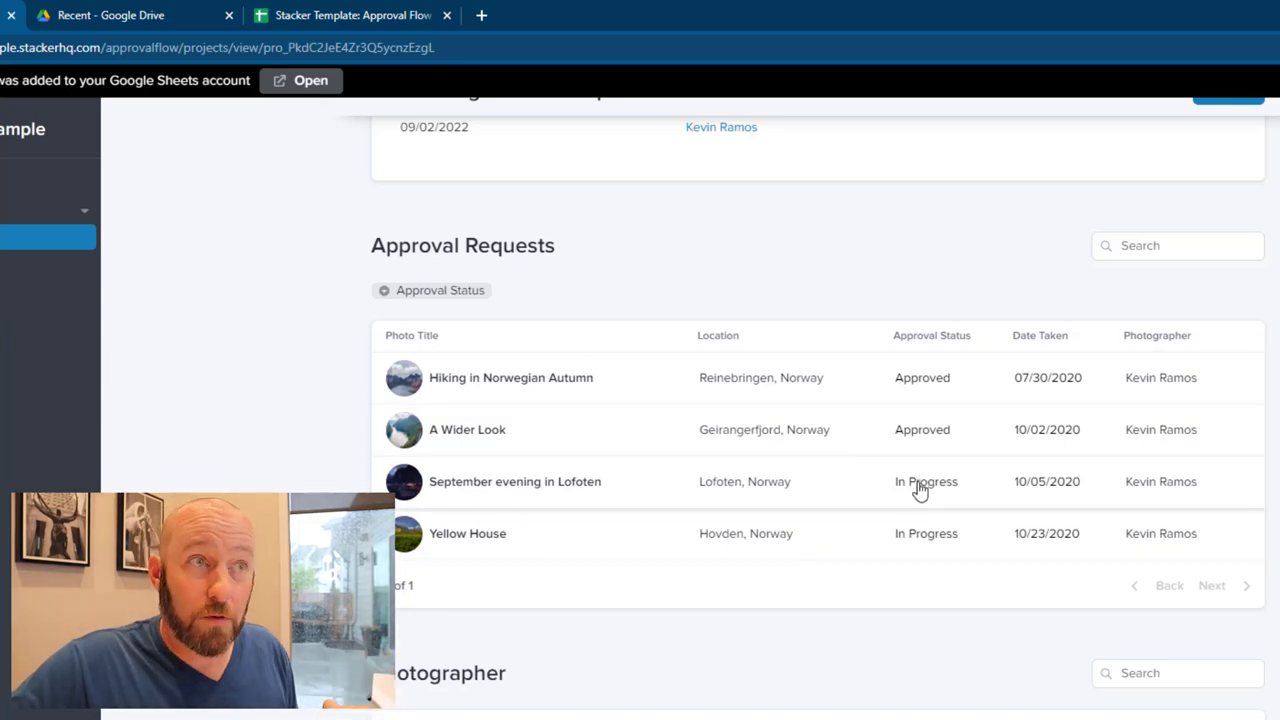
scroll("down", 3)
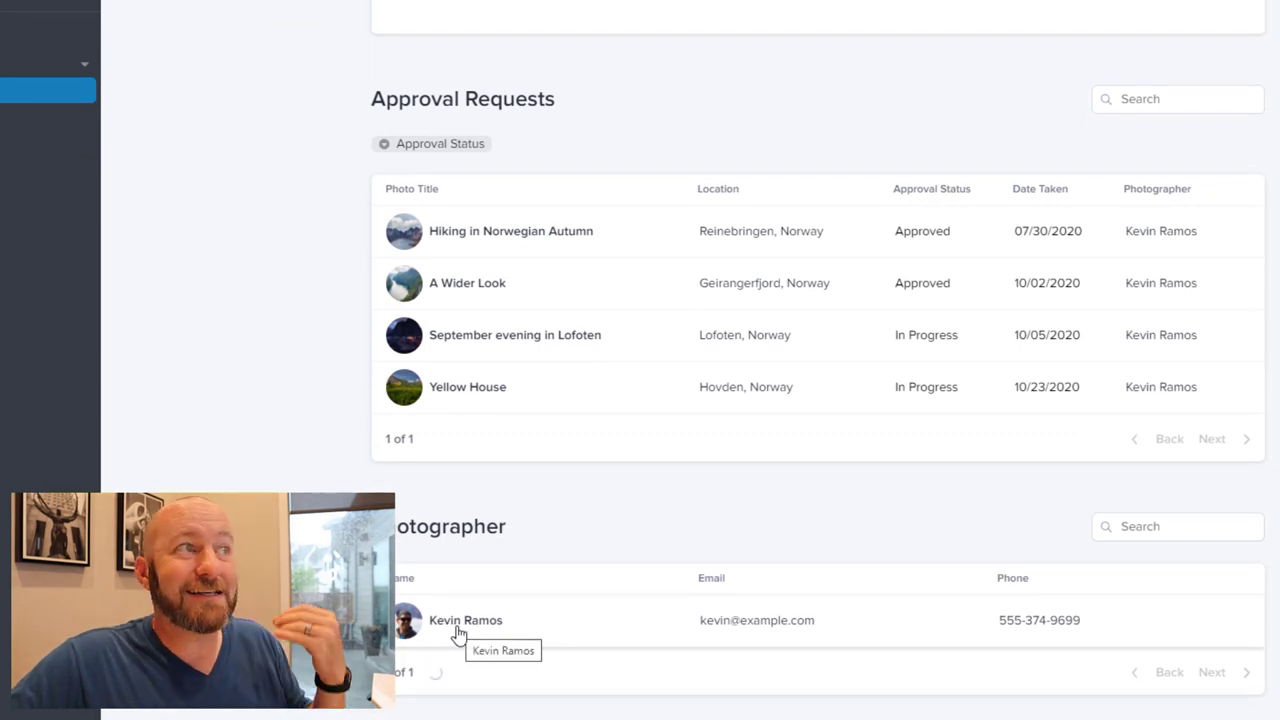
mouse_move(512, 530)
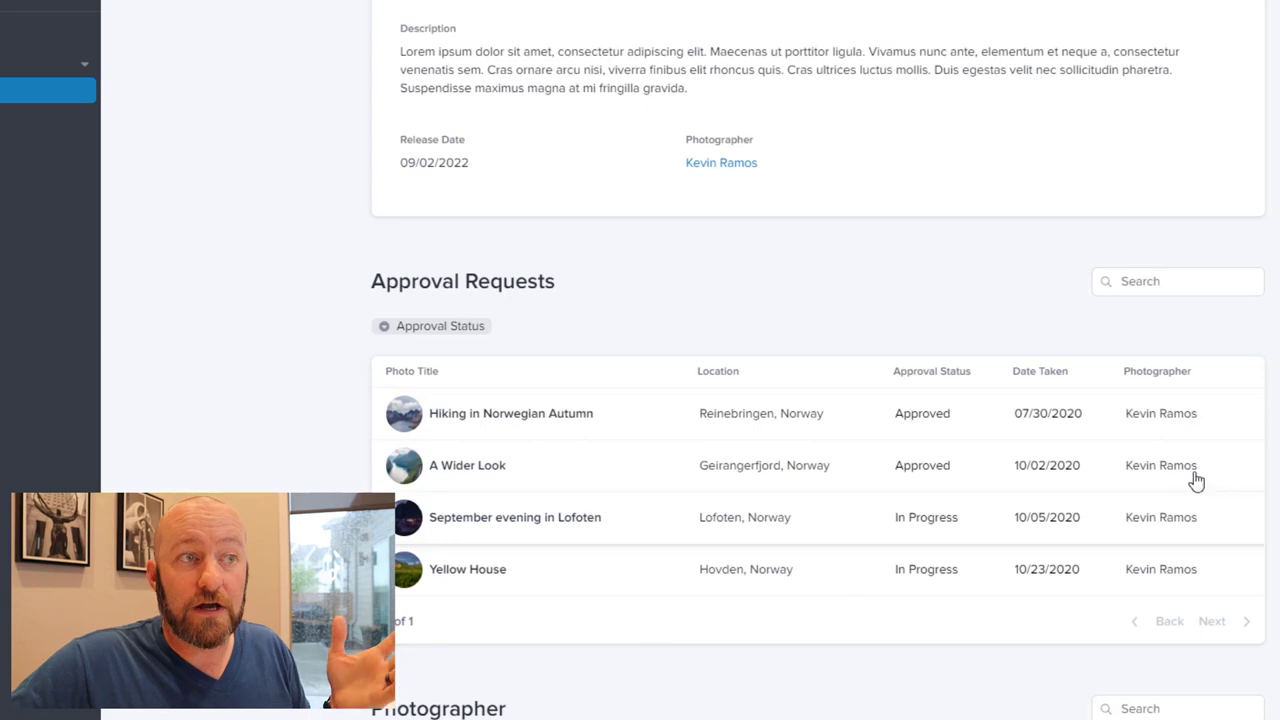
scroll("down", 3)
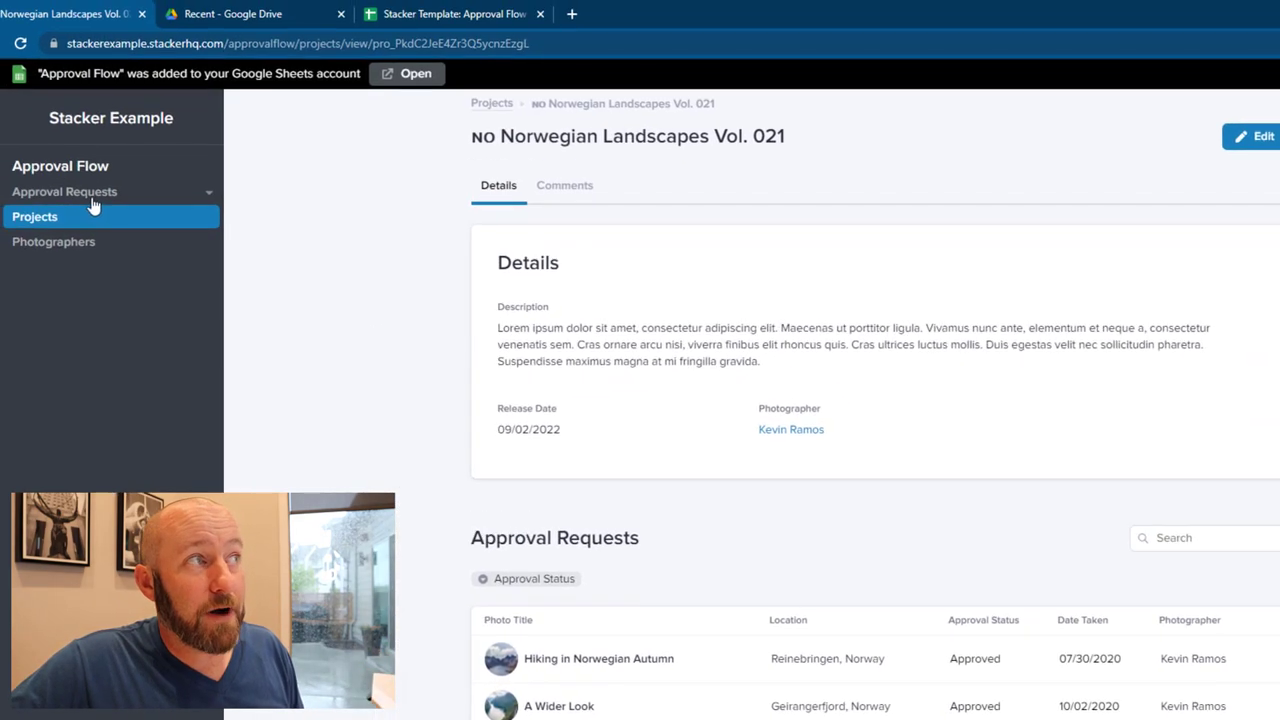
left_click(64, 192)
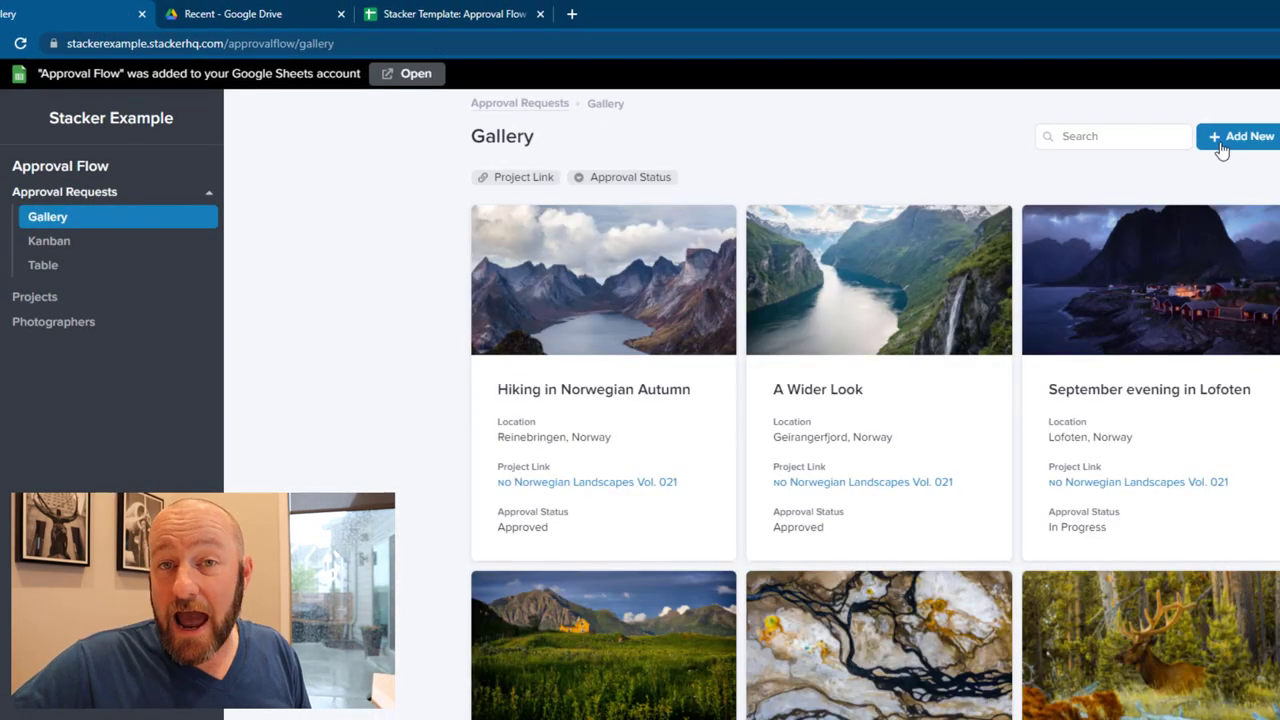
- Start a new request and step through the title, location and Date Taken fields without entering values
left_click(1244, 136)
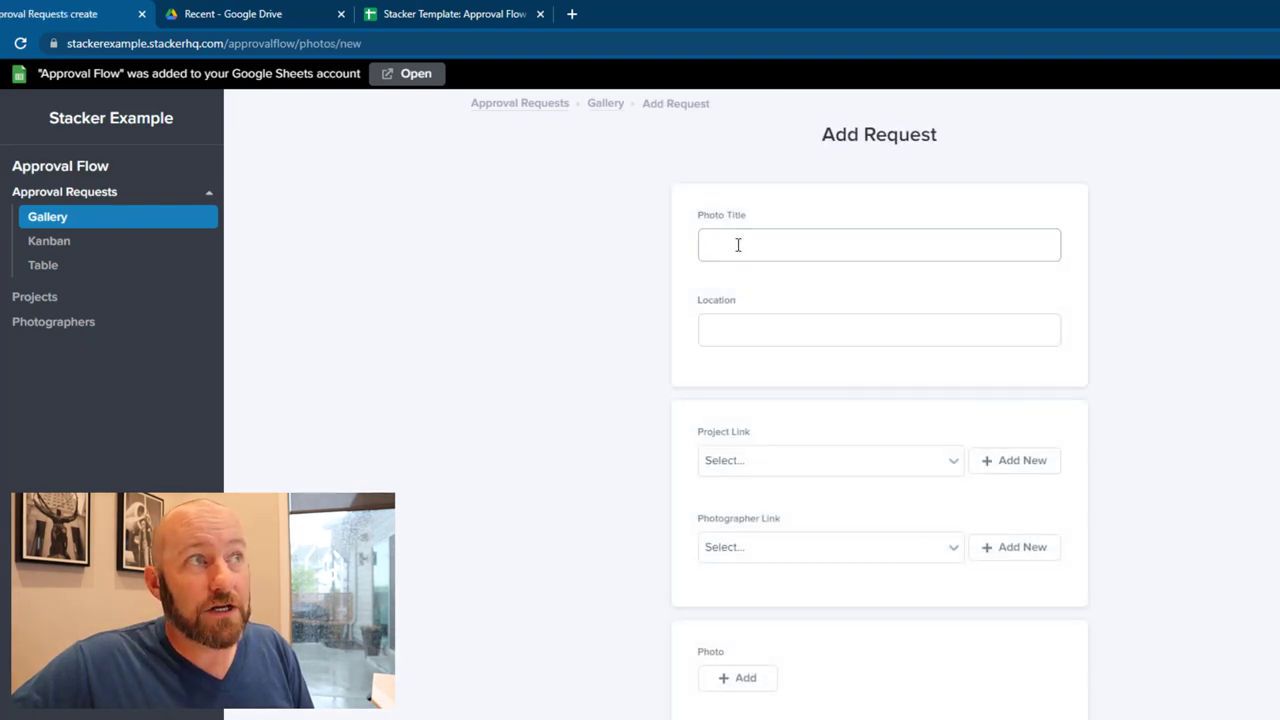
left_click(878, 244)
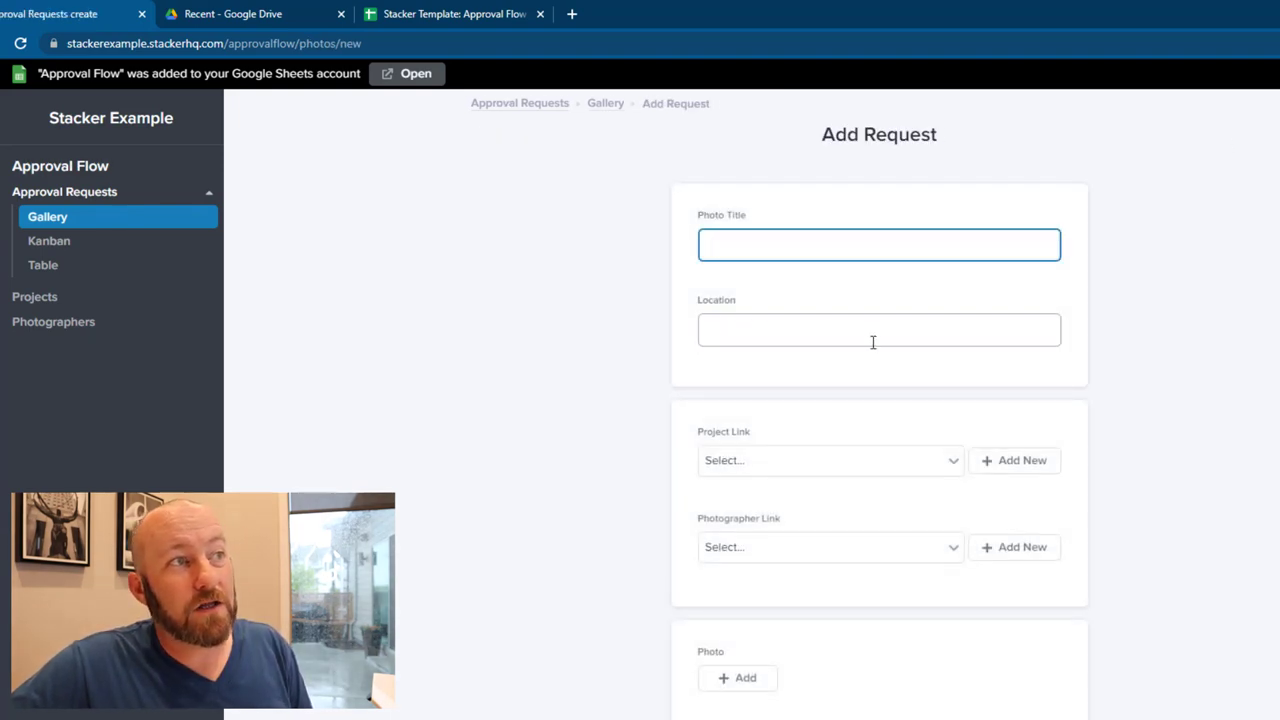
left_click(824, 460)
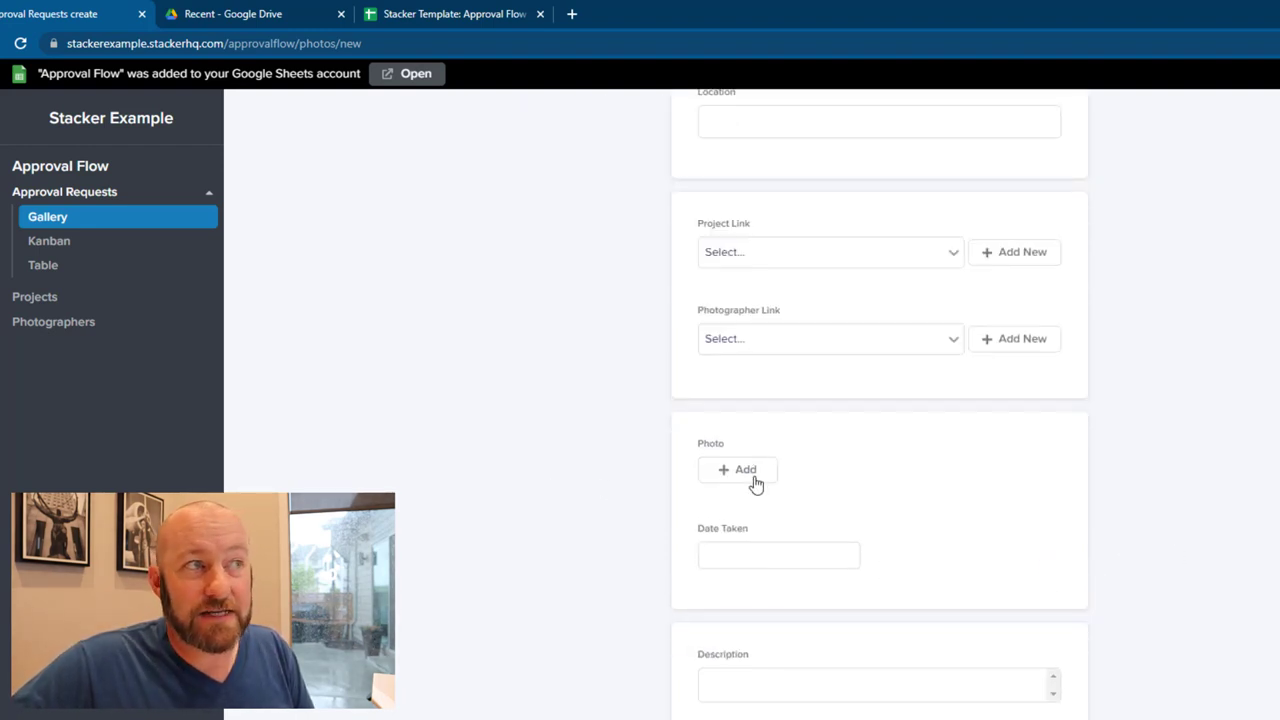
left_click(778, 556)
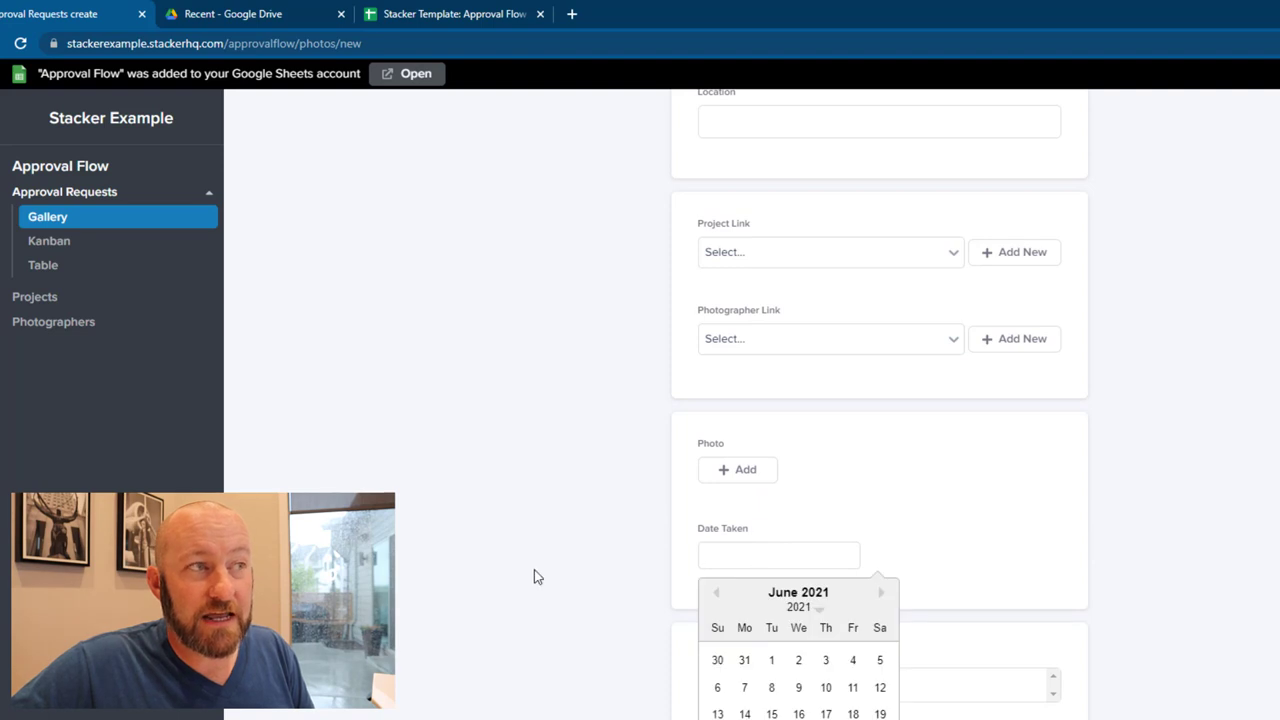
left_click(878, 684)
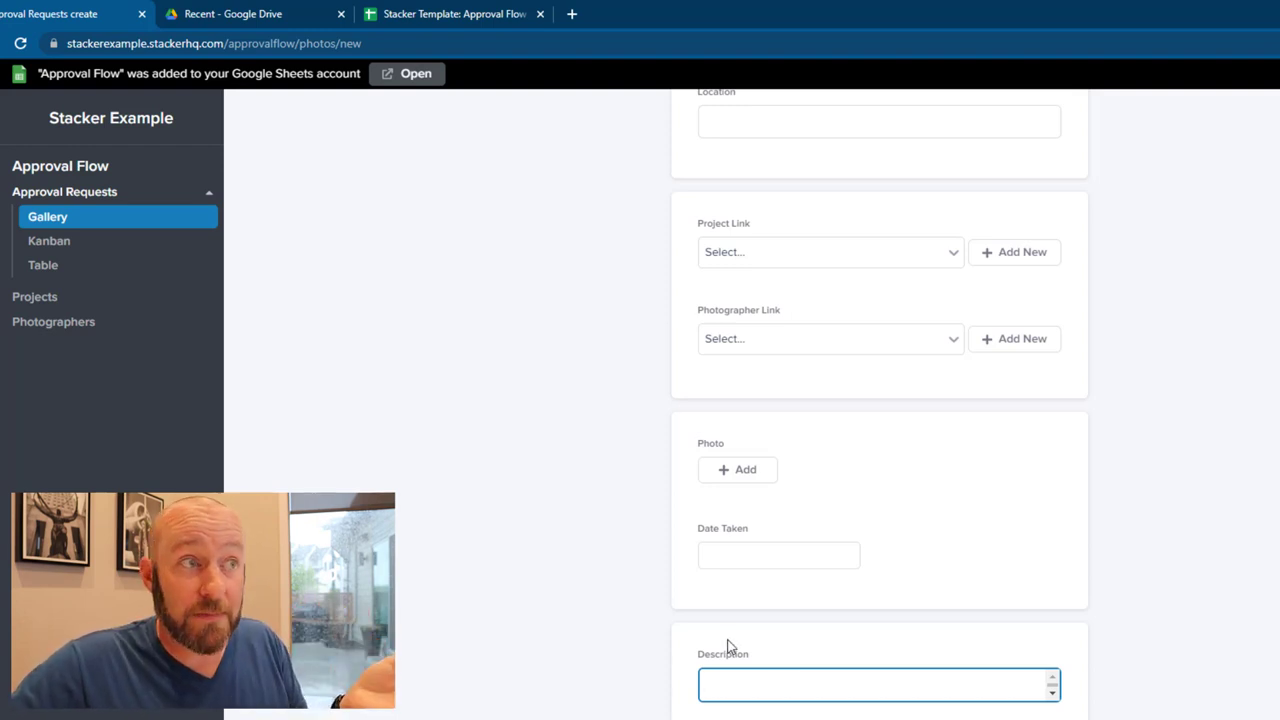
scroll("up", 3)
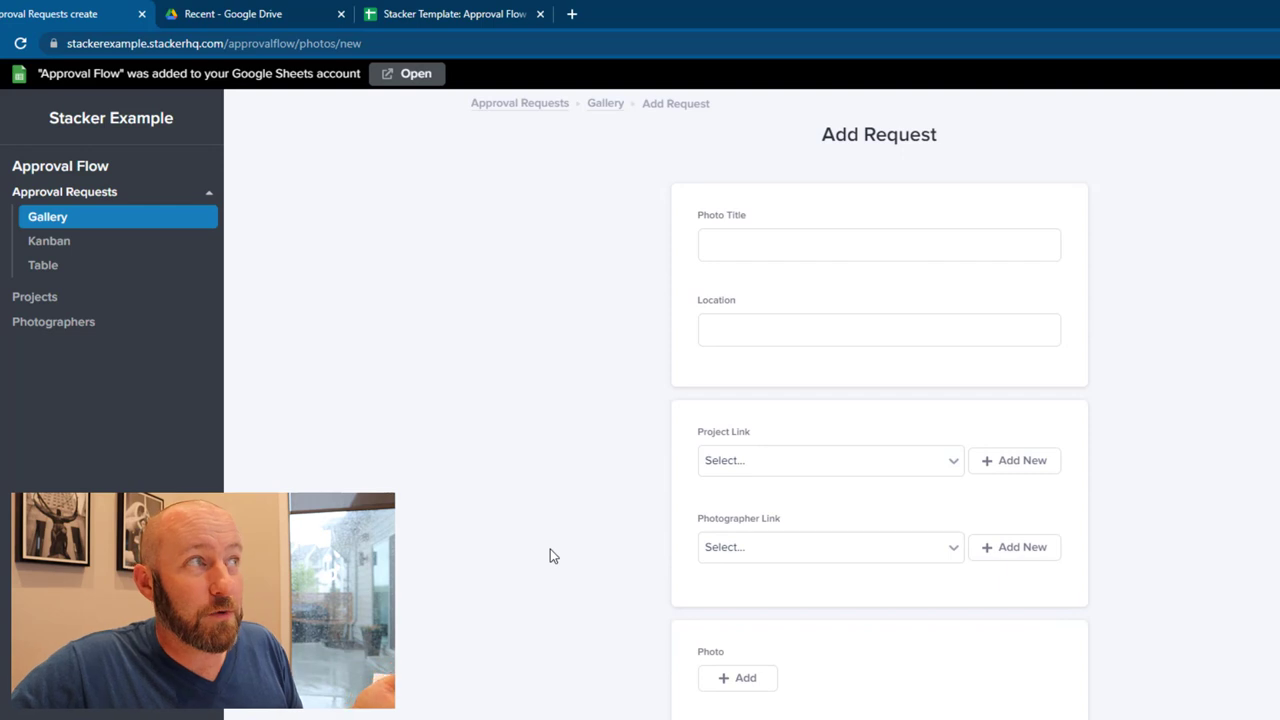
- Abandon the unsaved form and return to the Approval Requests Kanban board
left_click(48, 240)
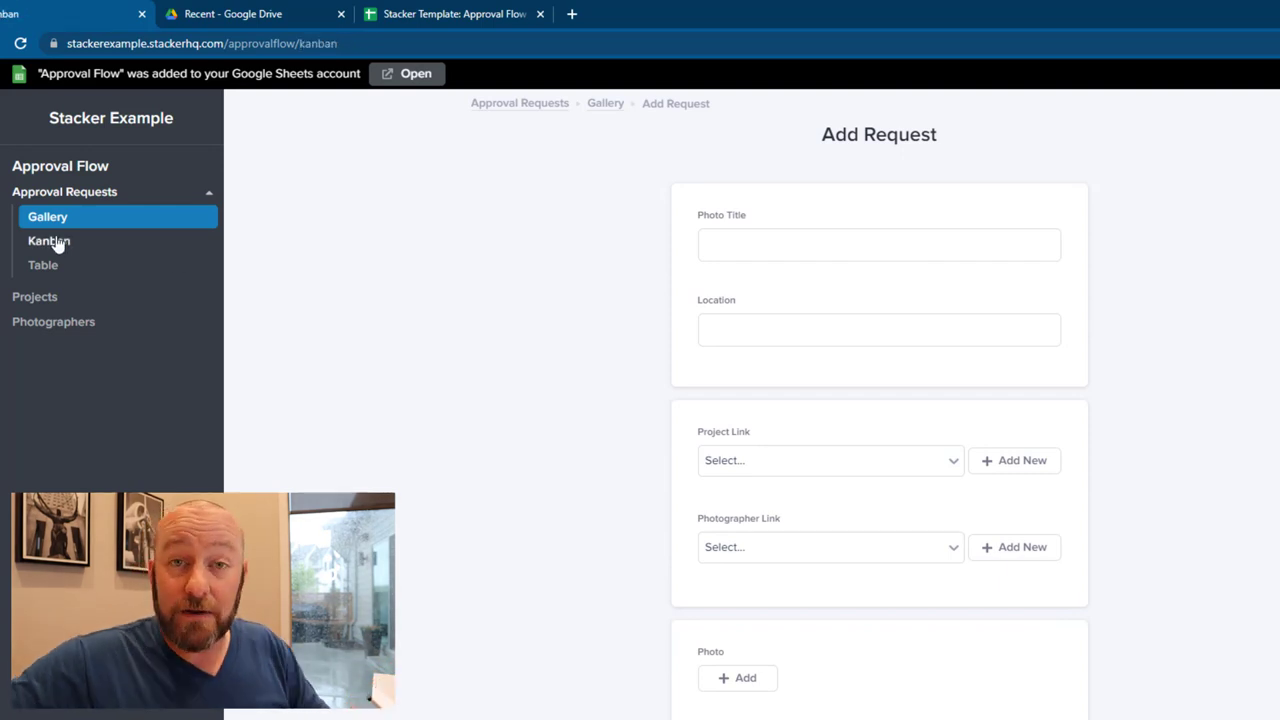
left_click(48, 240)
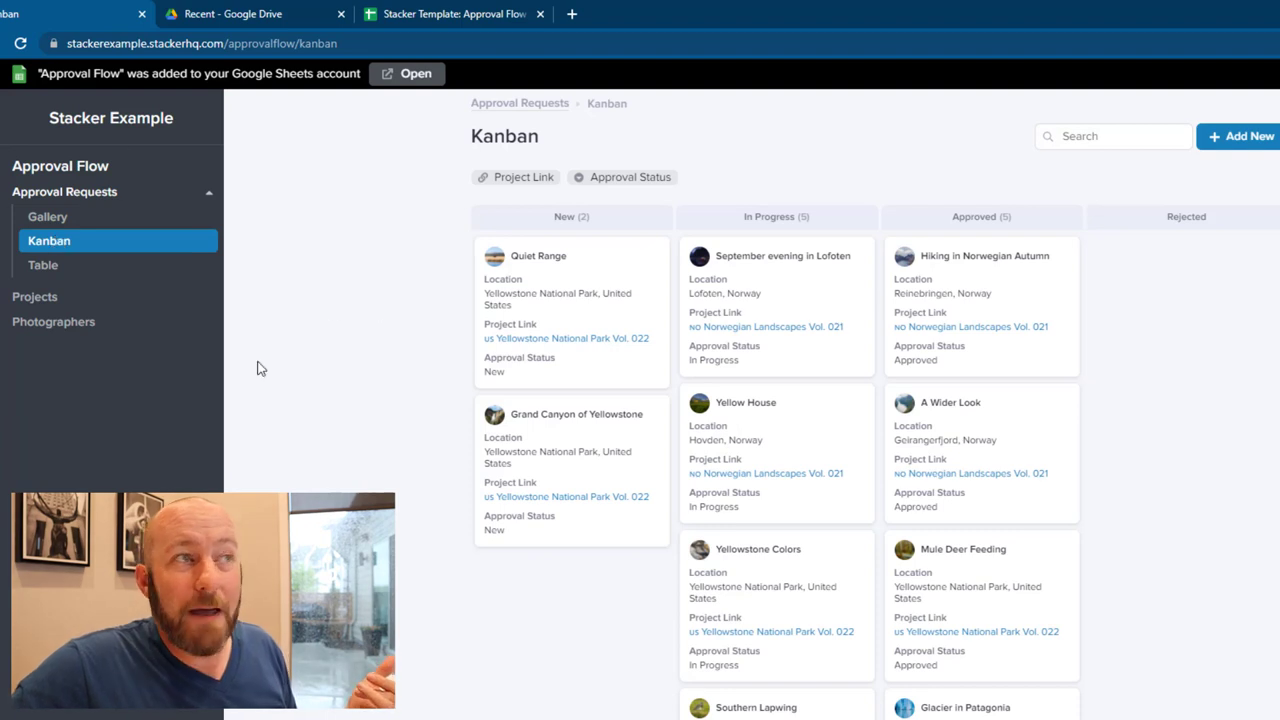
mouse_move(596, 330)
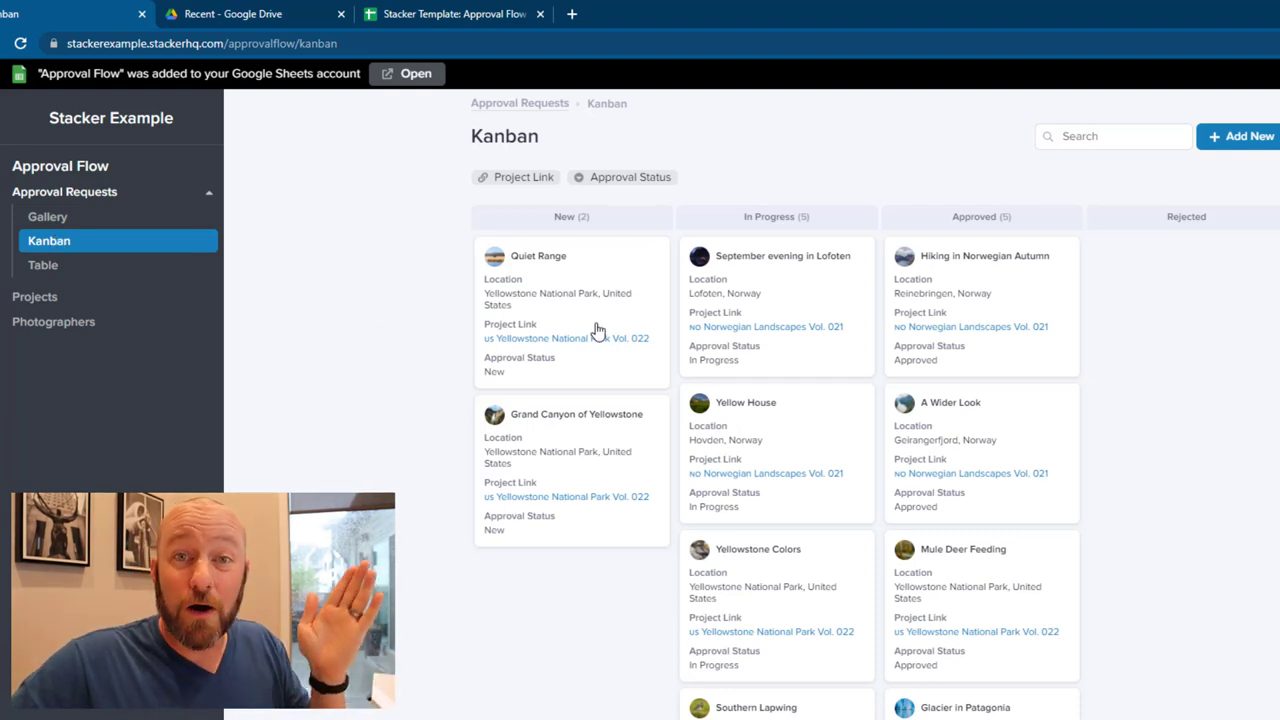
mouse_move(762, 296)
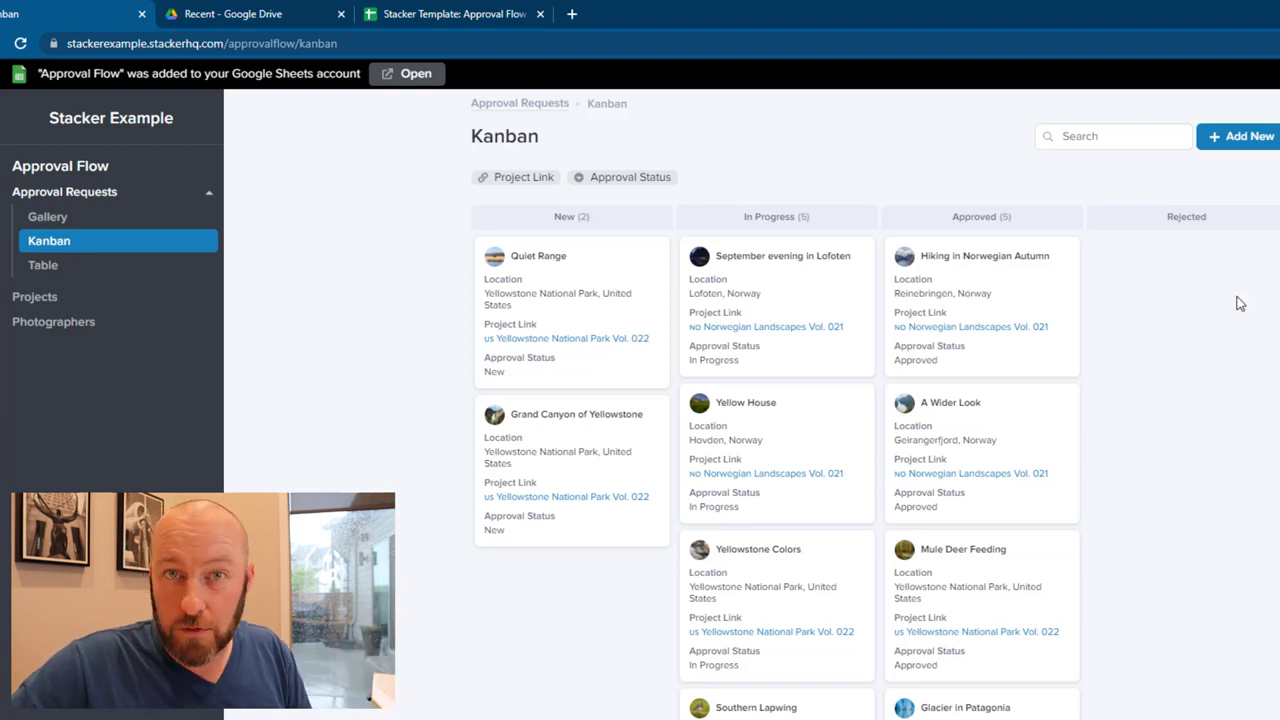
mouse_move(1014, 380)
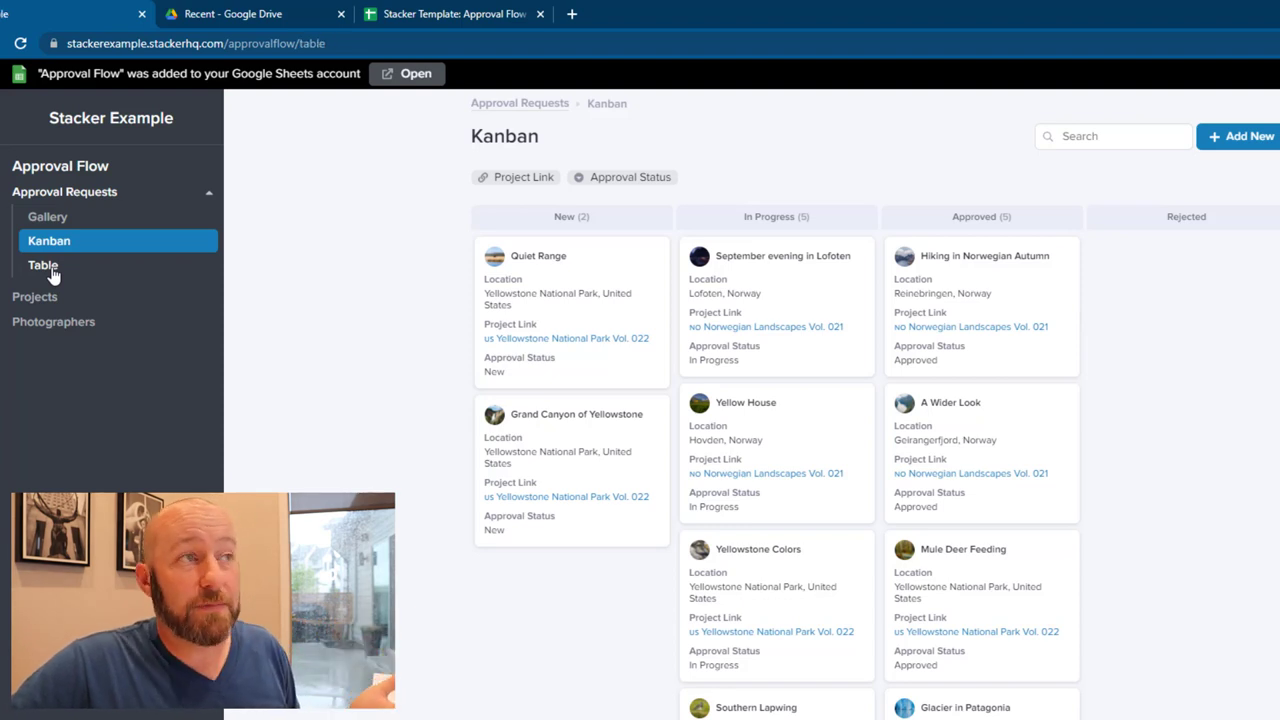
- View the requests as a Table, then switch back to the Kanban board
left_click(44, 264)
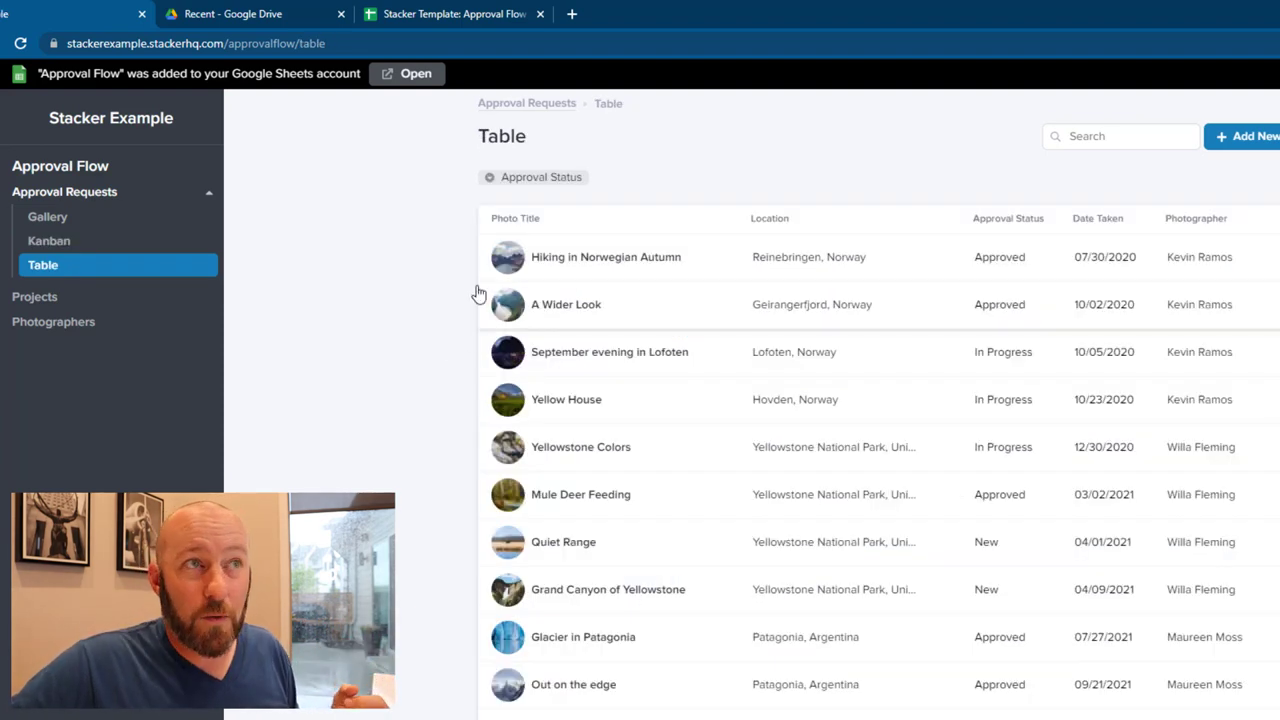
mouse_move(576, 280)
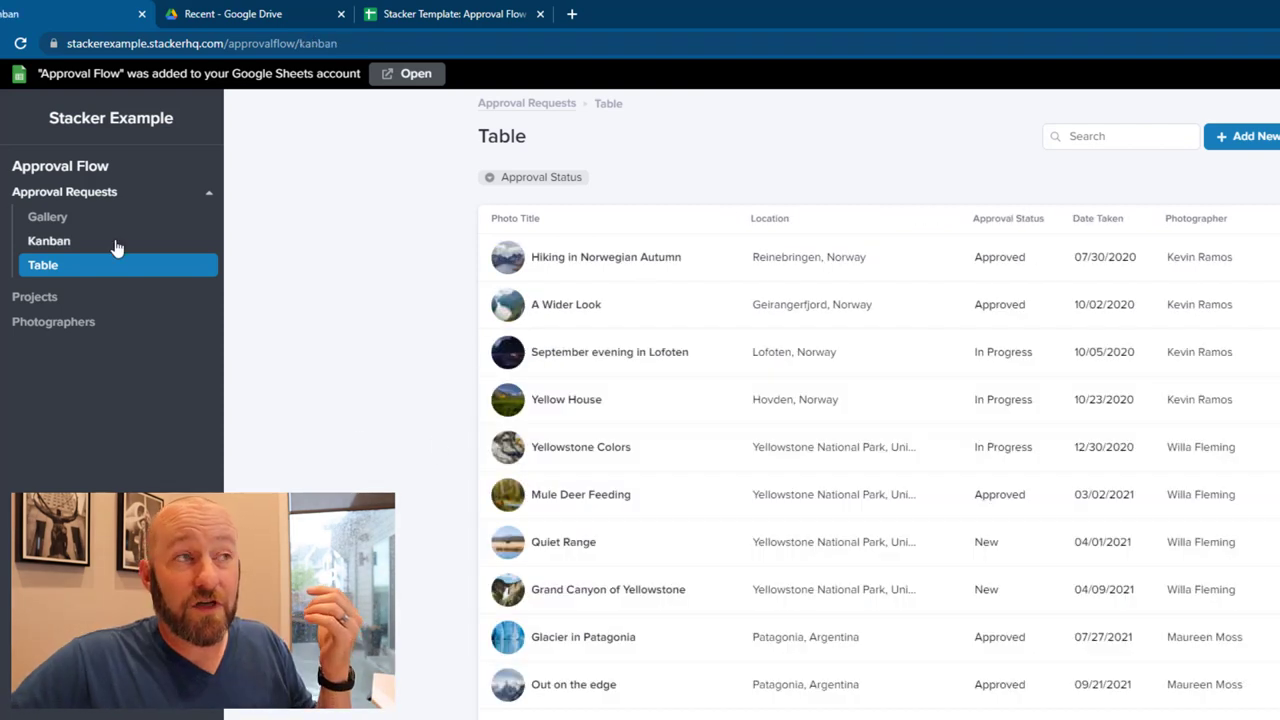
left_click(48, 240)
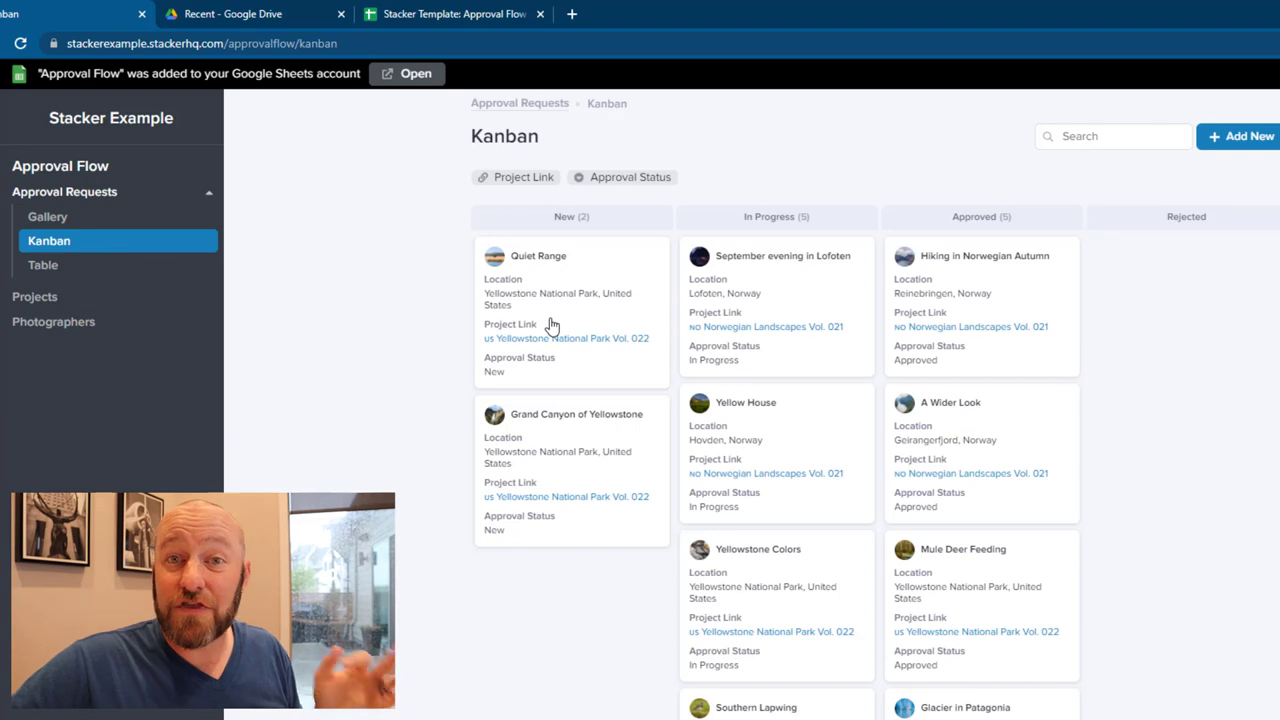
mouse_move(590, 216)
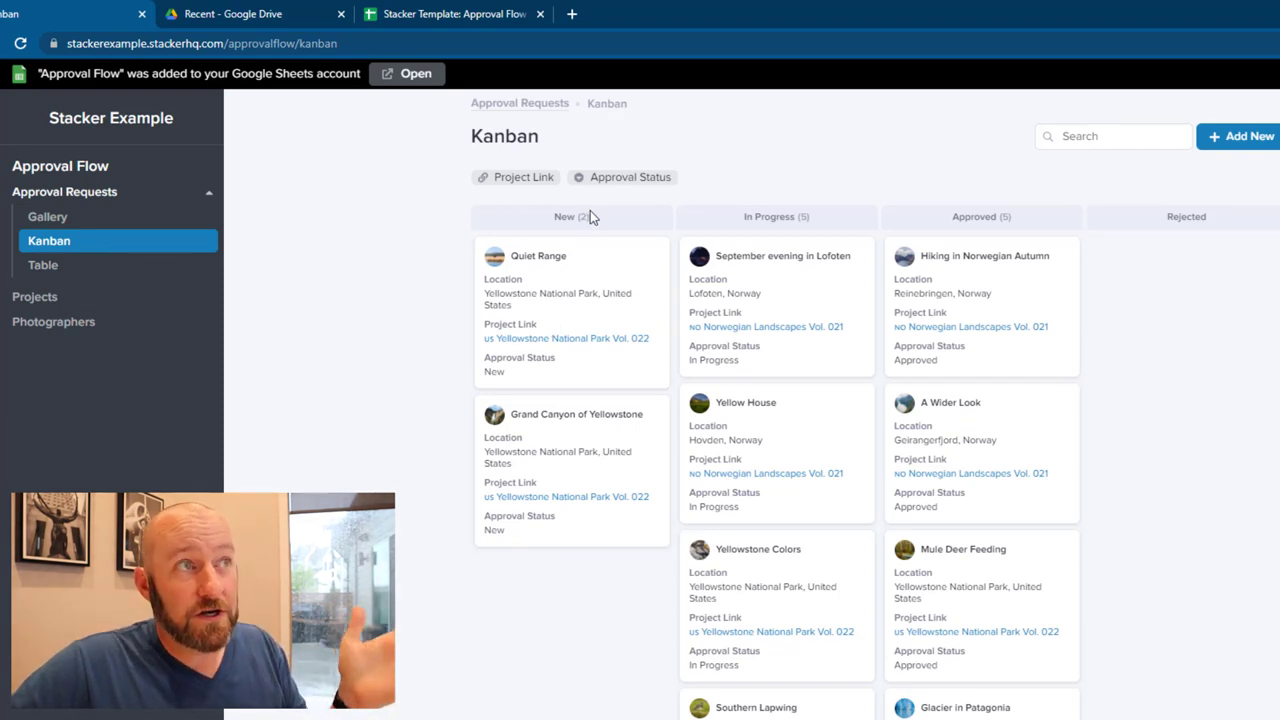
mouse_move(82, 222)
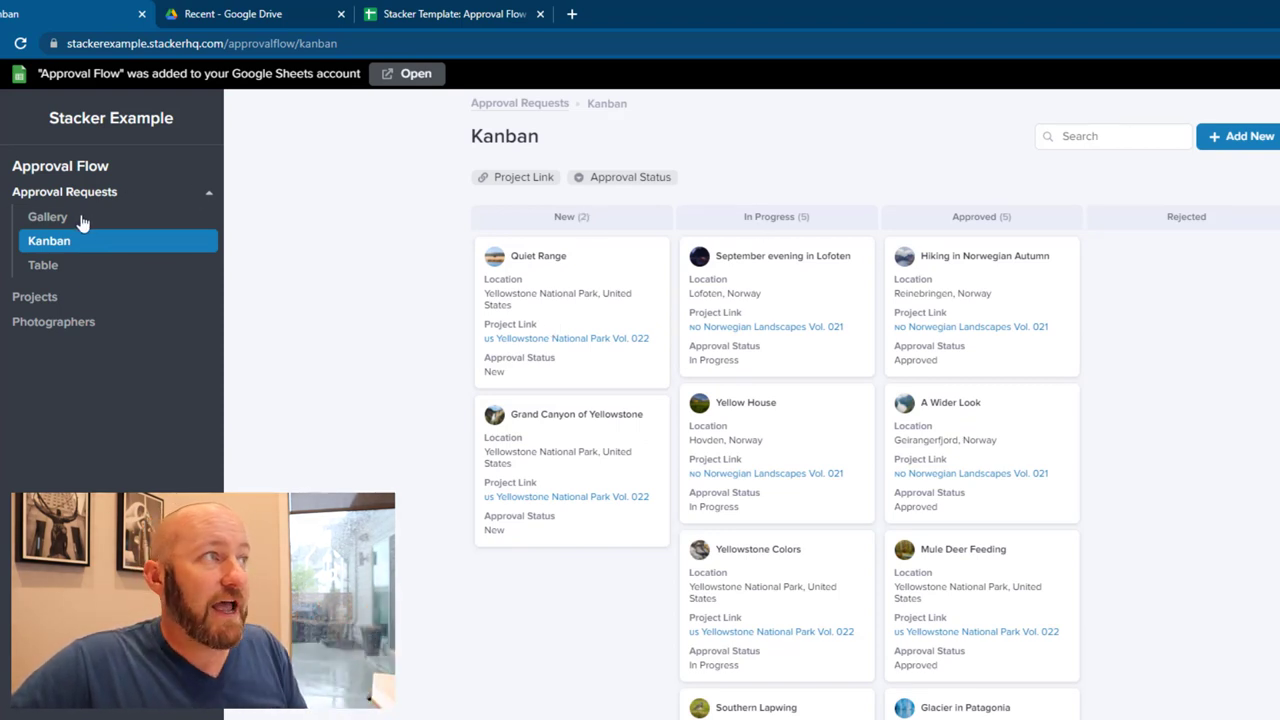
- Switch the Approval Requests view to the Gallery of photo cards
left_click(48, 216)
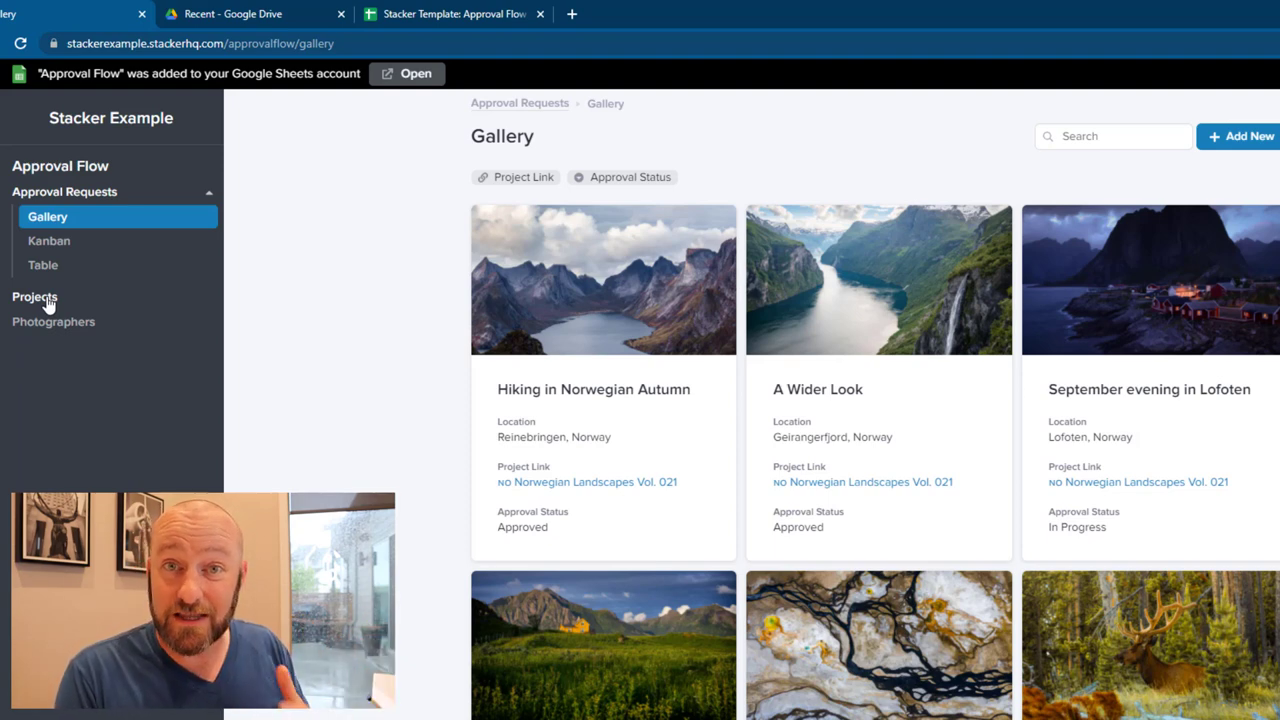
mouse_move(220, 150)
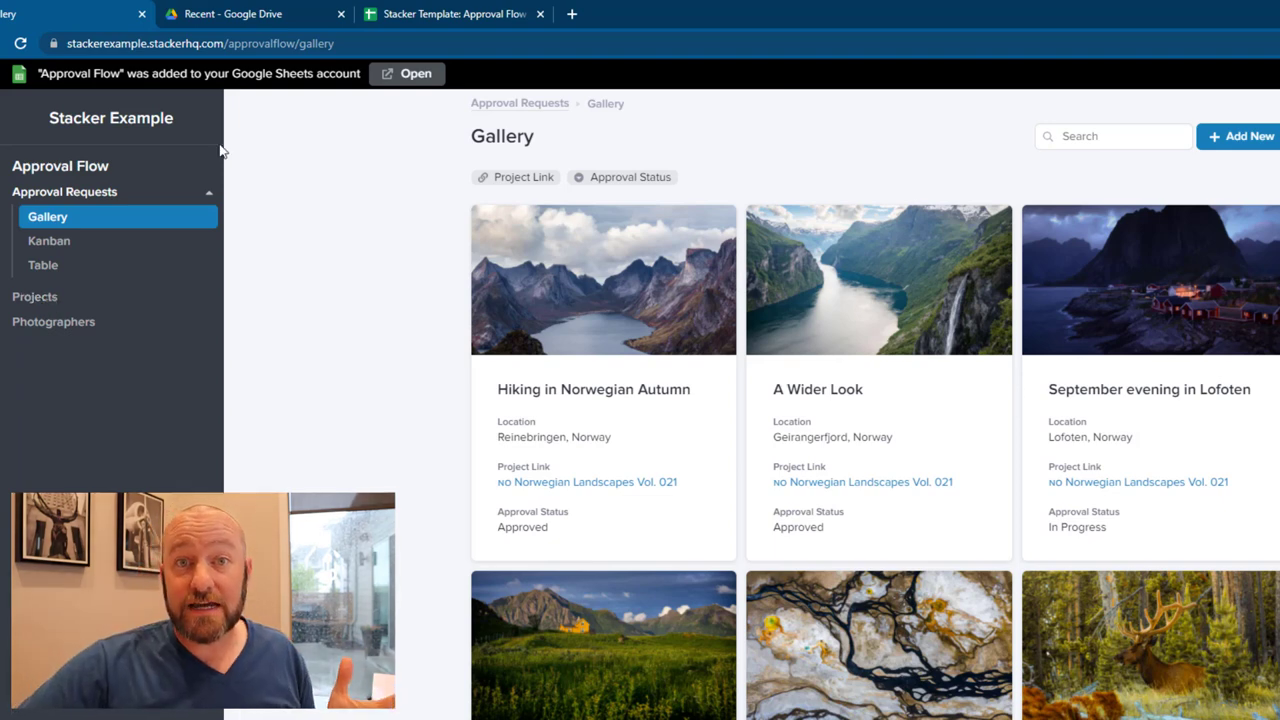
mouse_move(616, 404)
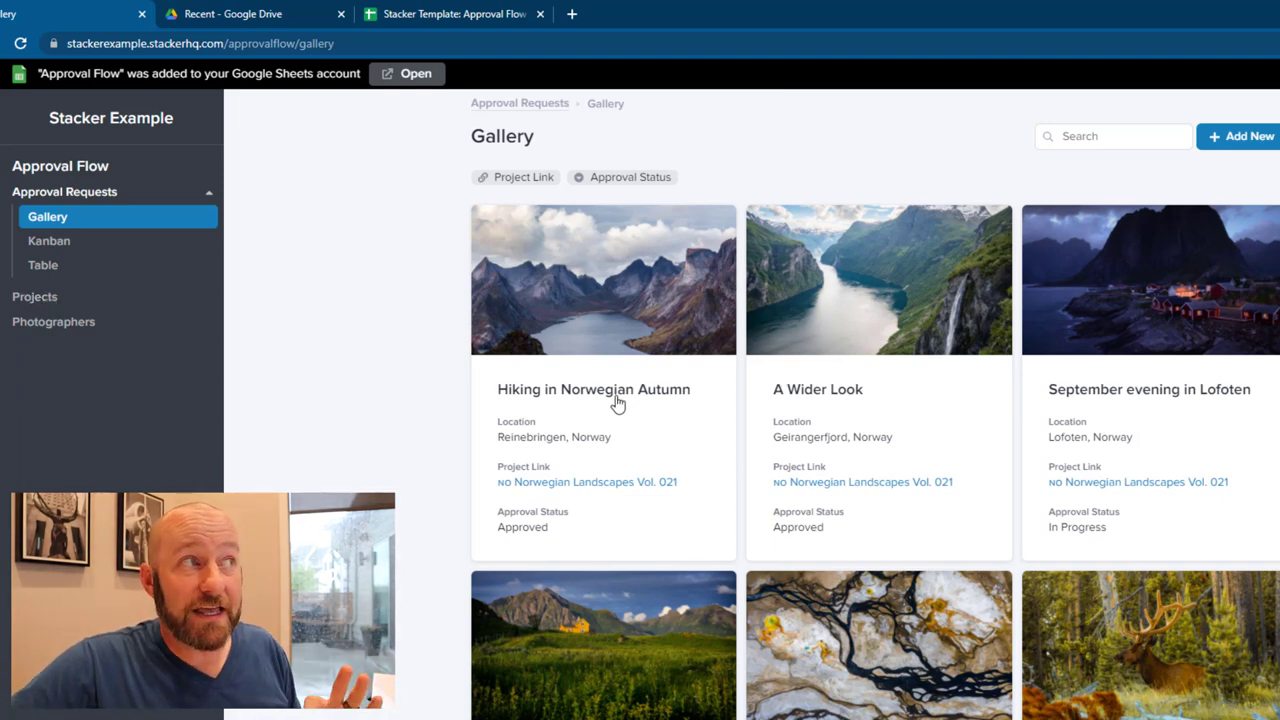
- Post the note 'Example notes here...' on the Hiking in Norwegian Autumn request
left_click(592, 388)
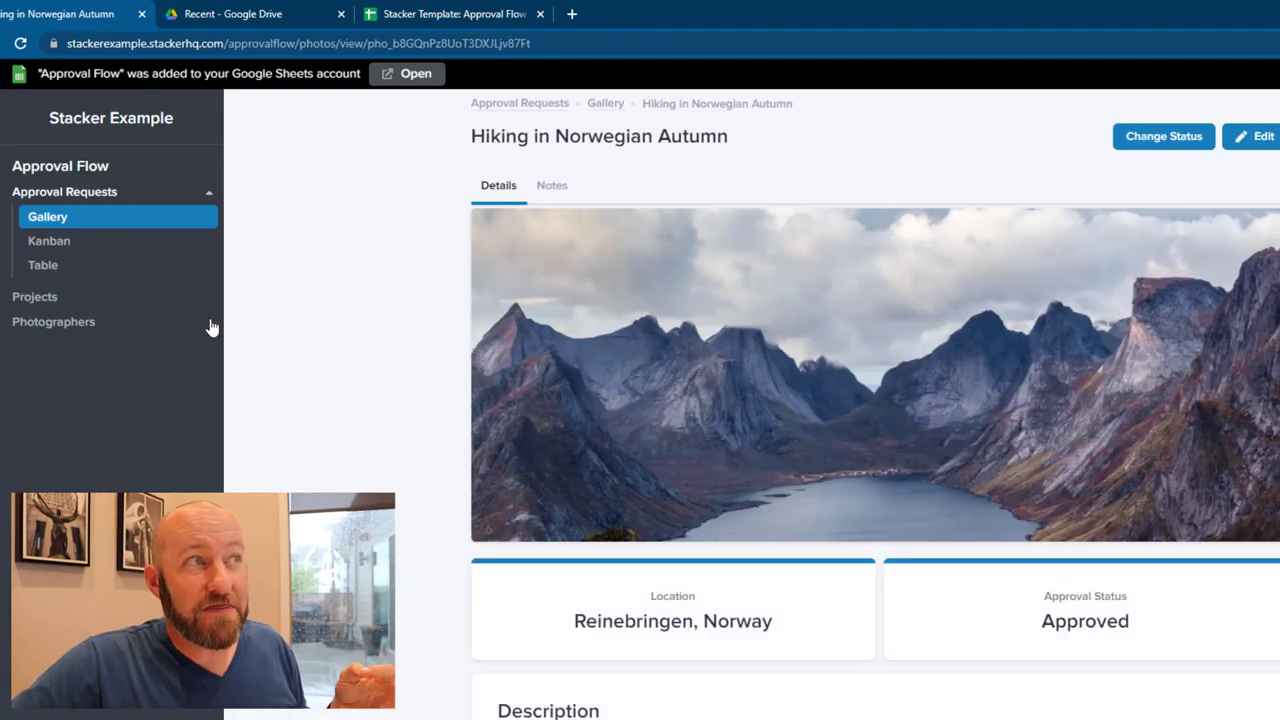
mouse_move(552, 192)
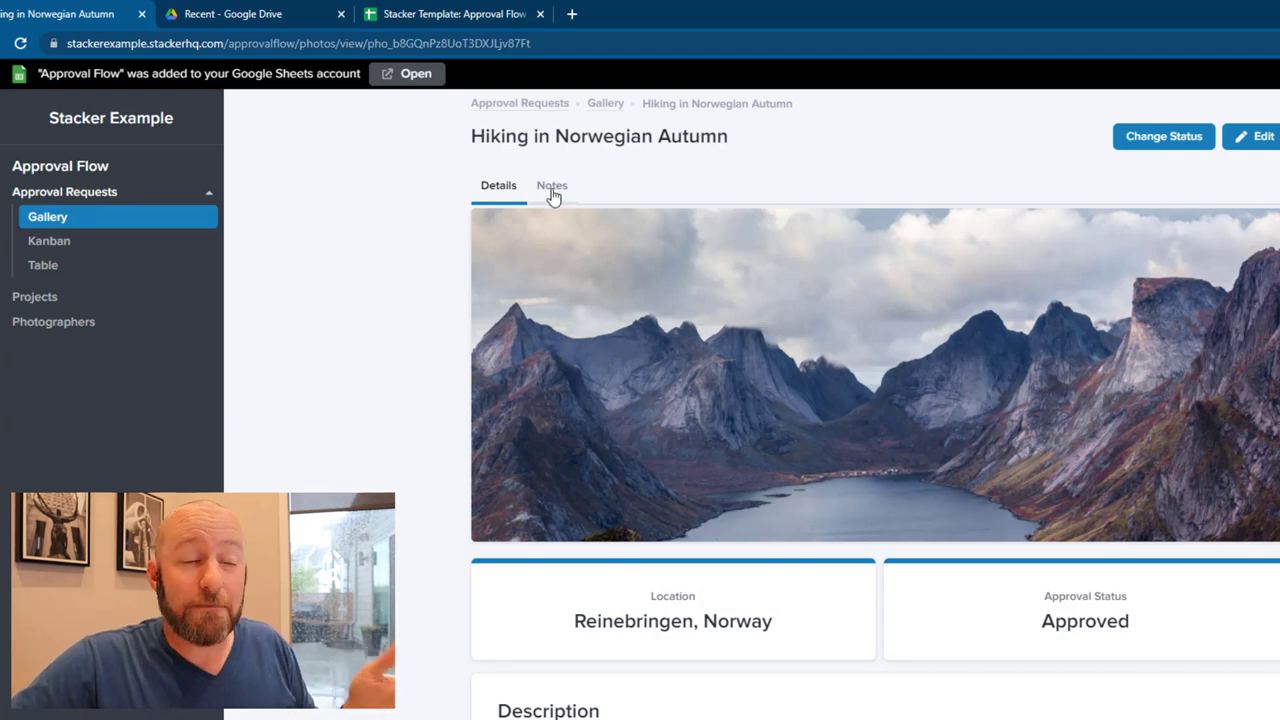
left_click(552, 184)
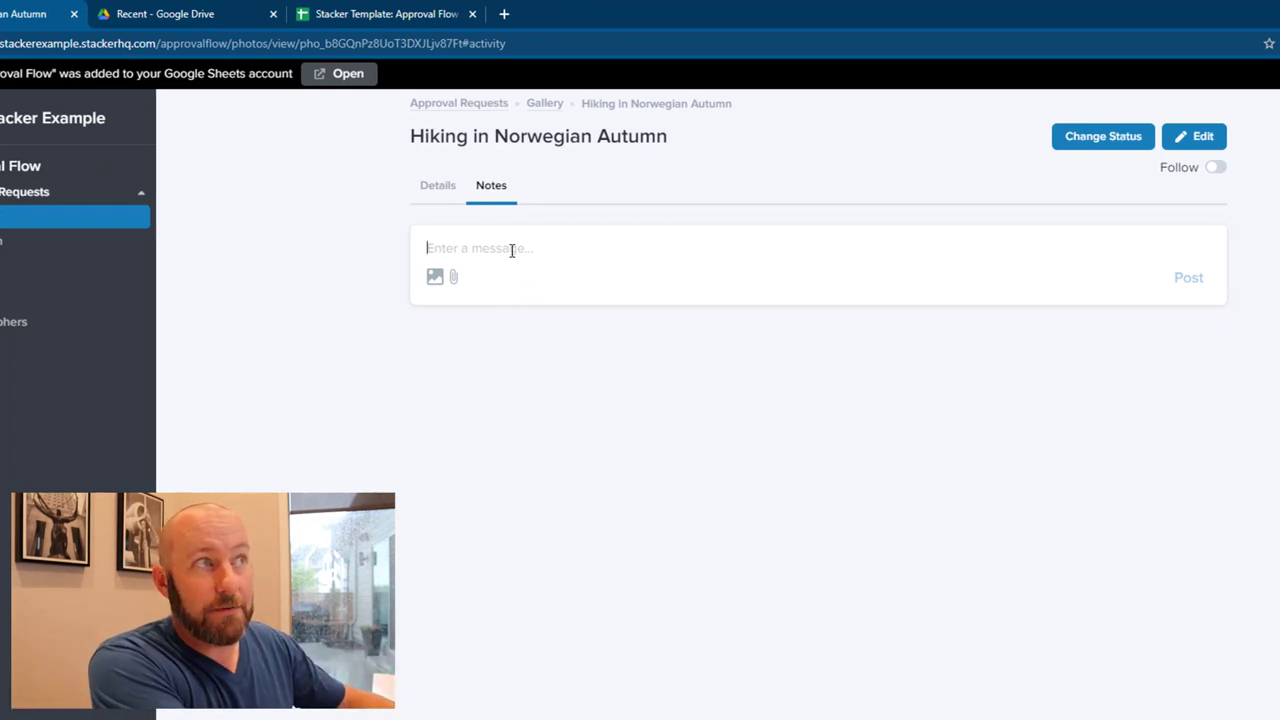
type("Example notes here...")
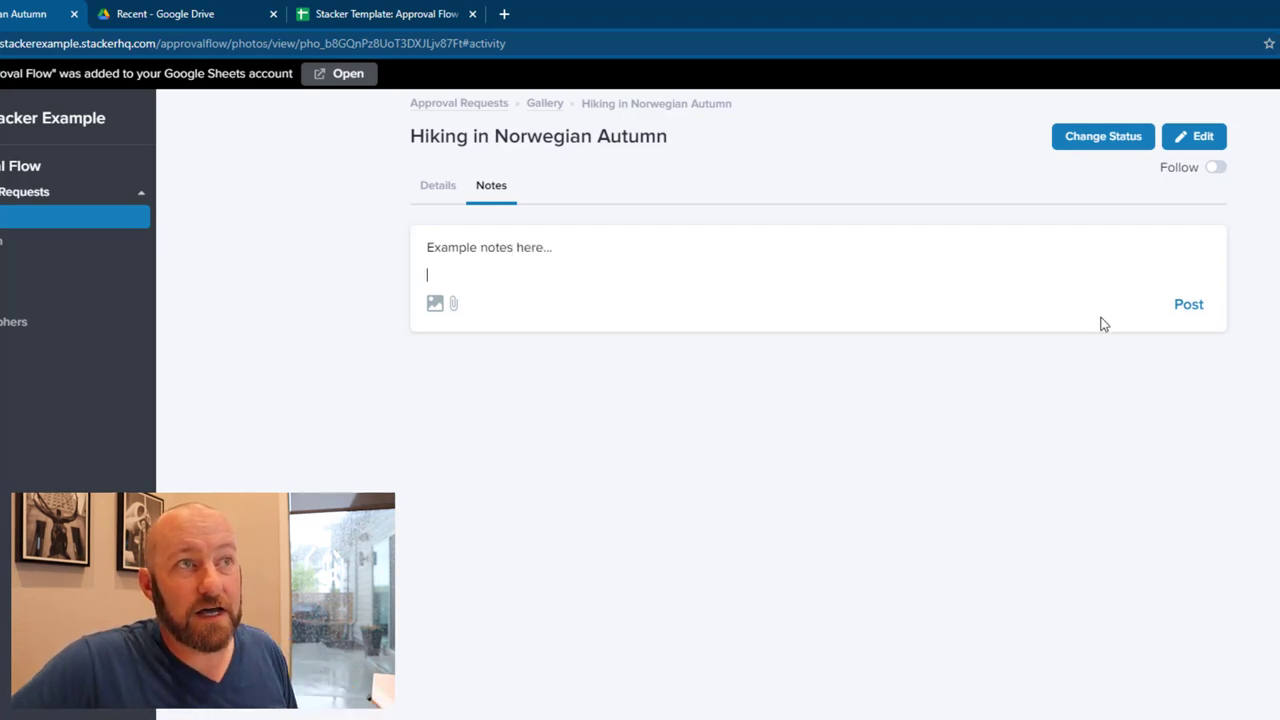
mouse_move(436, 304)
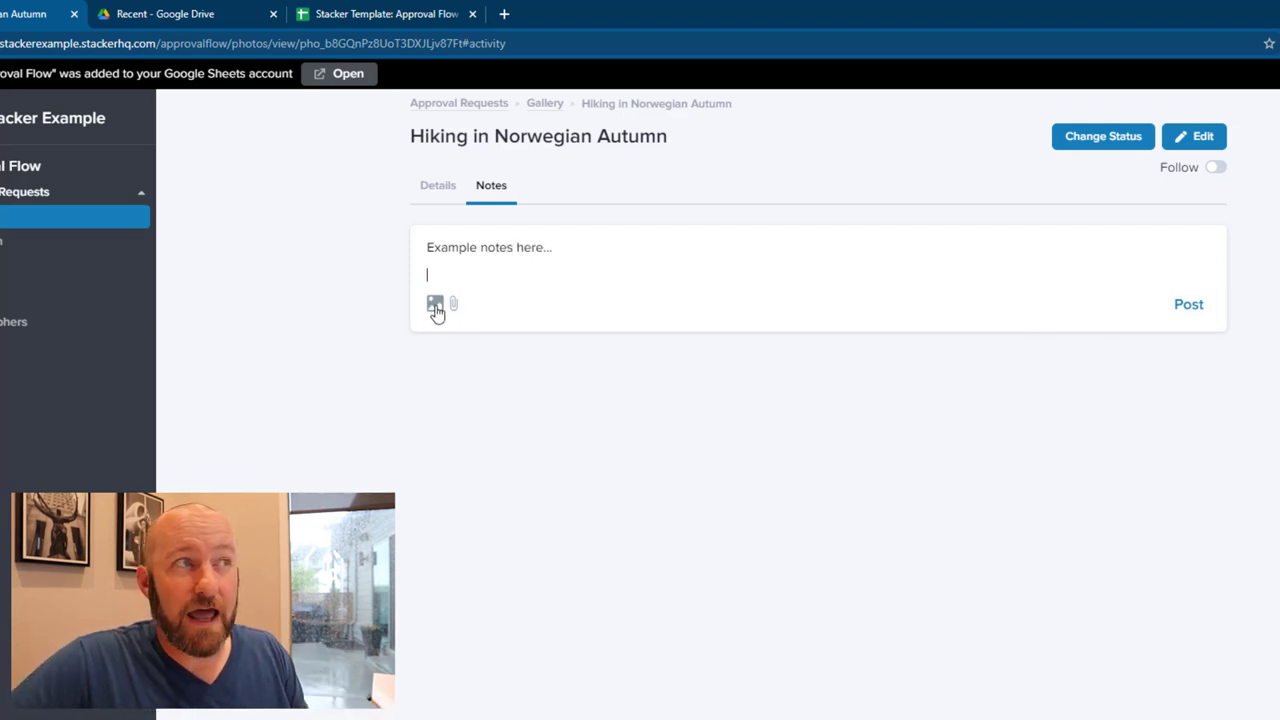
left_click(1188, 304)
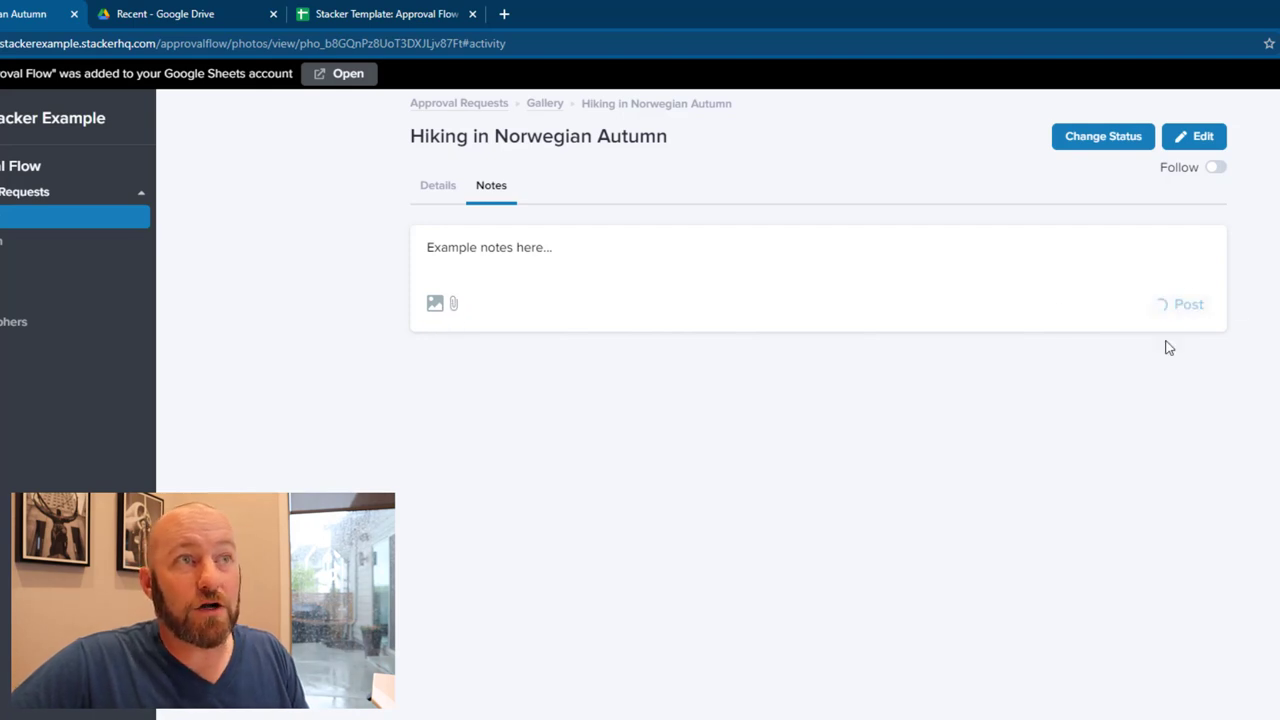
left_click(1188, 304)
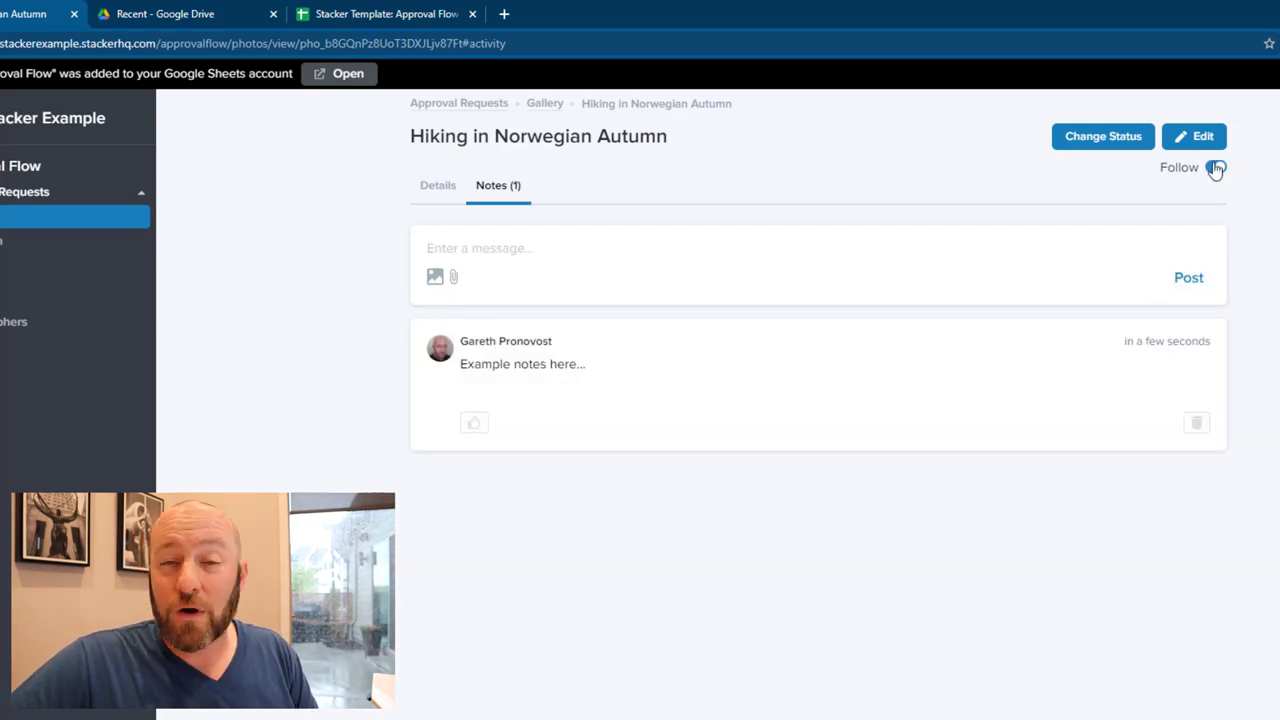
- Switch on Follow for the Hiking in Norwegian Autumn request
left_click(1212, 168)
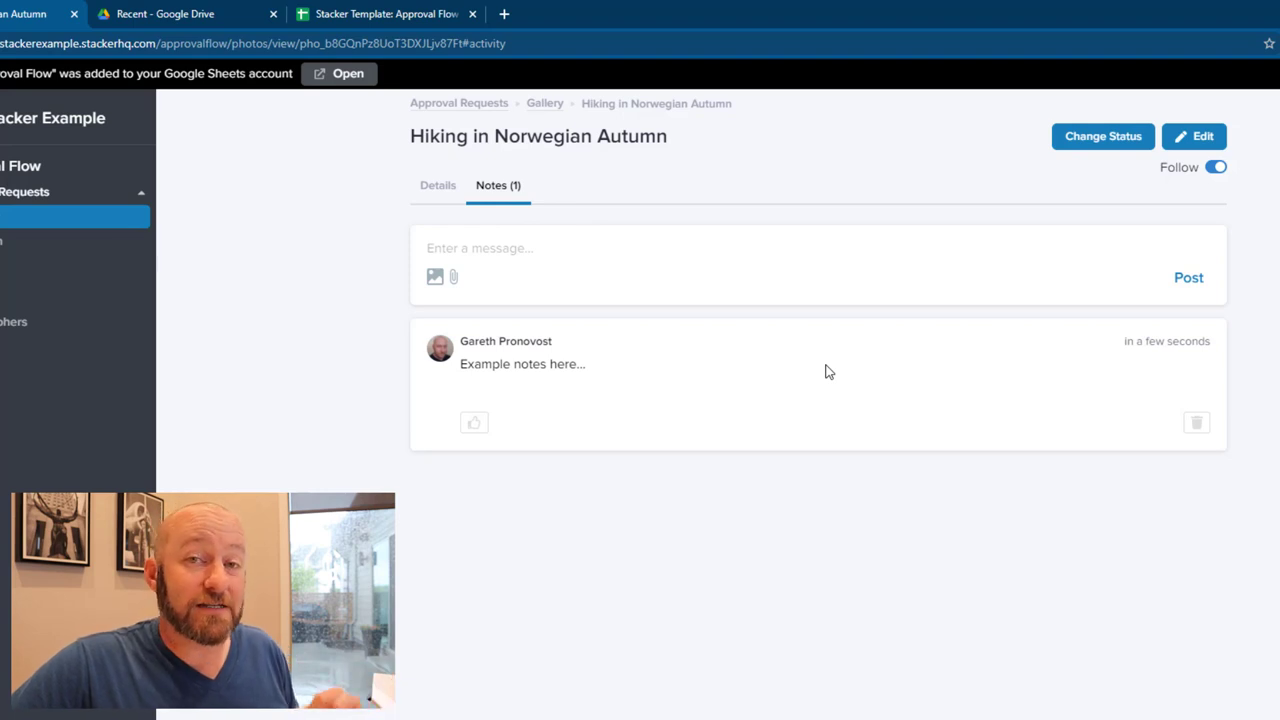
mouse_move(1022, 286)
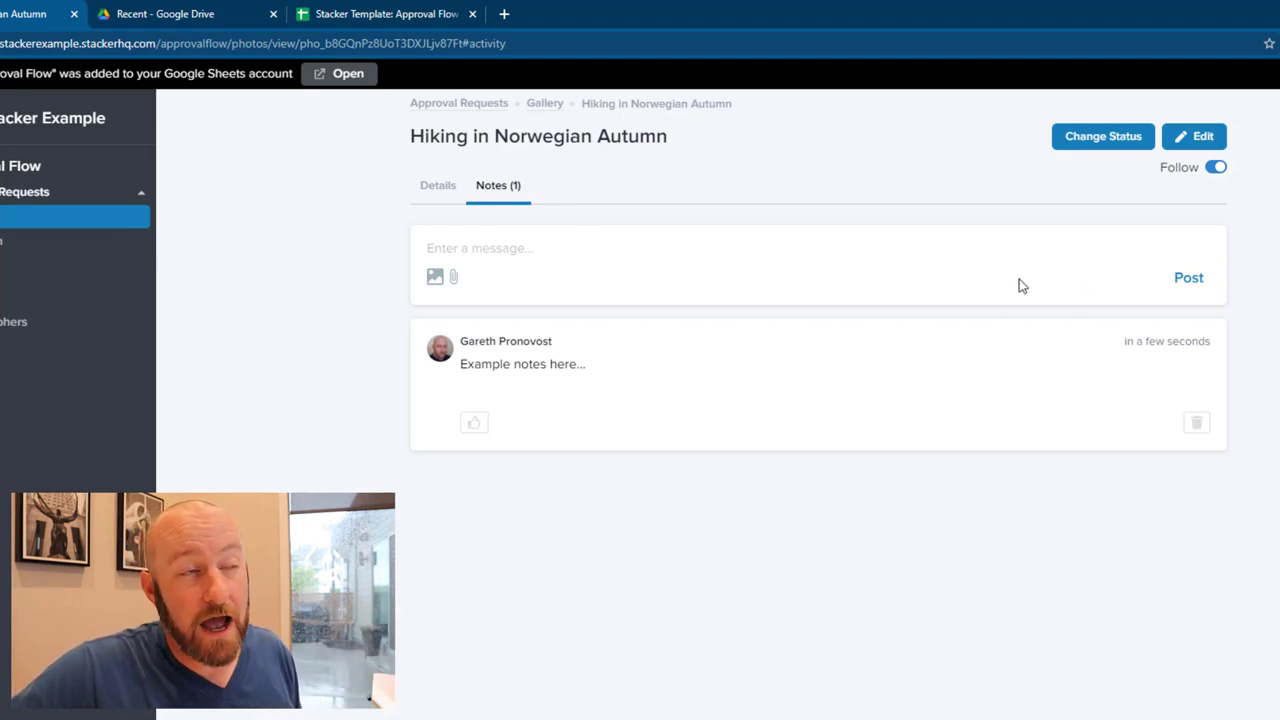
mouse_move(908, 372)
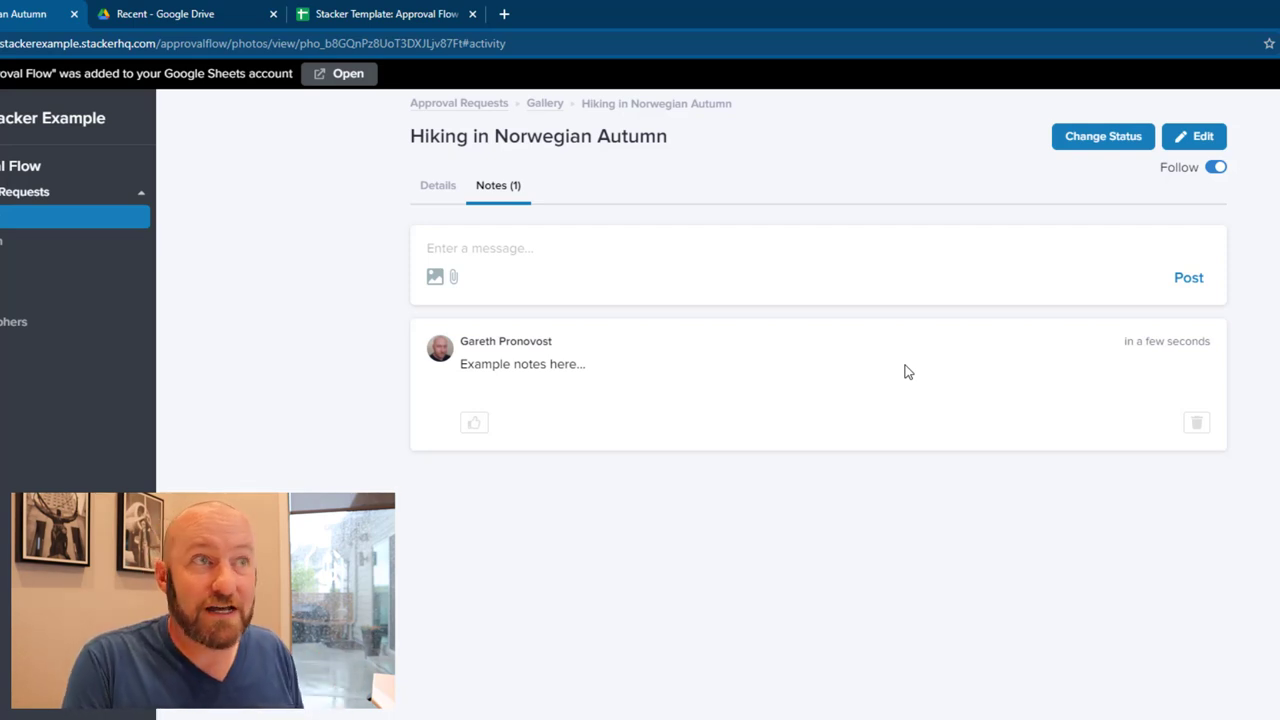
mouse_move(1150, 356)
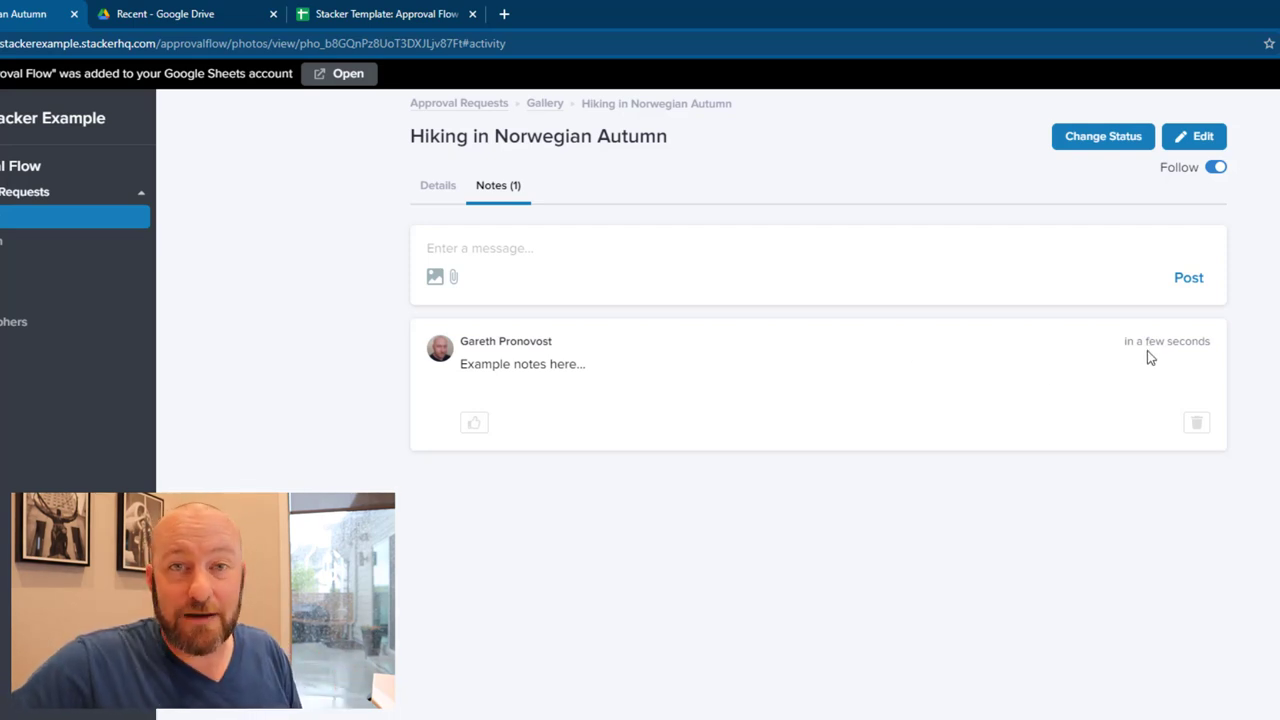
mouse_move(1008, 460)
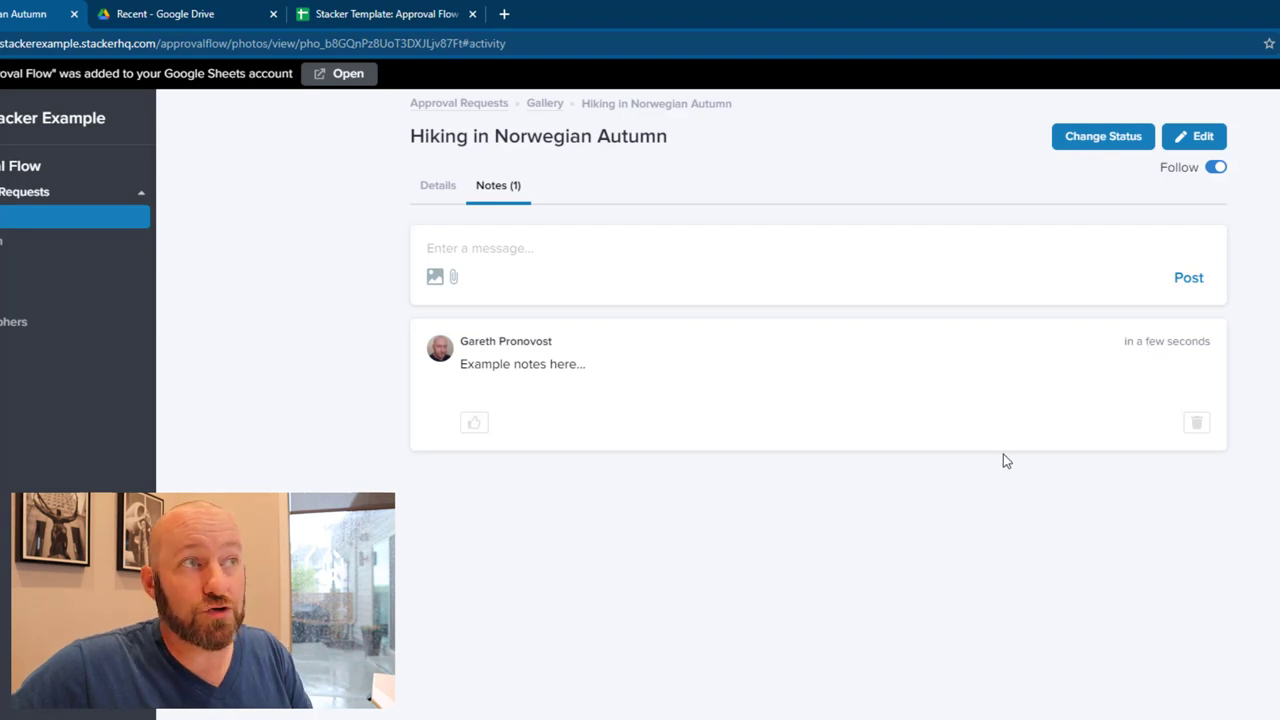
mouse_move(602, 380)
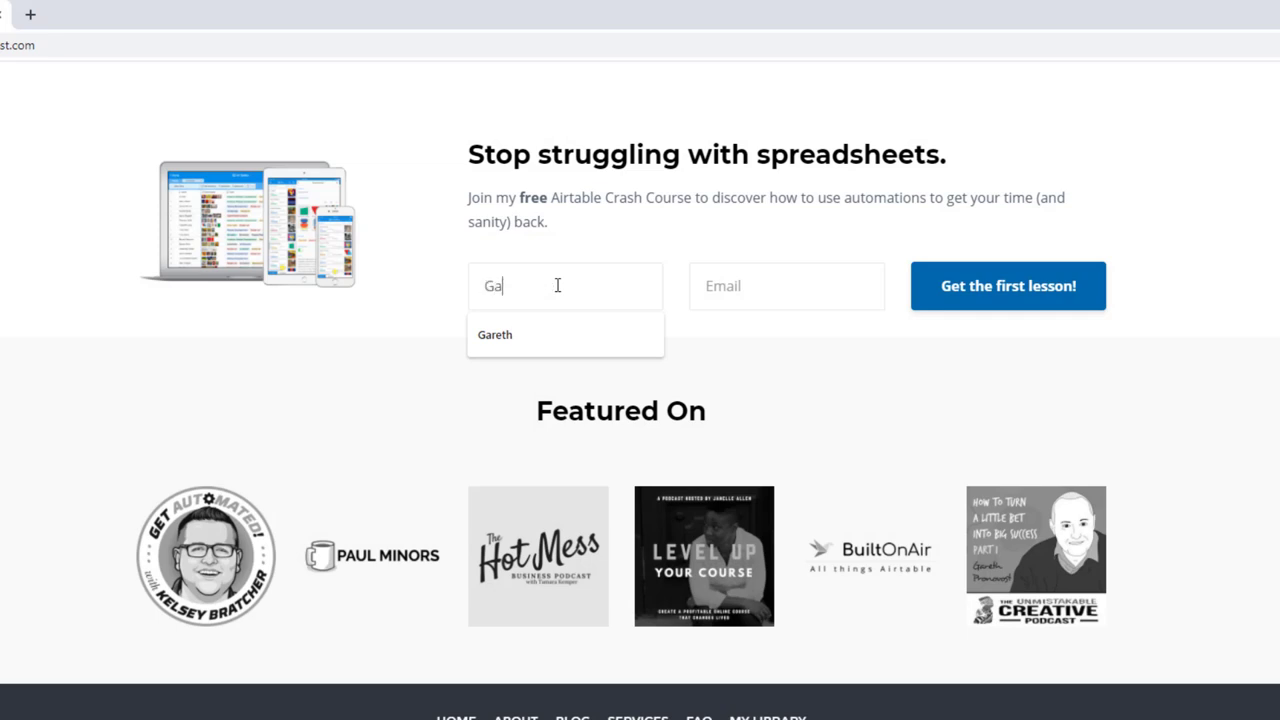
- Autofill the crash course name and email, then go to the Airtable Consultants services page
type("garet")
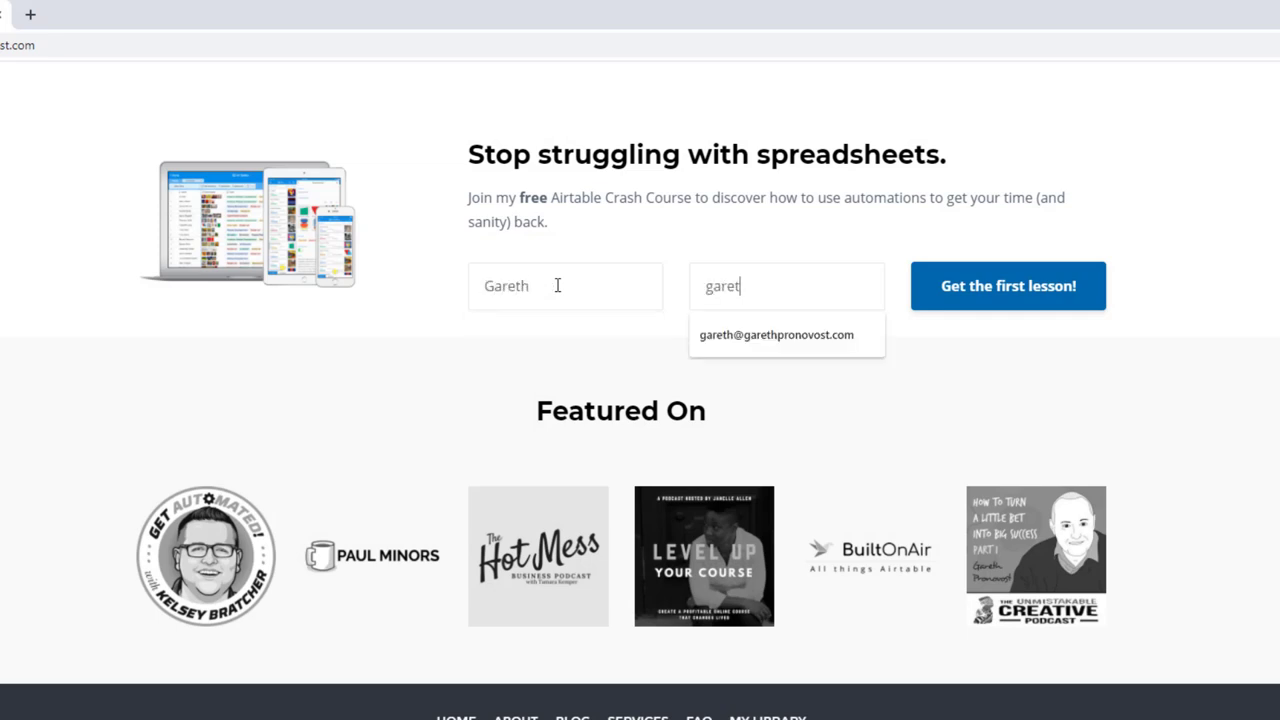
left_click(776, 334)
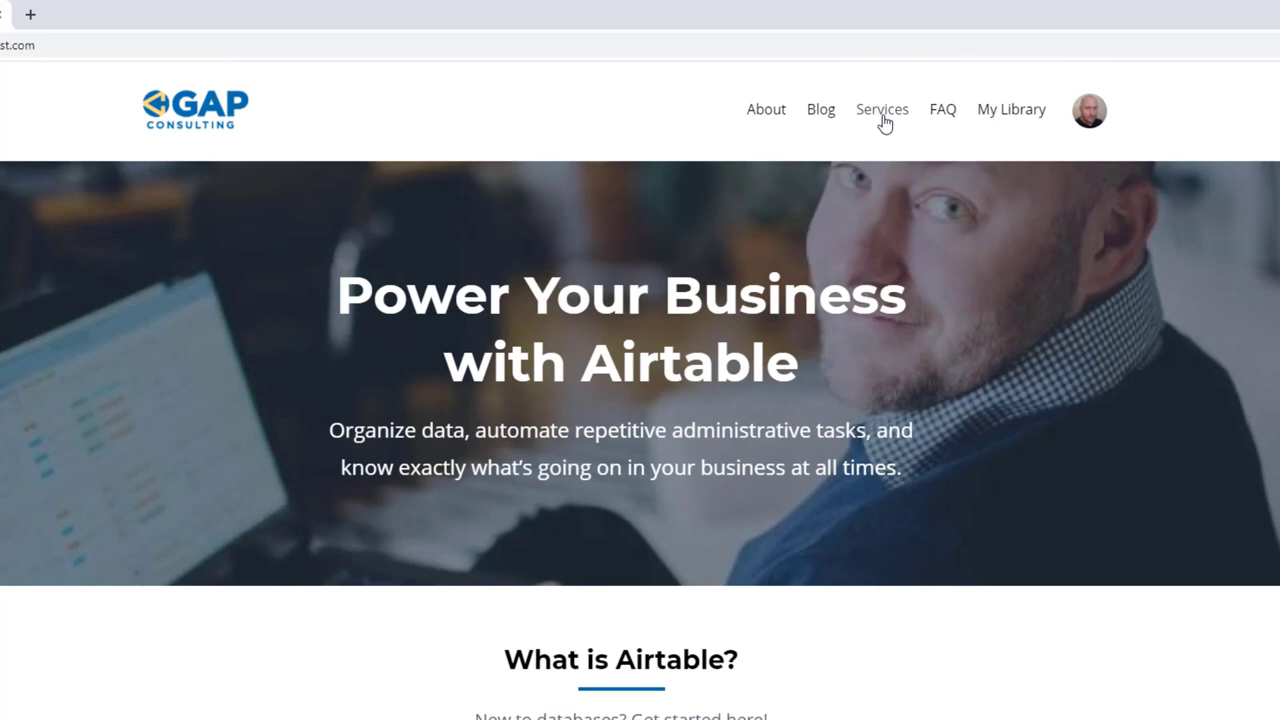
left_click(882, 108)
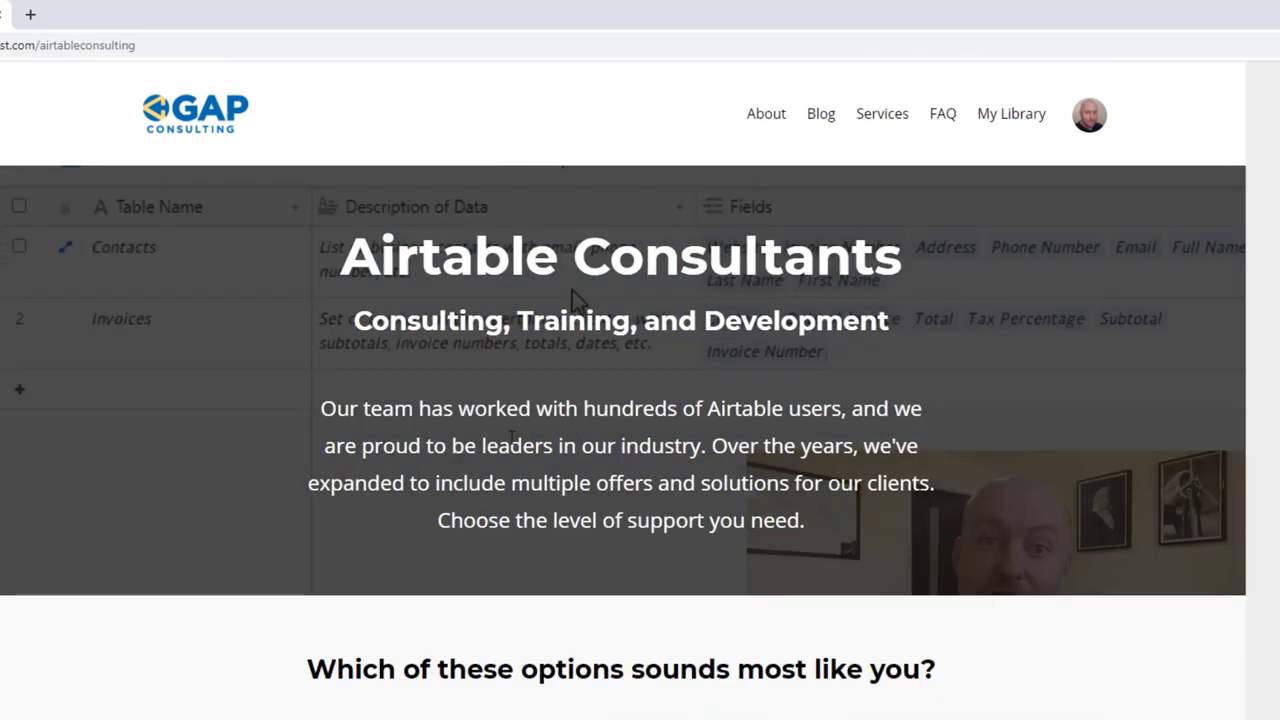